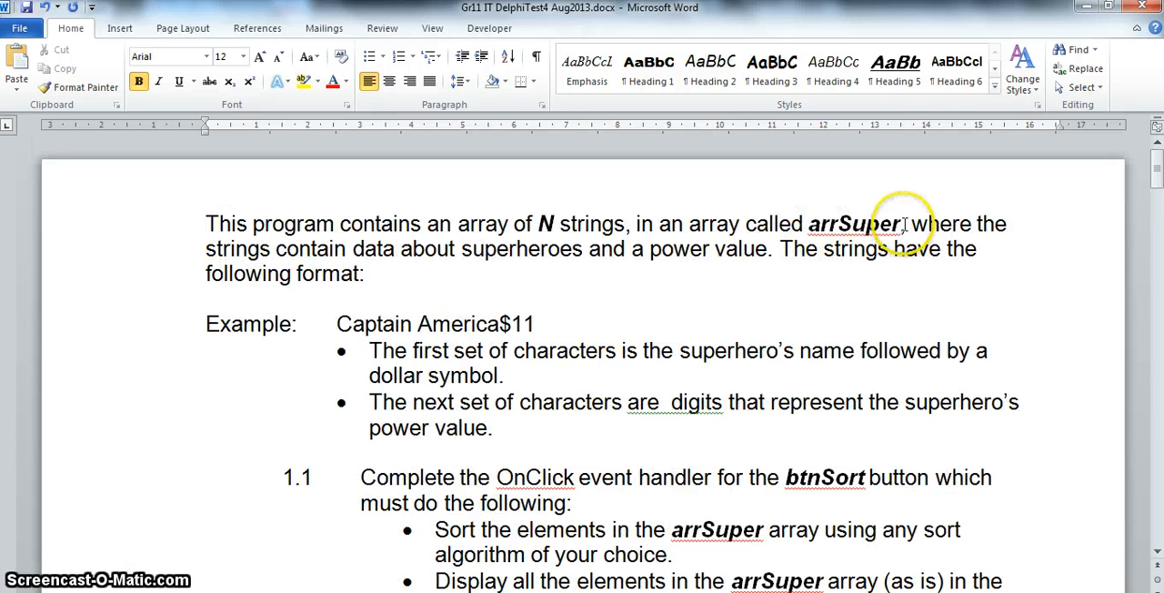
# Step: Review the arrSuper array declaration in Unit1 and switch to the Superhero Battle form design
pyautogui.doubleClick(549, 224)
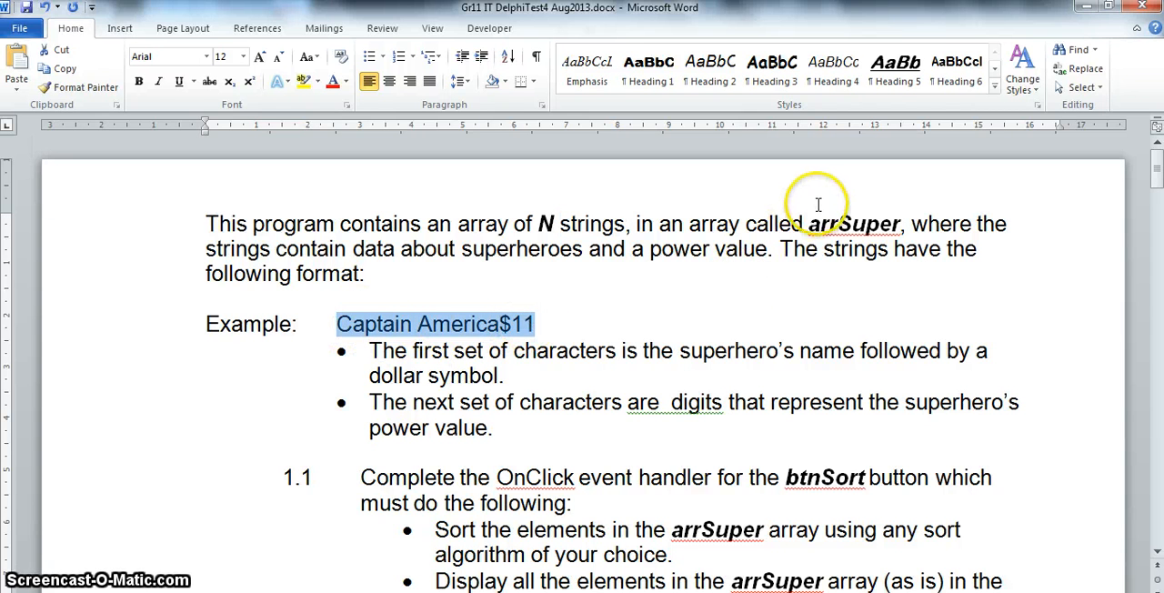
pyautogui.moveTo(402, 346)
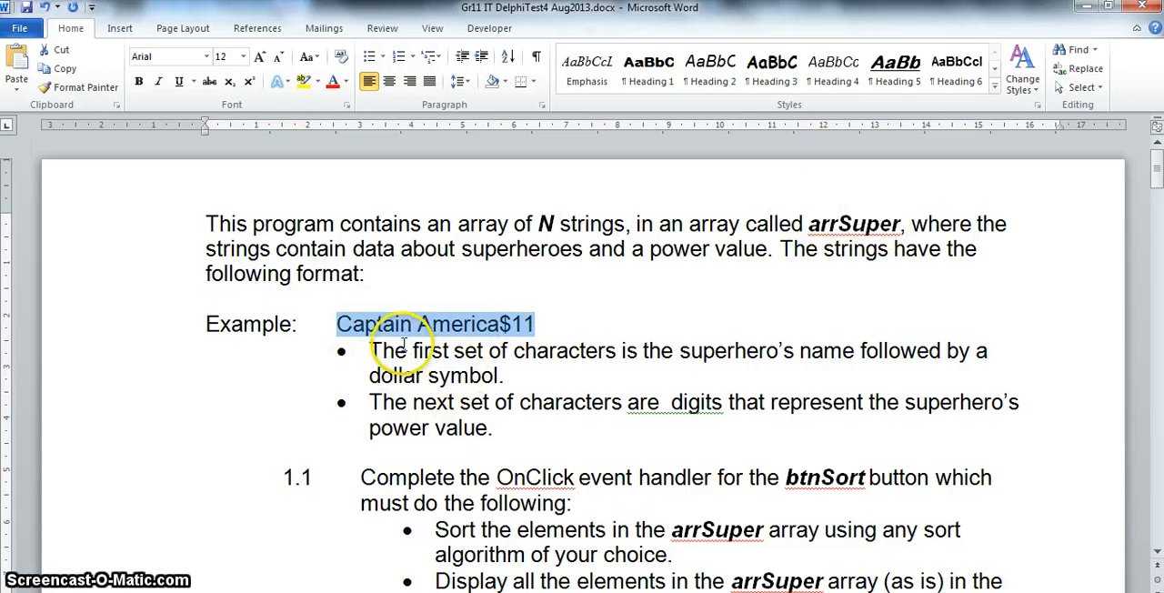
pyautogui.click(342, 323)
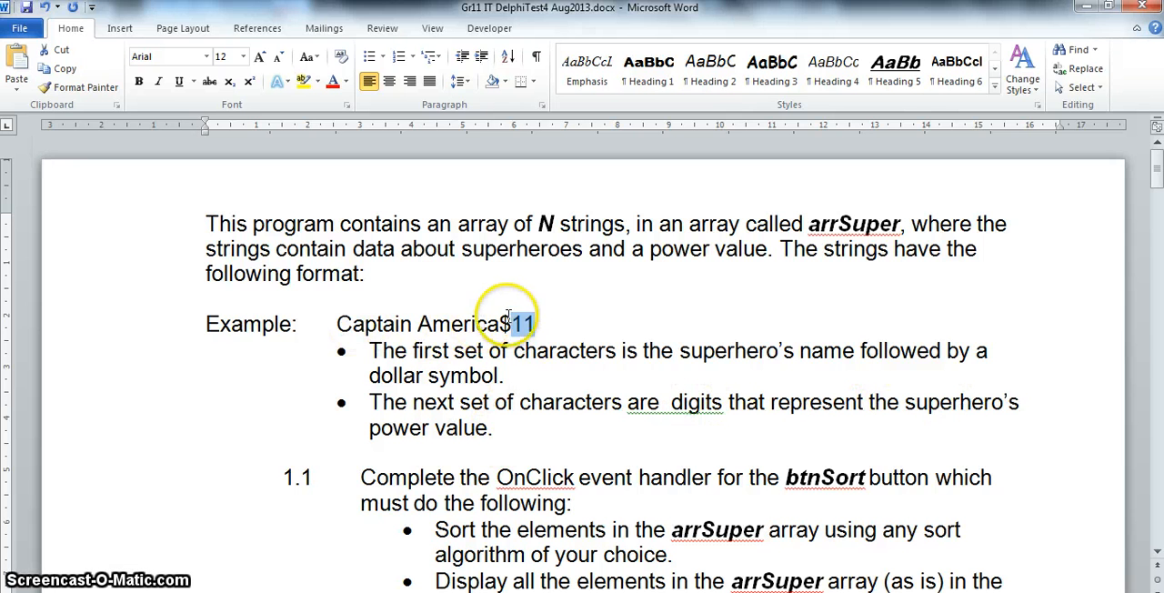
pyautogui.moveTo(517, 422)
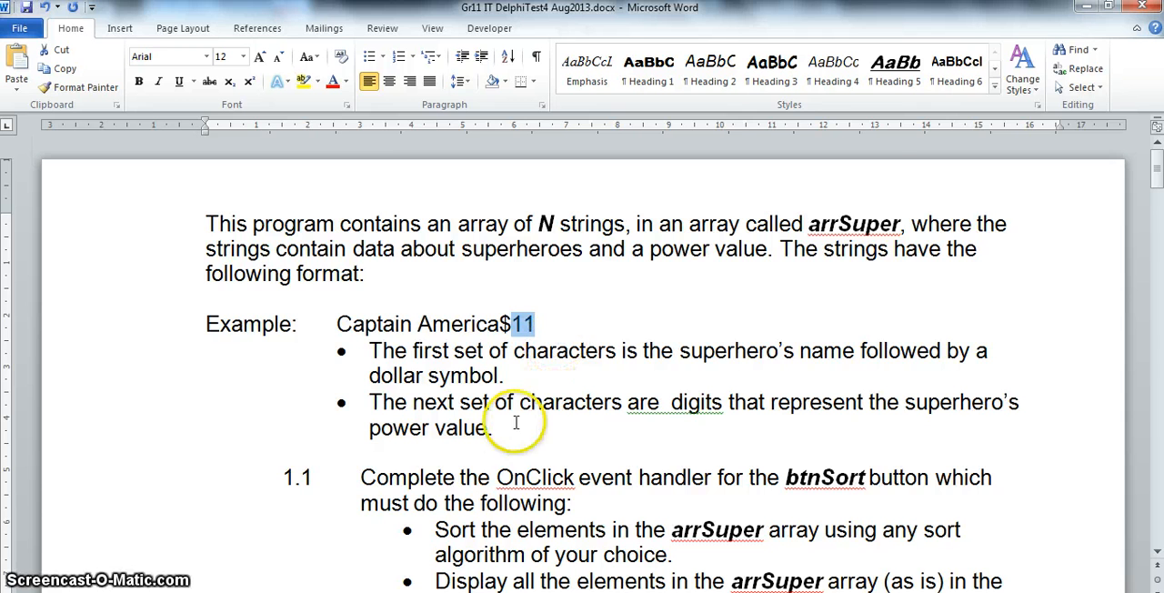
pyautogui.scroll(-3)
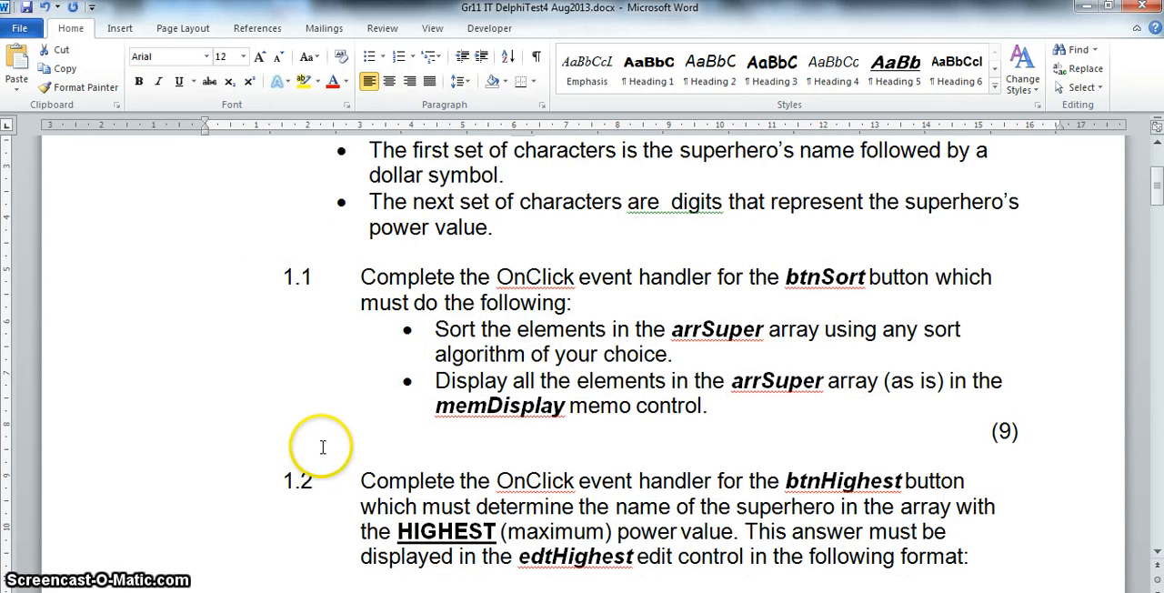
pyautogui.moveTo(640, 287)
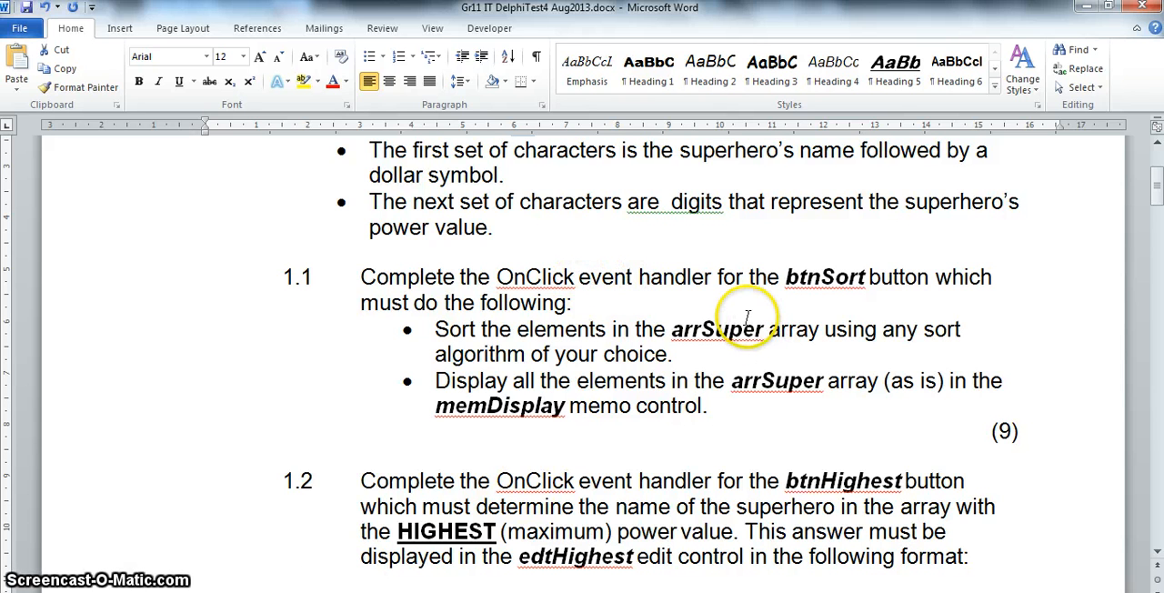
pyautogui.moveTo(822, 276)
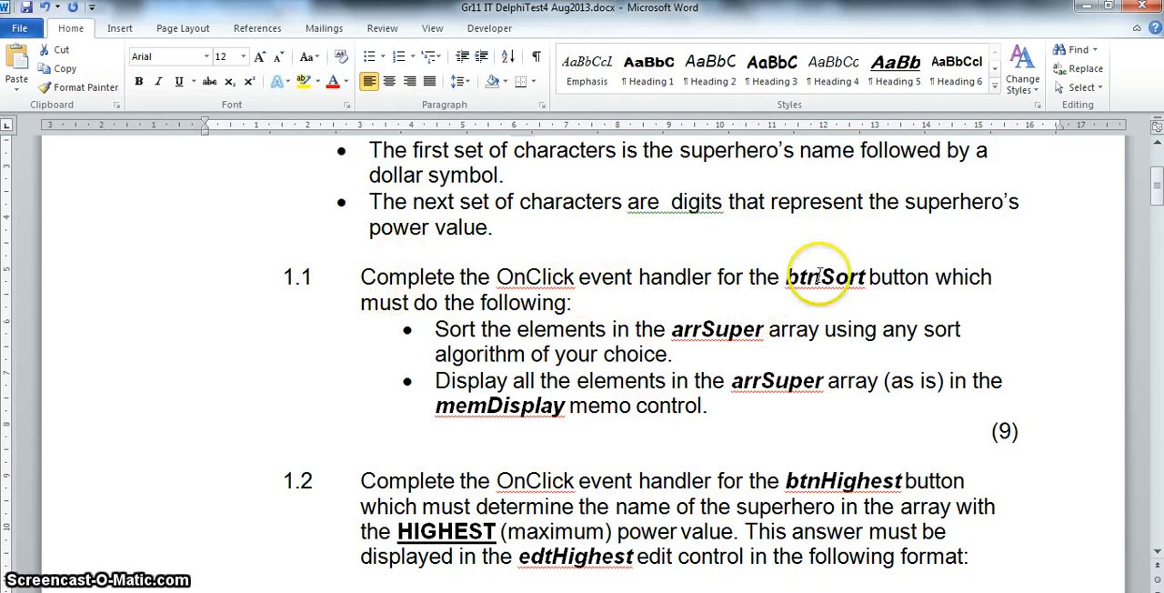
pyautogui.moveTo(717, 342)
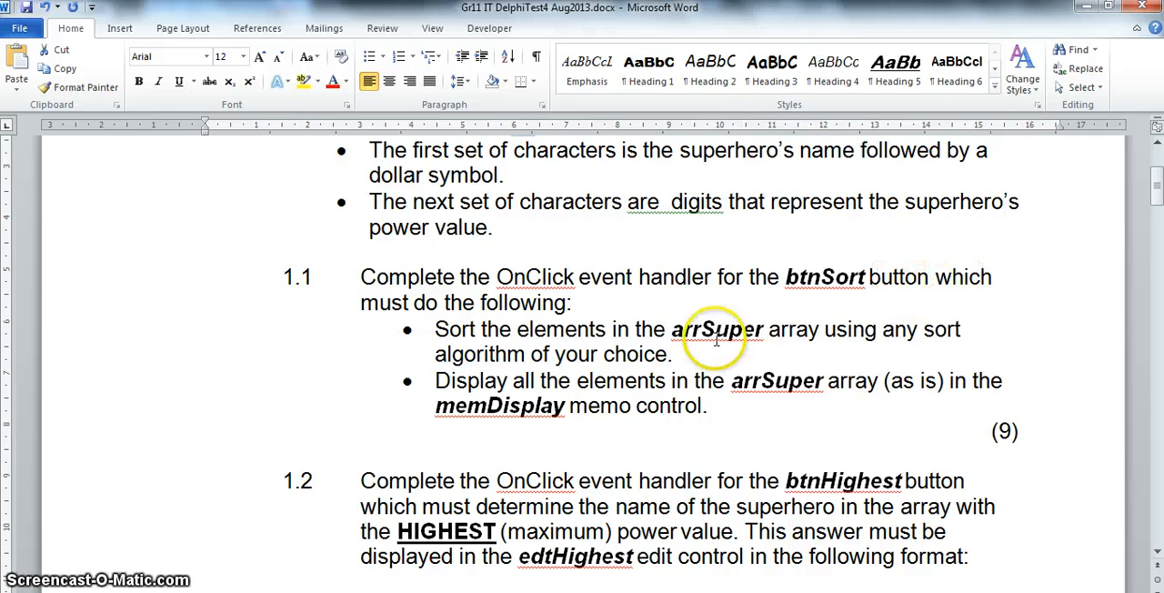
pyautogui.moveTo(575, 364)
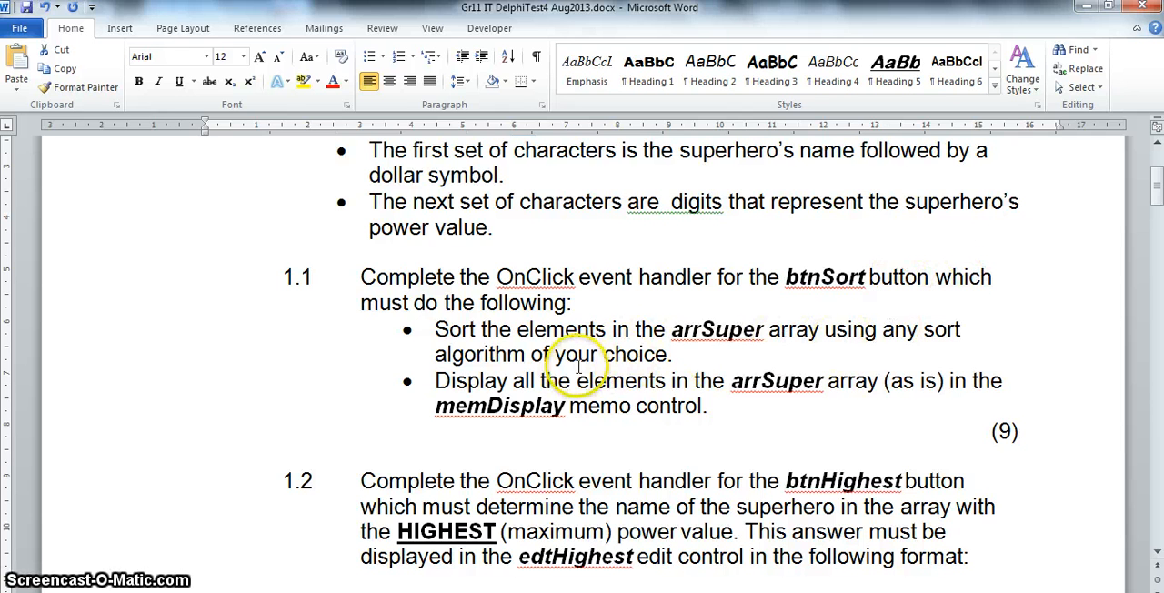
pyautogui.moveTo(520, 411)
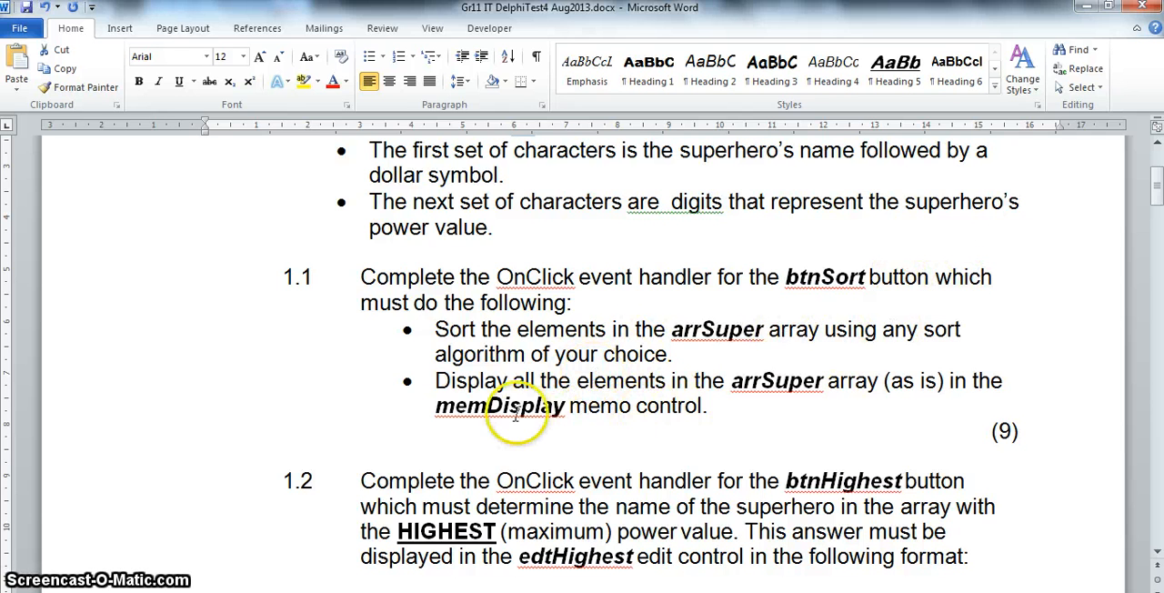
pyautogui.moveTo(678, 369)
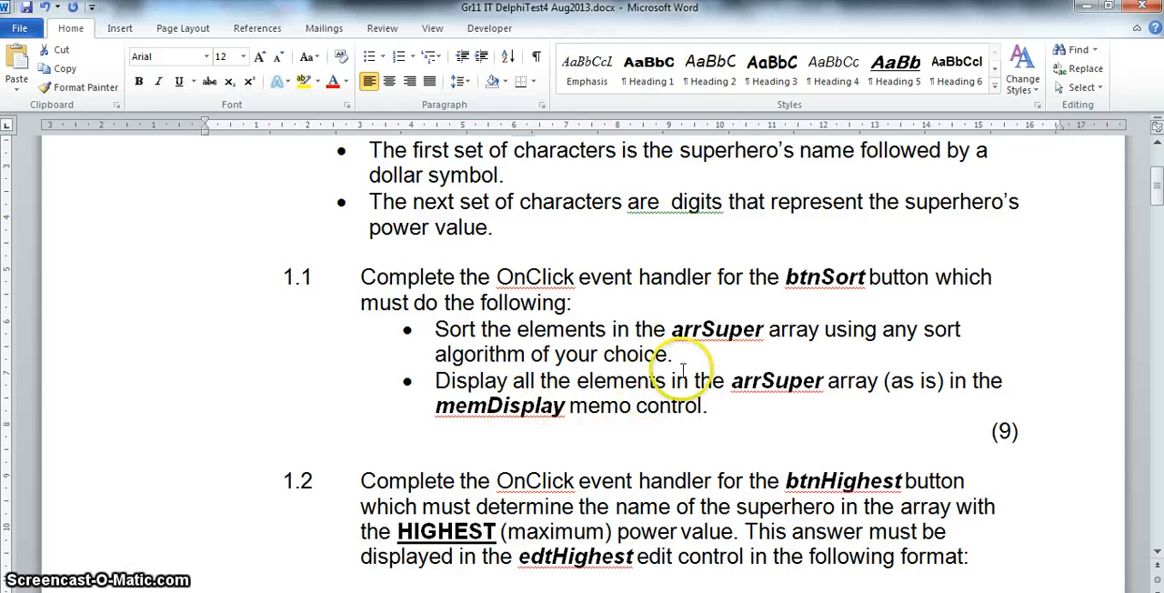
pyautogui.moveTo(719, 408)
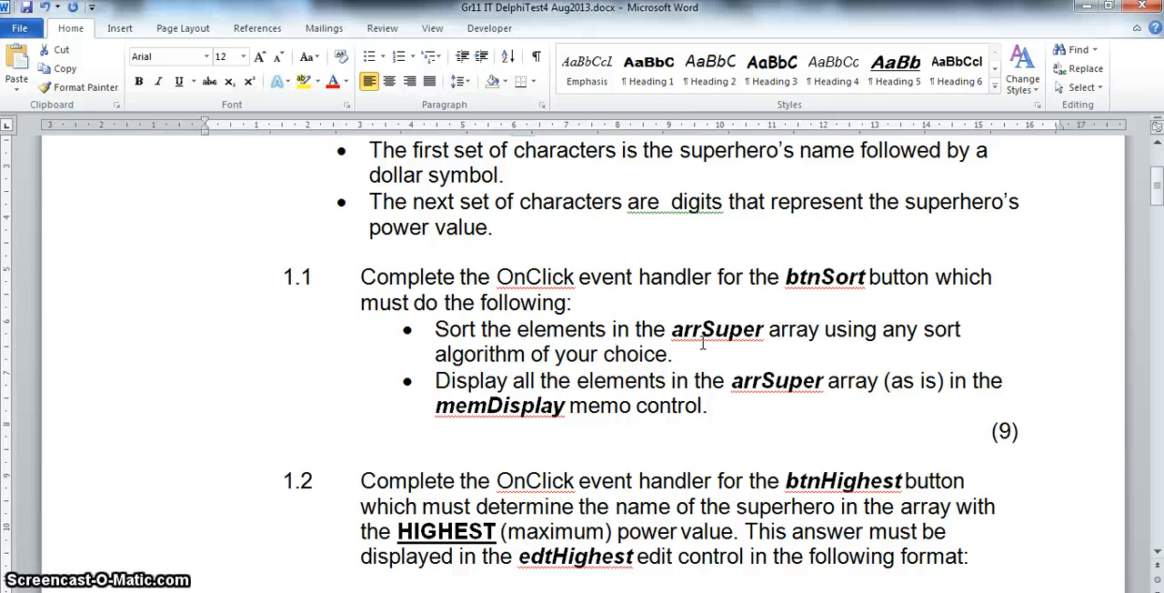
pyautogui.moveTo(1015, 437)
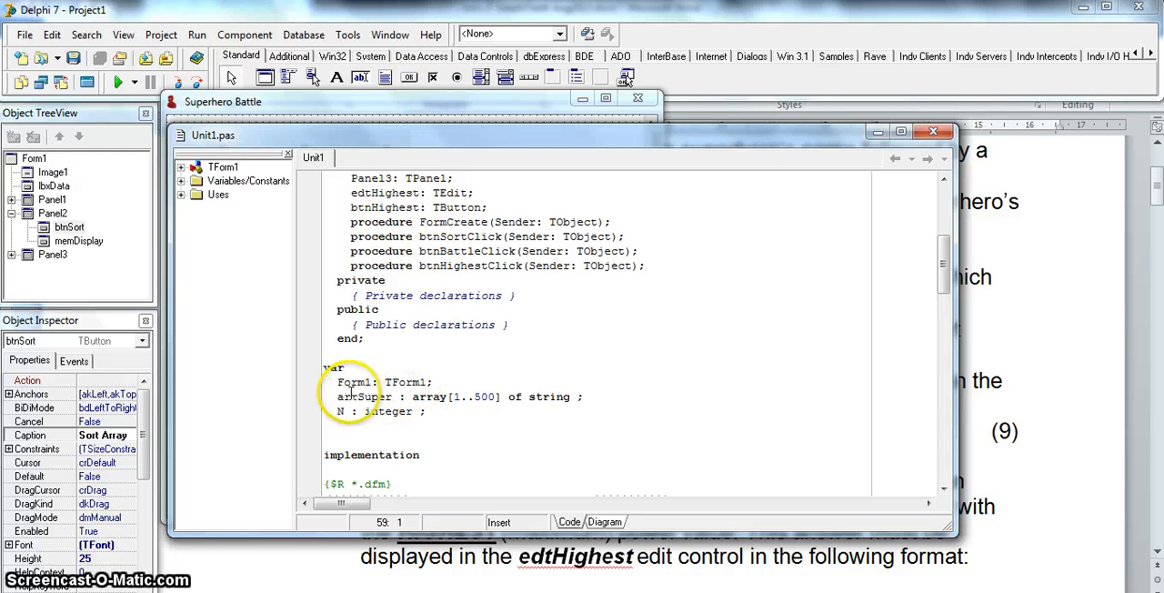
pyautogui.doubleClick(362, 396)
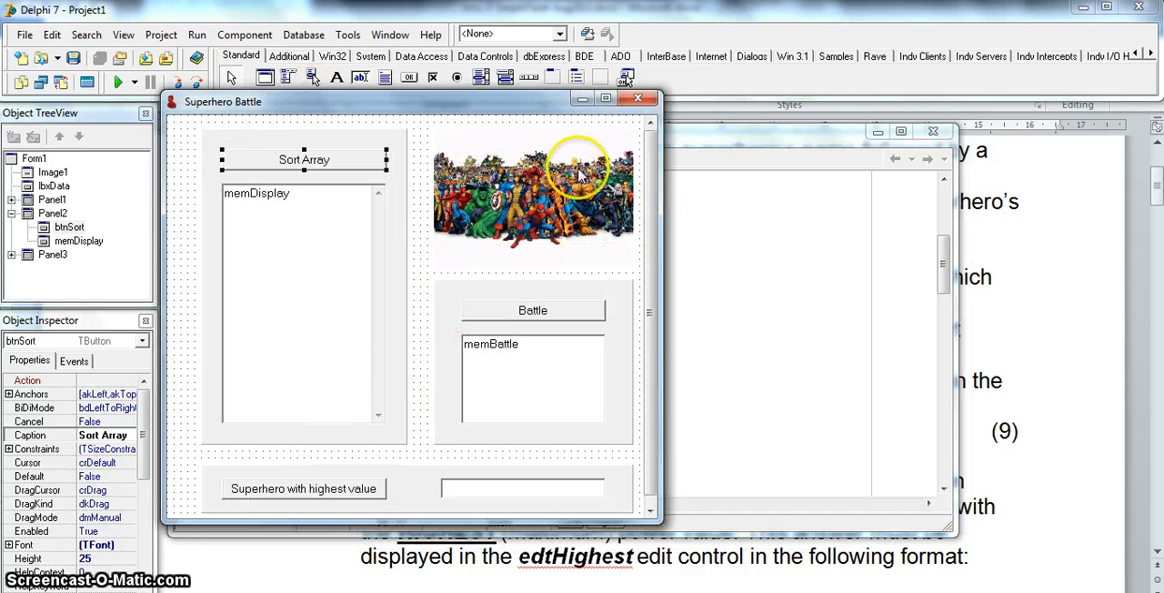
pyautogui.moveTo(380, 144)
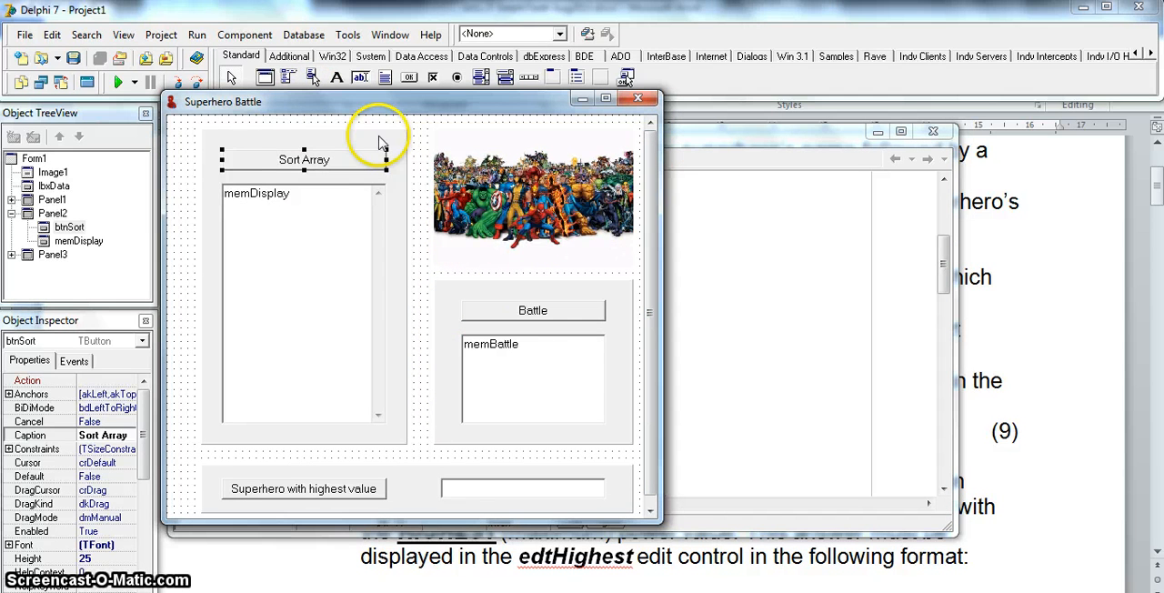
pyautogui.moveTo(324, 171)
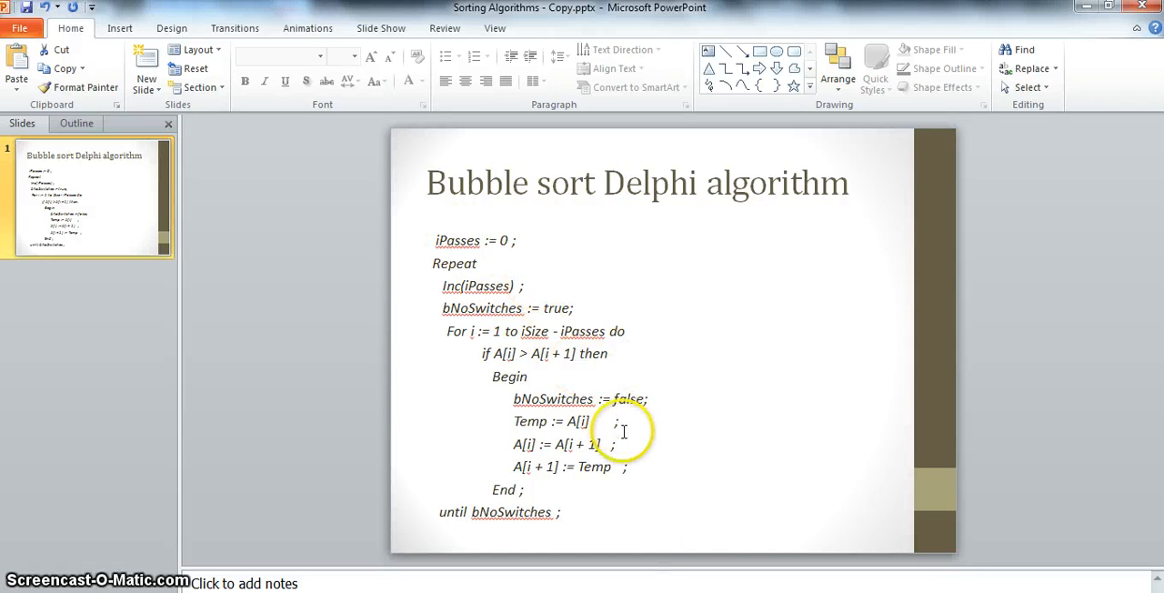
pyautogui.moveTo(433, 240)
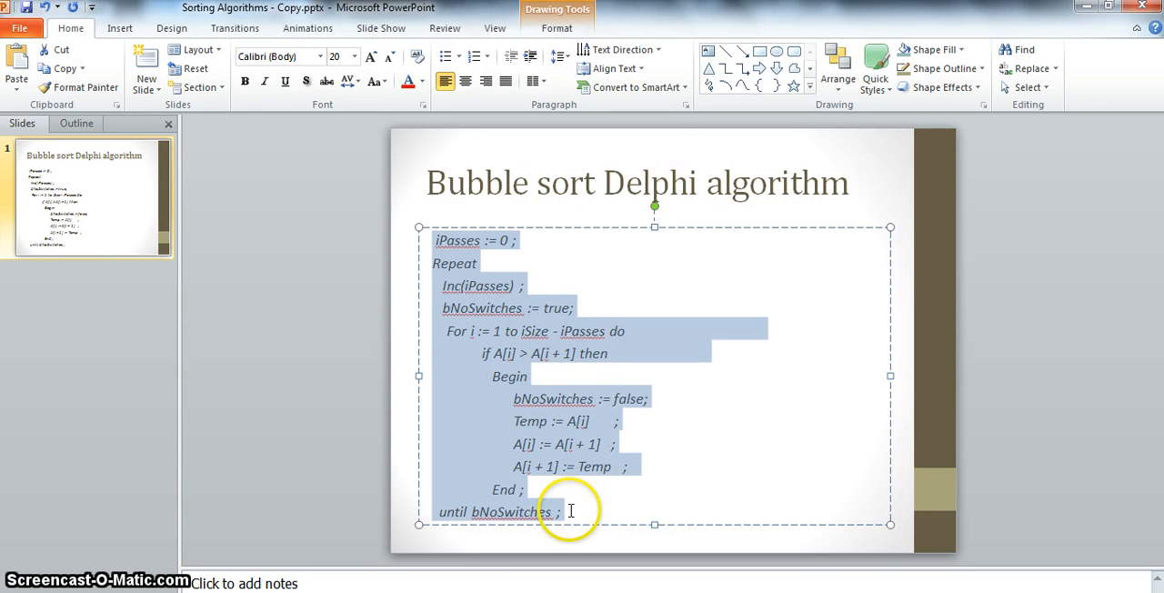
pyautogui.moveTo(508, 314)
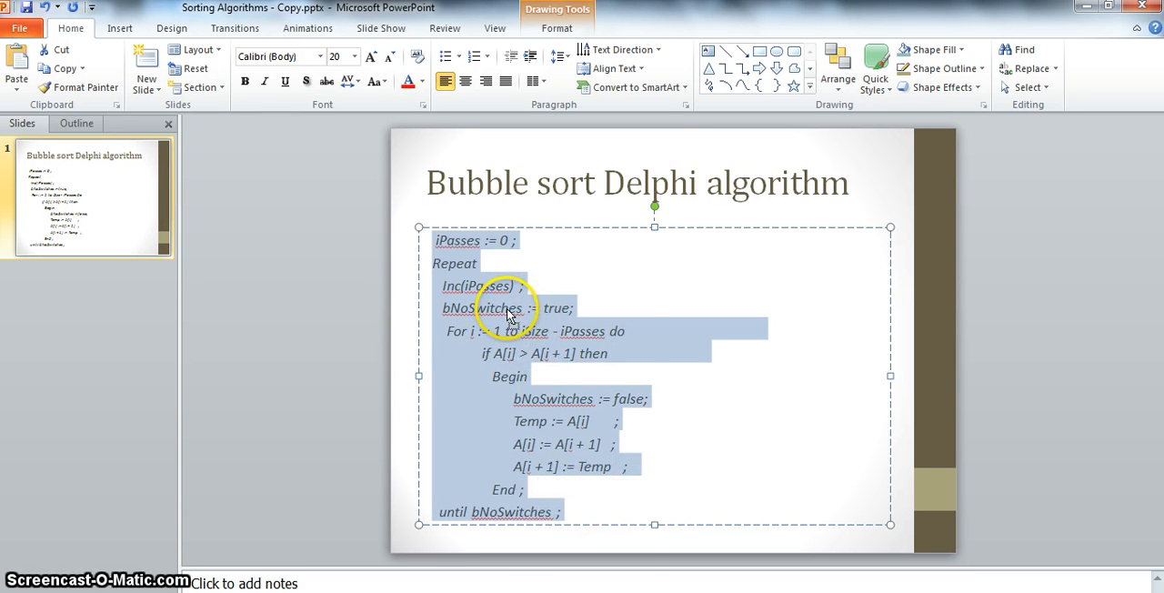
pyautogui.moveTo(349, 578)
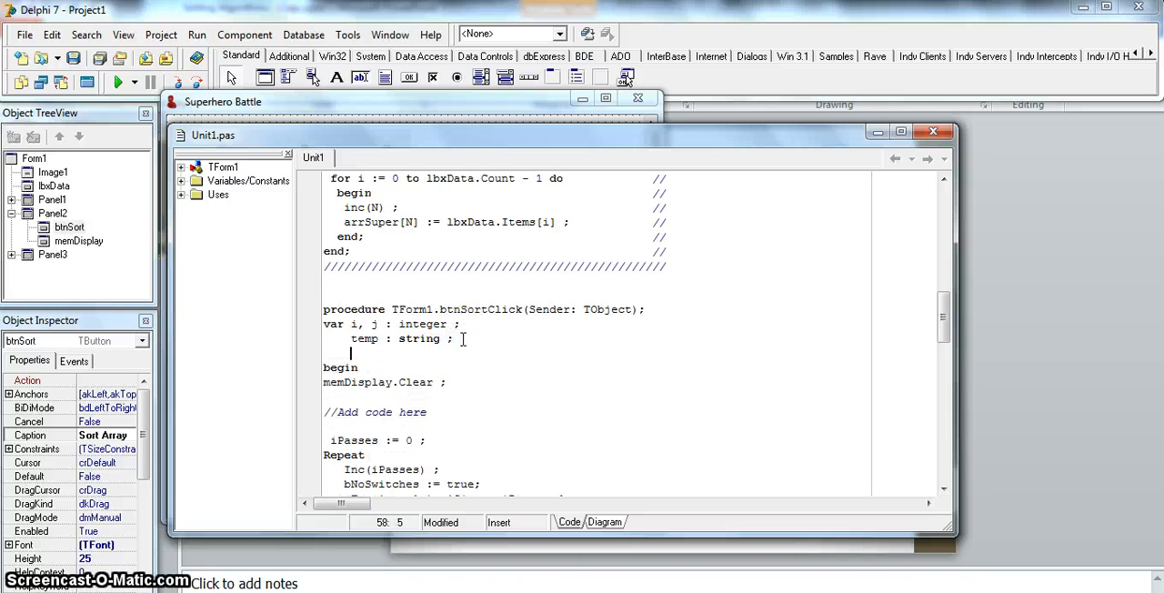
# Step: Declare 'bNoSwitches : boolean ;' in the sort handler's var section and move to the pasted comparison line
pyautogui.write('bNoS')
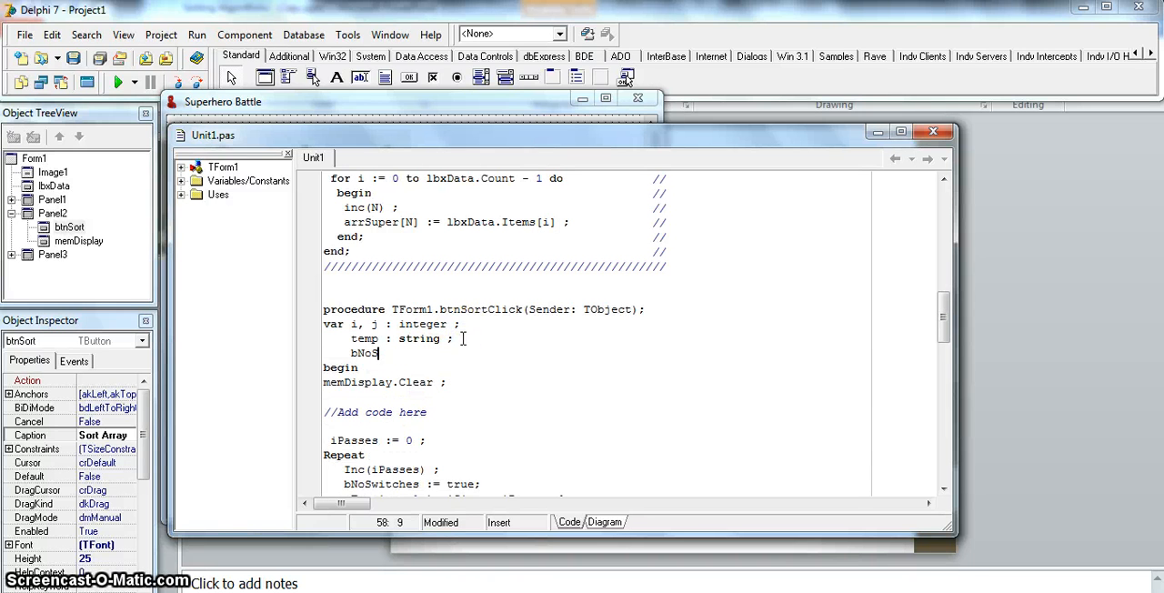
pyautogui.write('witches')
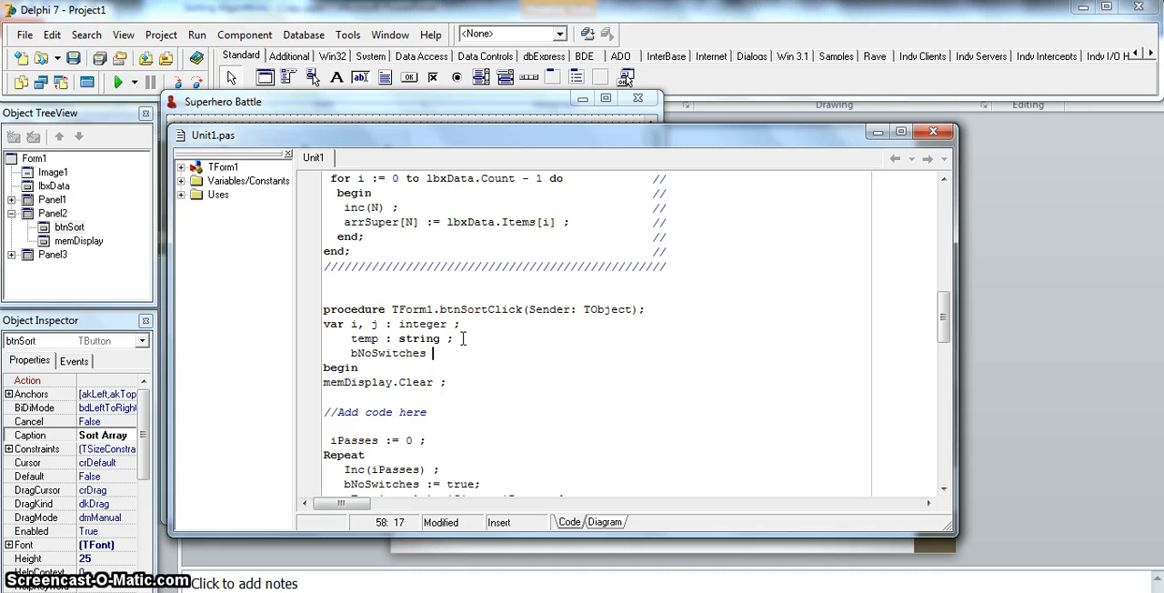
pyautogui.write(': boolean ;')
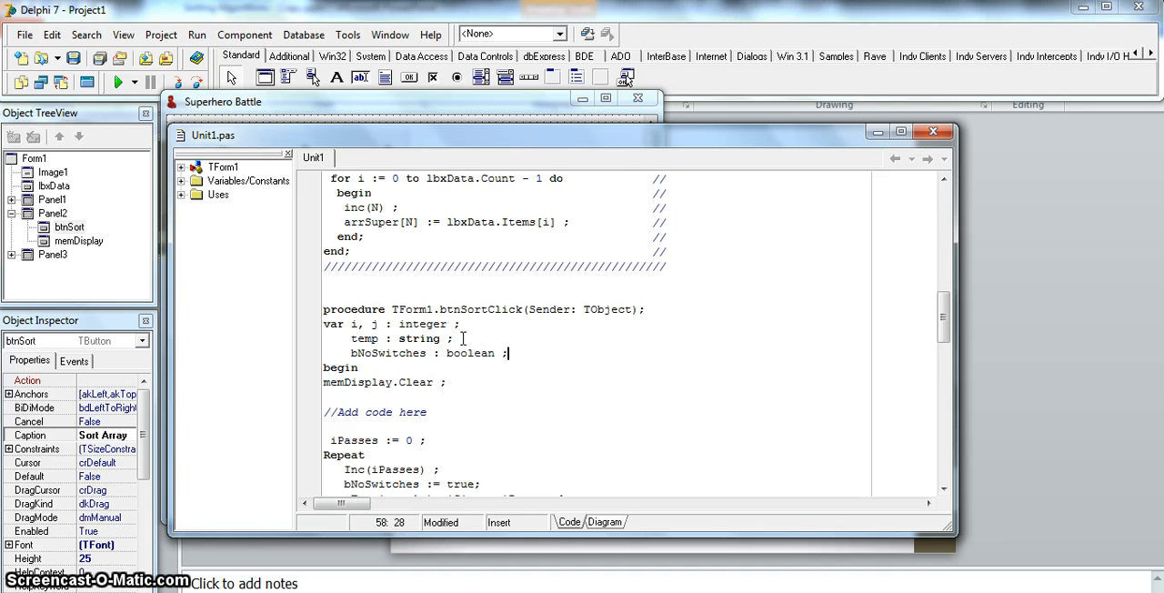
pyautogui.scroll(-3)
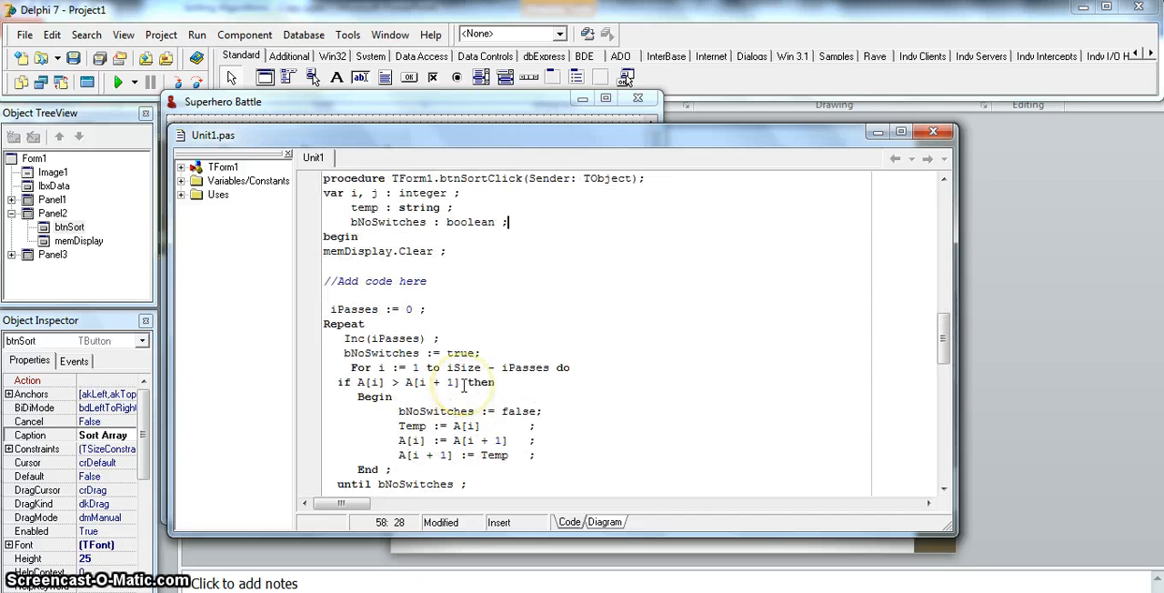
pyautogui.moveTo(415, 337)
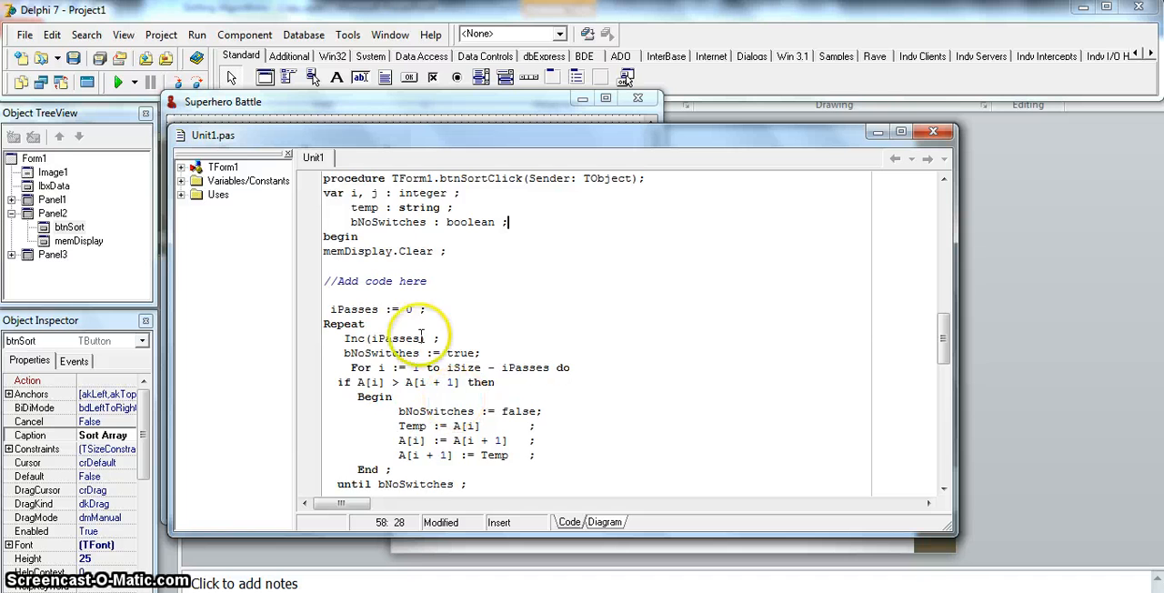
pyautogui.moveTo(509, 404)
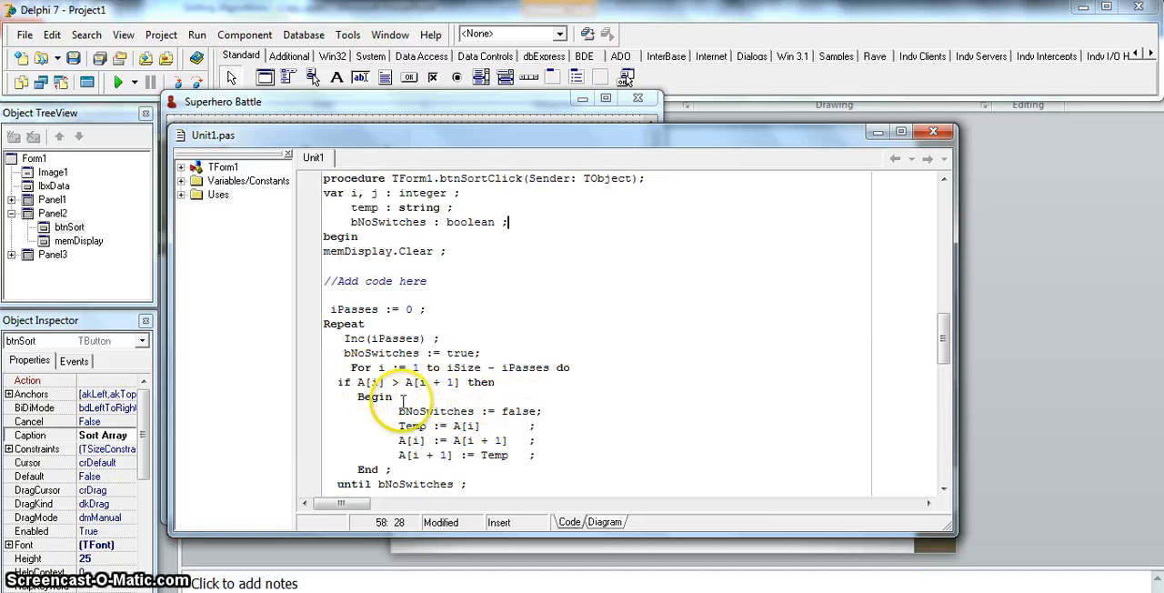
pyautogui.click(371, 193)
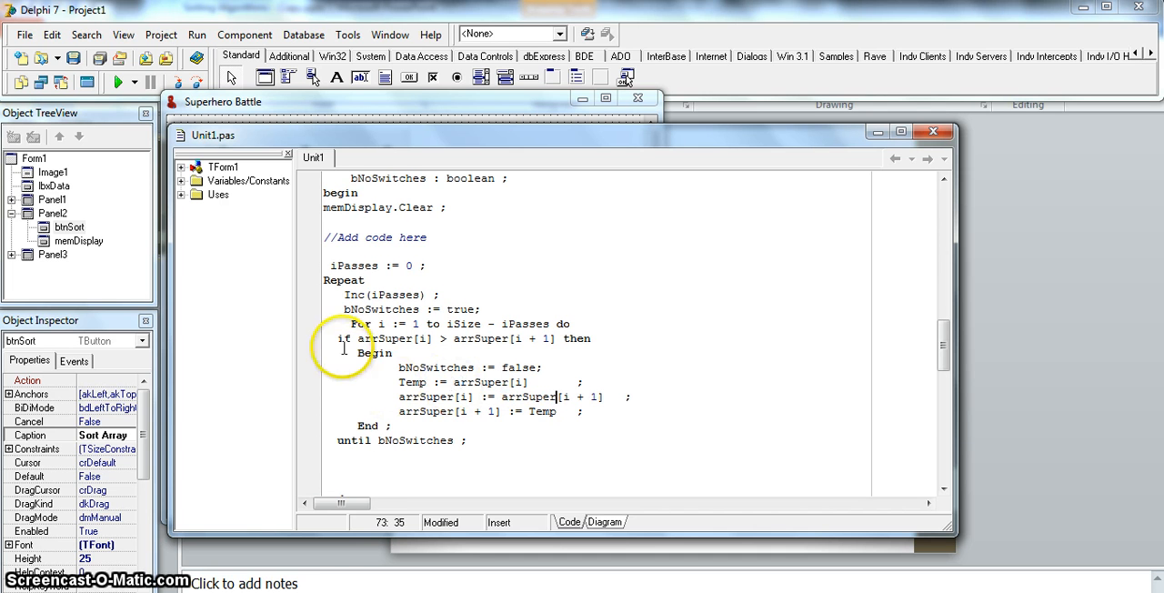
pyautogui.moveTo(389, 300)
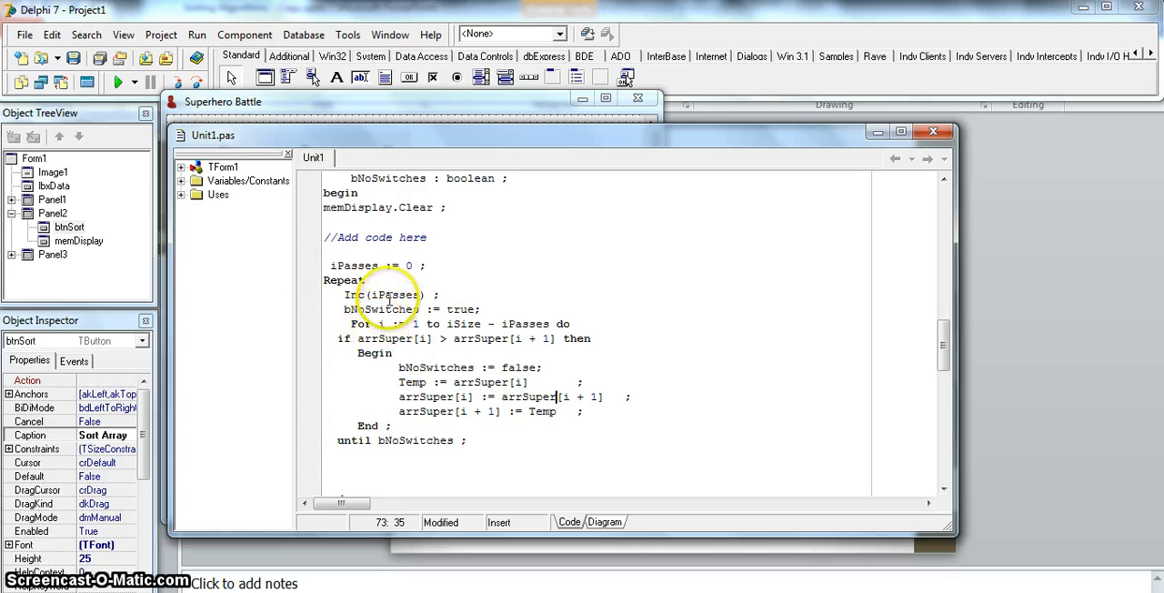
# Step: Rename the iPasses pass counter to j in the Inc call, the starting assignment and the loop bound
pyautogui.doubleClick(393, 294)
pyautogui.write('j')
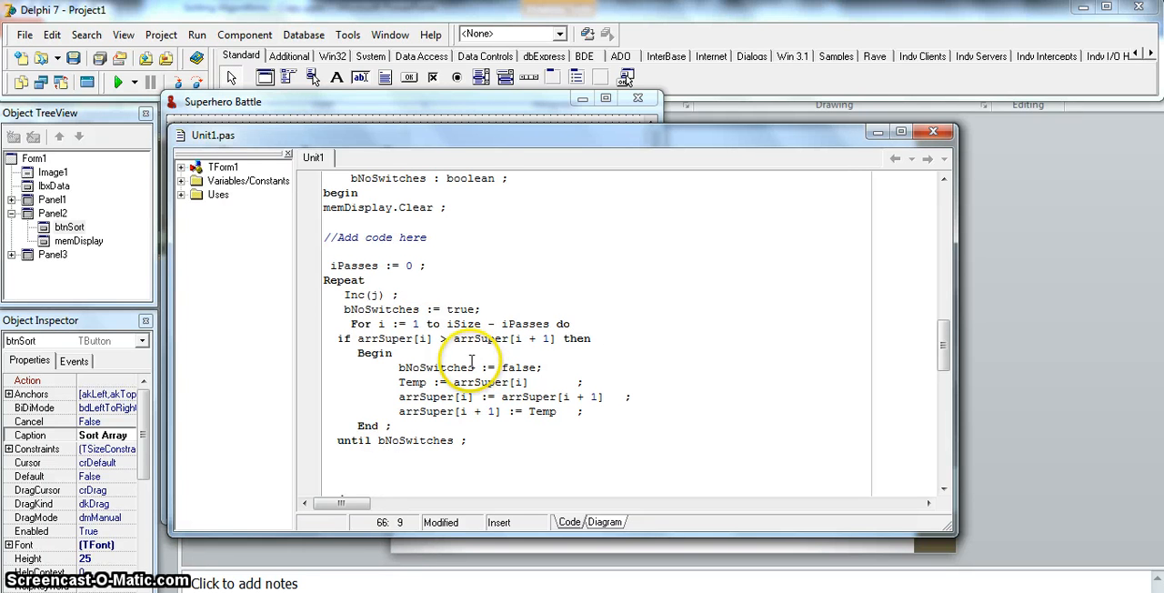
pyautogui.doubleClick(353, 266)
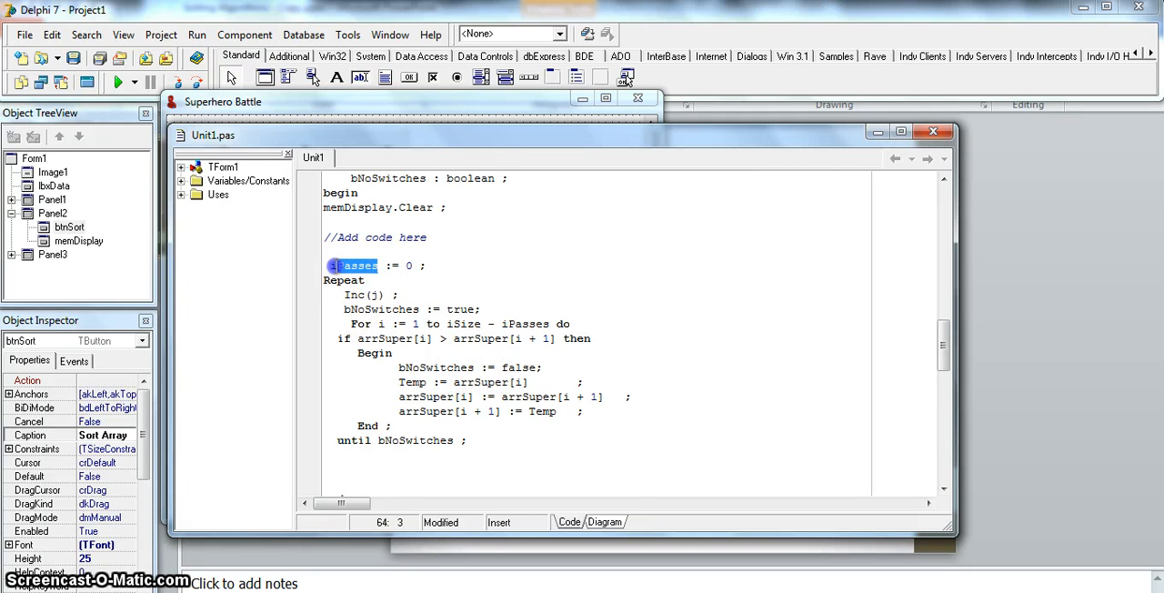
pyautogui.write('j')
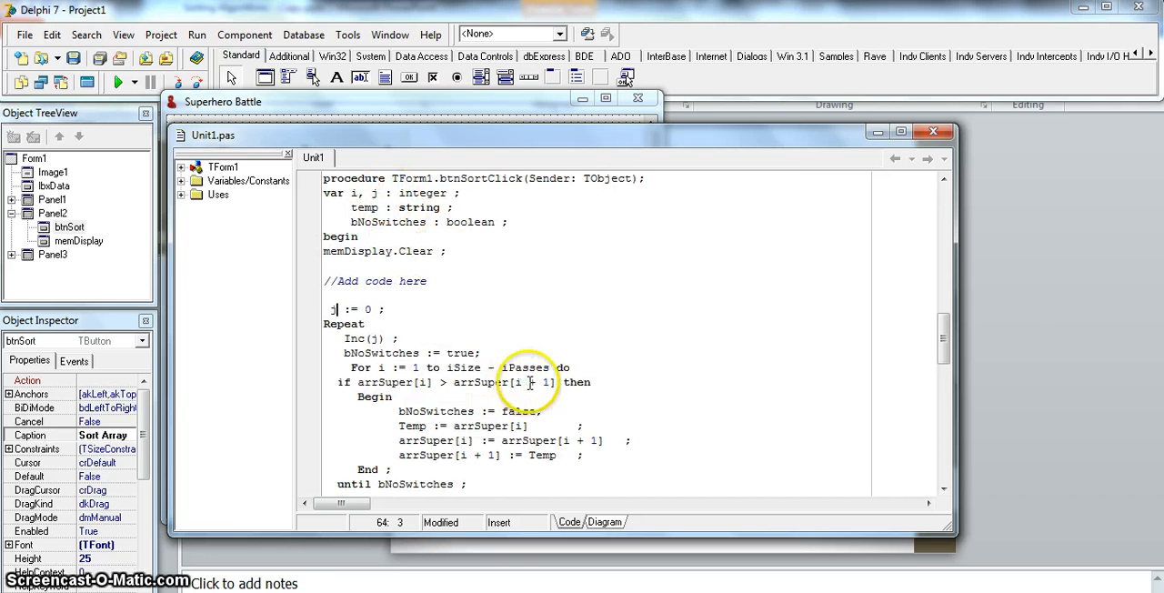
pyautogui.doubleClick(528, 367)
pyautogui.write('j')
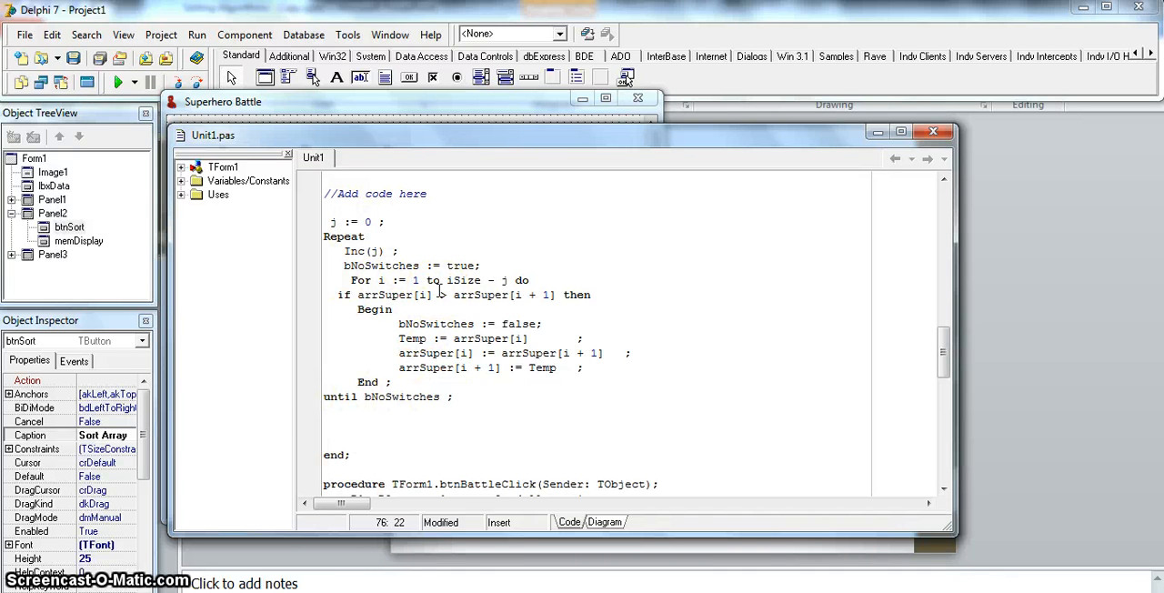
# Step: Add 'for i := 1 to N do' after the sort loop and make the inner loop run to N
pyautogui.click(466, 396)
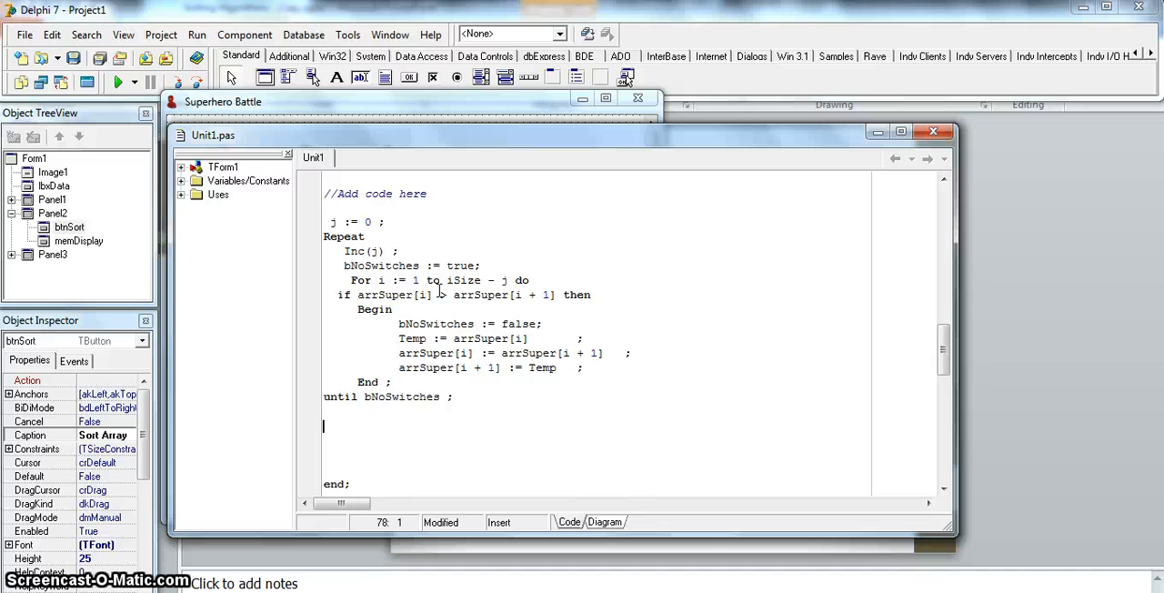
pyautogui.write('for i')
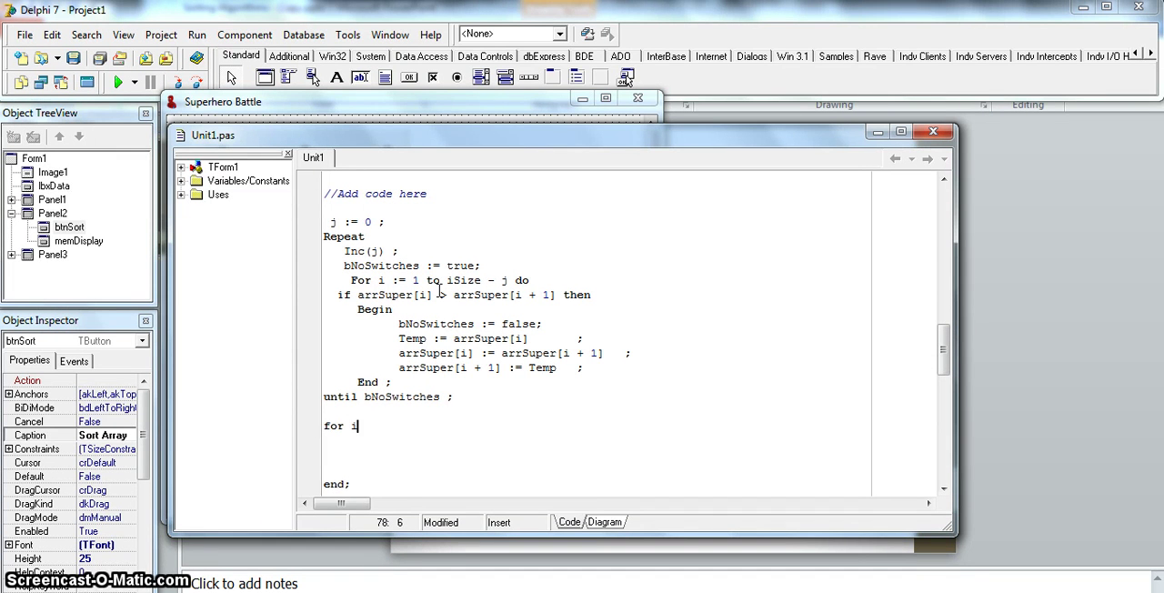
pyautogui.write(':= 1')
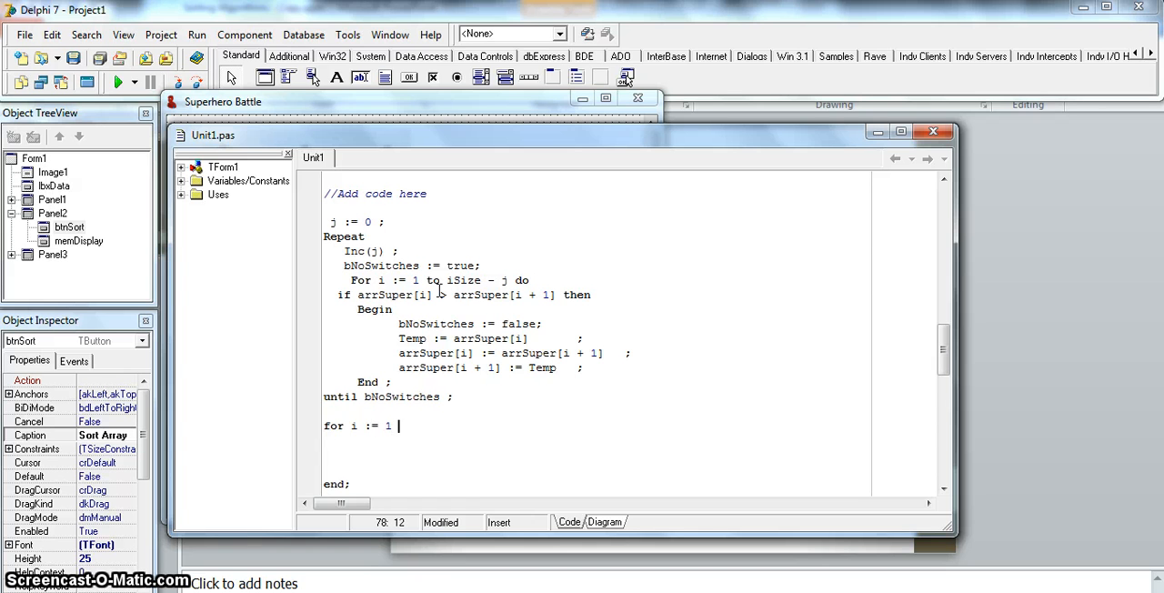
pyautogui.write('to N do')
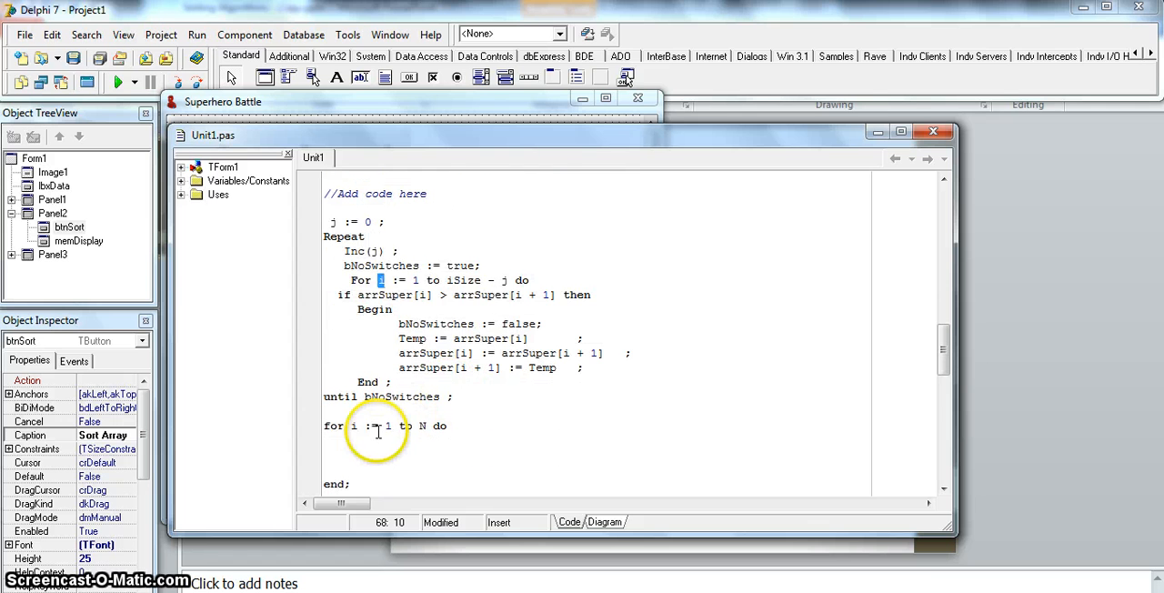
pyautogui.moveTo(470, 287)
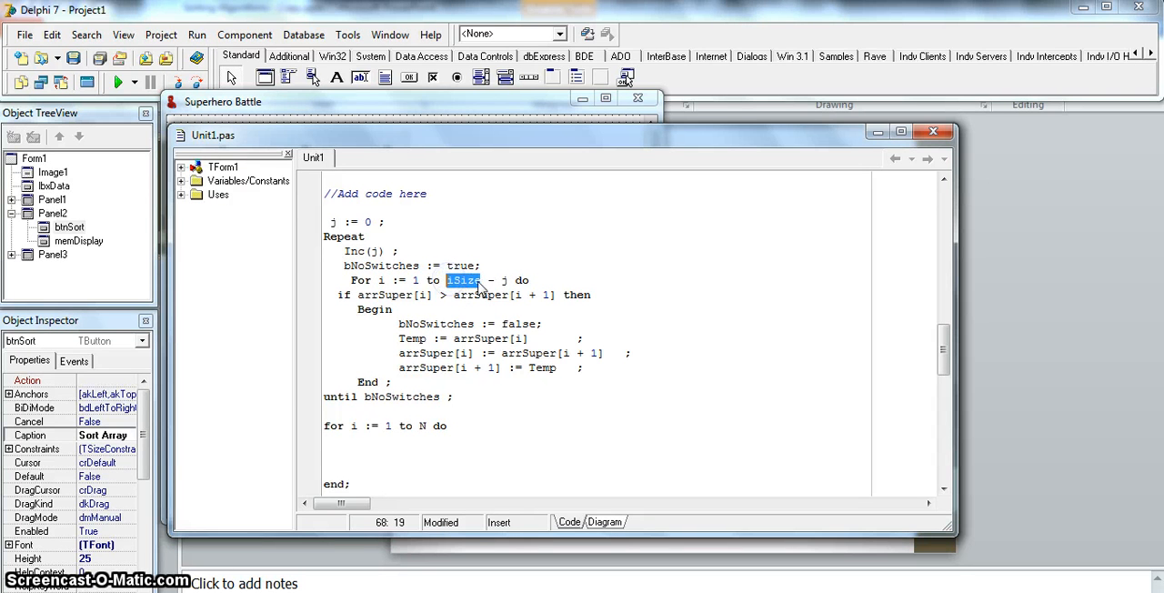
pyautogui.write('N')
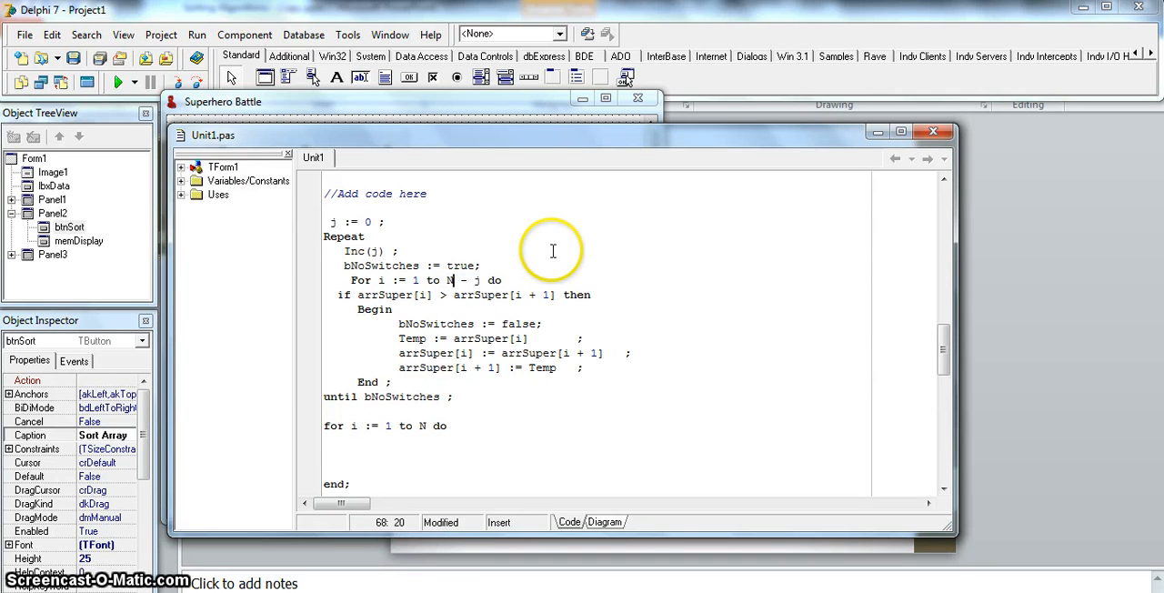
pyautogui.moveTo(480, 387)
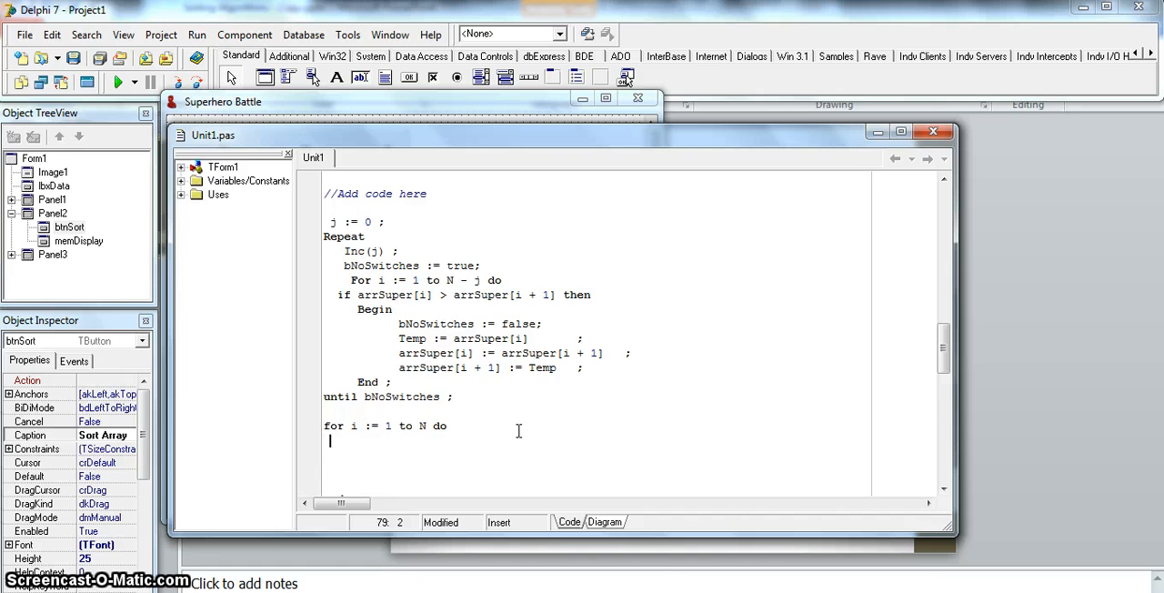
# Step: Add memDisplay.Lines.Add(arrSuper[i]) to list each superhero string in the memo
pyautogui.write('memDisplay.Lines.A')
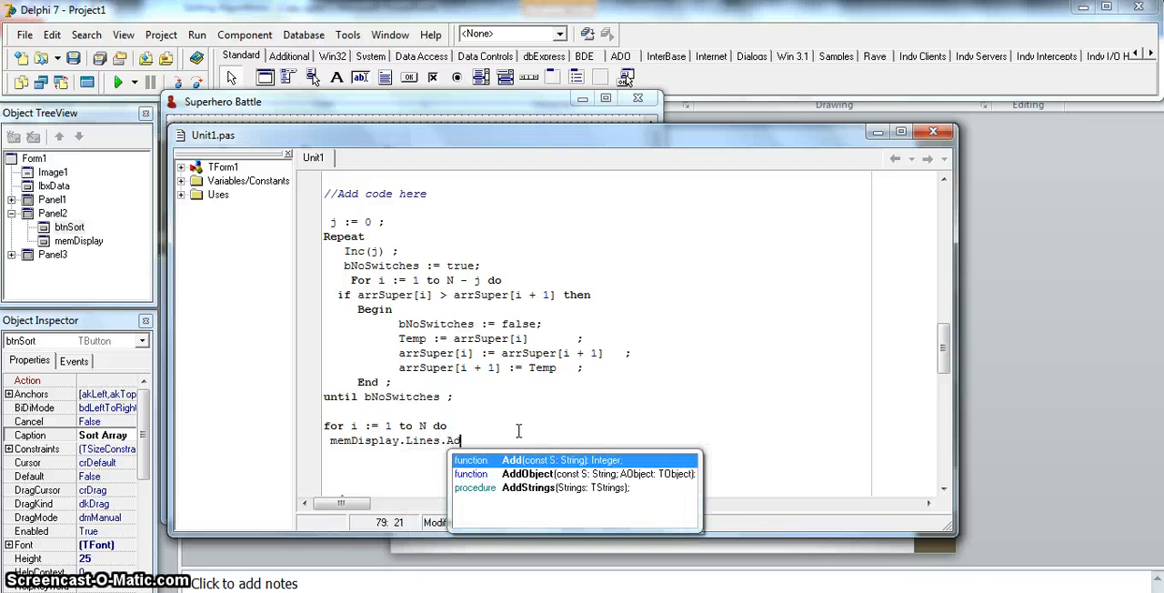
pyautogui.write('d(ar')
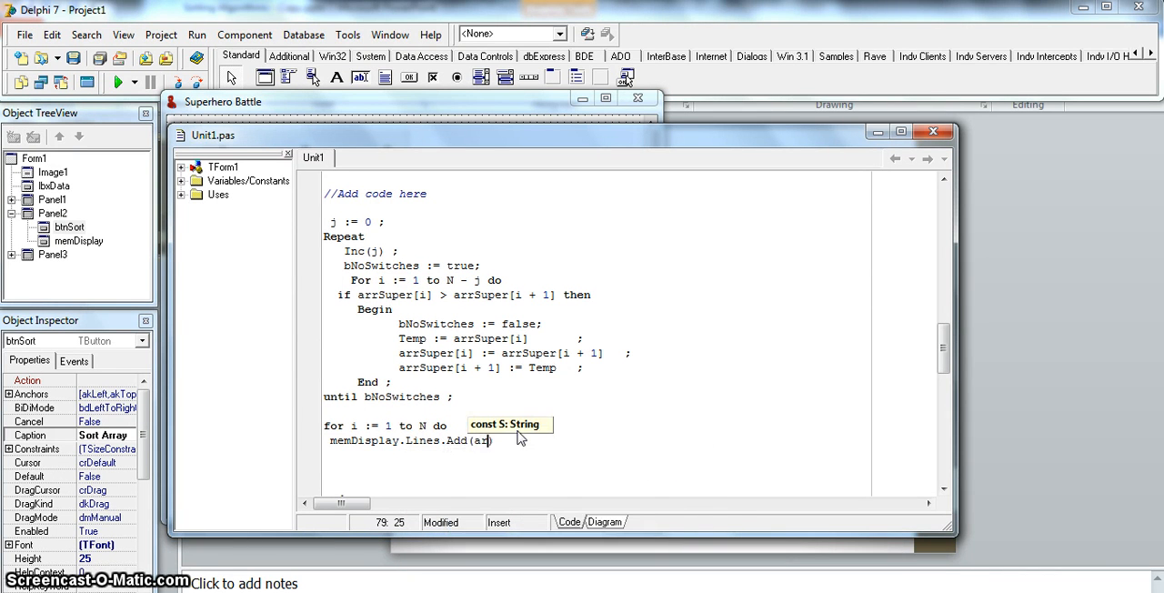
pyautogui.write('rSuper[i]')
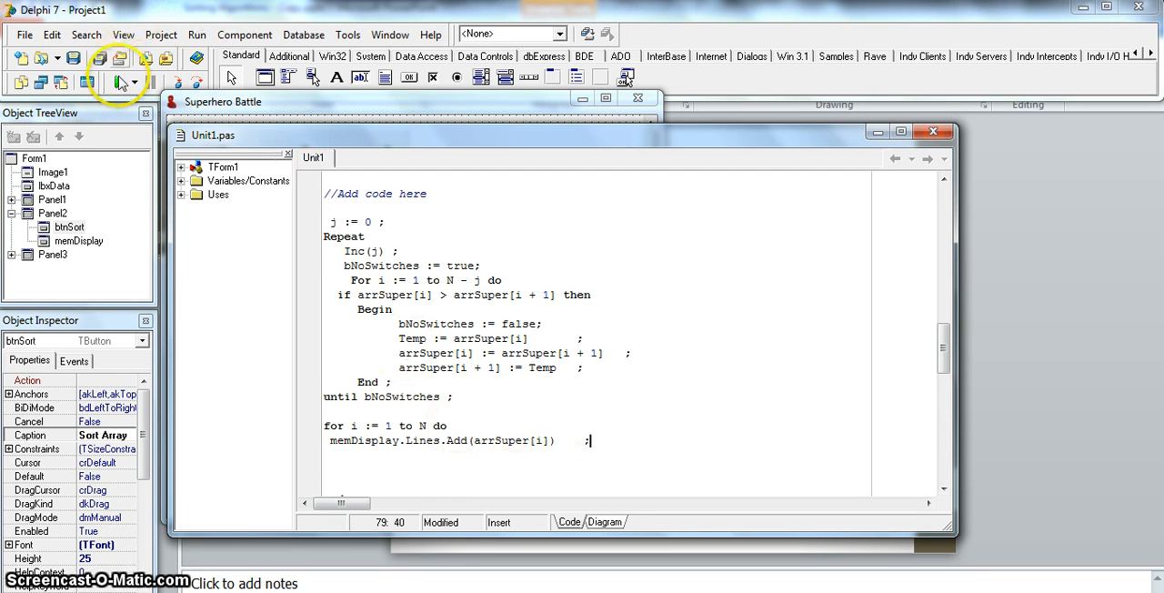
# Step: Run the app, fix the illegal character on line 68, run again and sort the superhero array
pyautogui.click(119, 82)
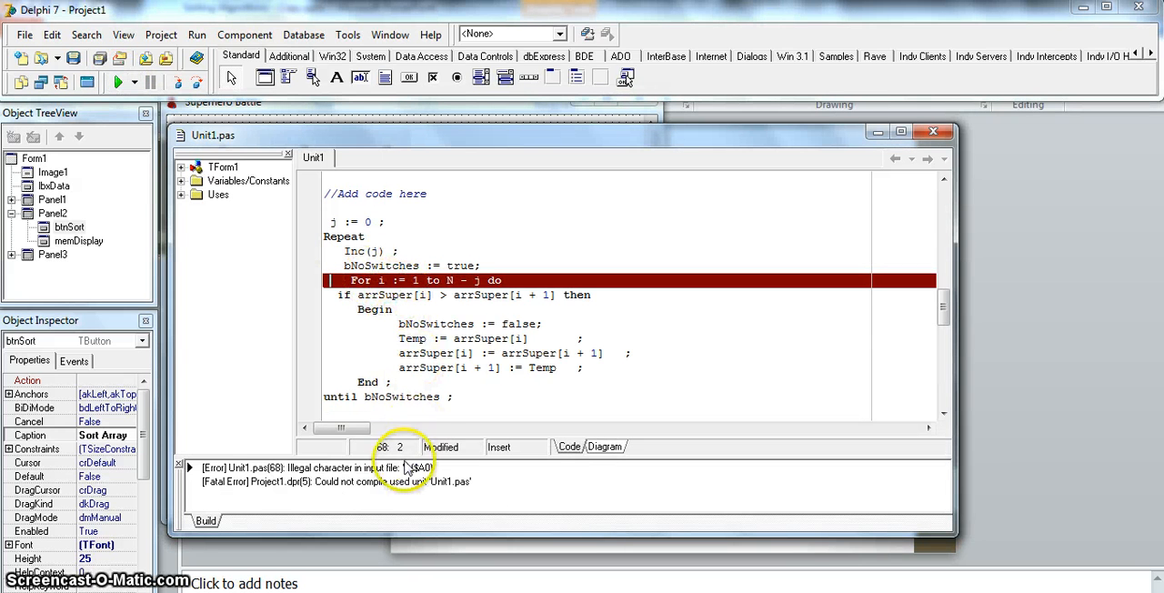
pyautogui.moveTo(446, 338)
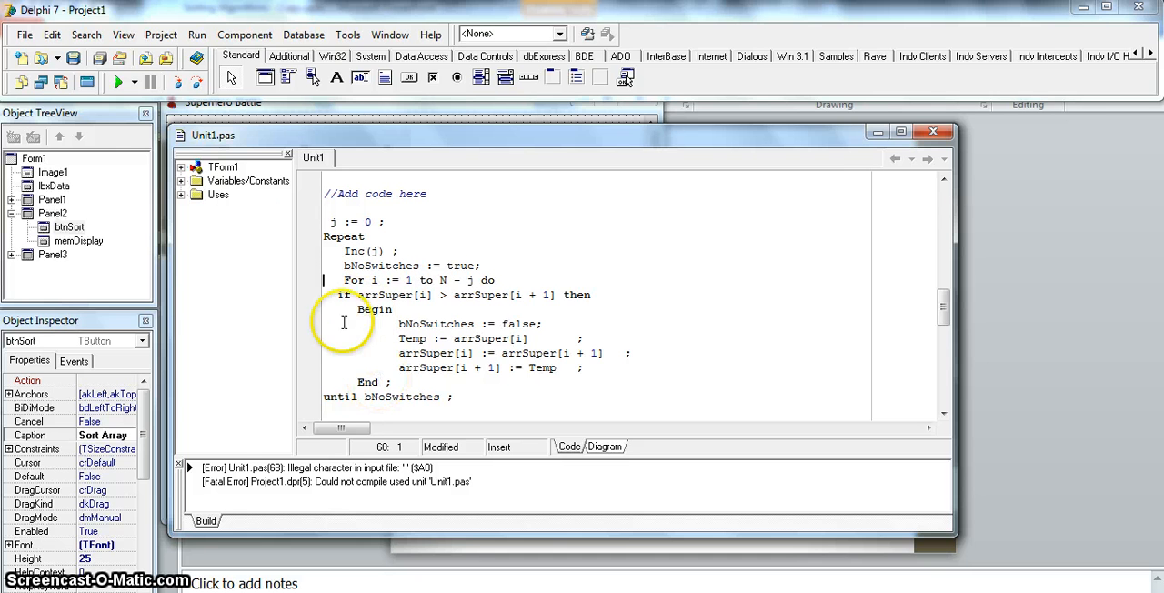
pyautogui.click(118, 82)
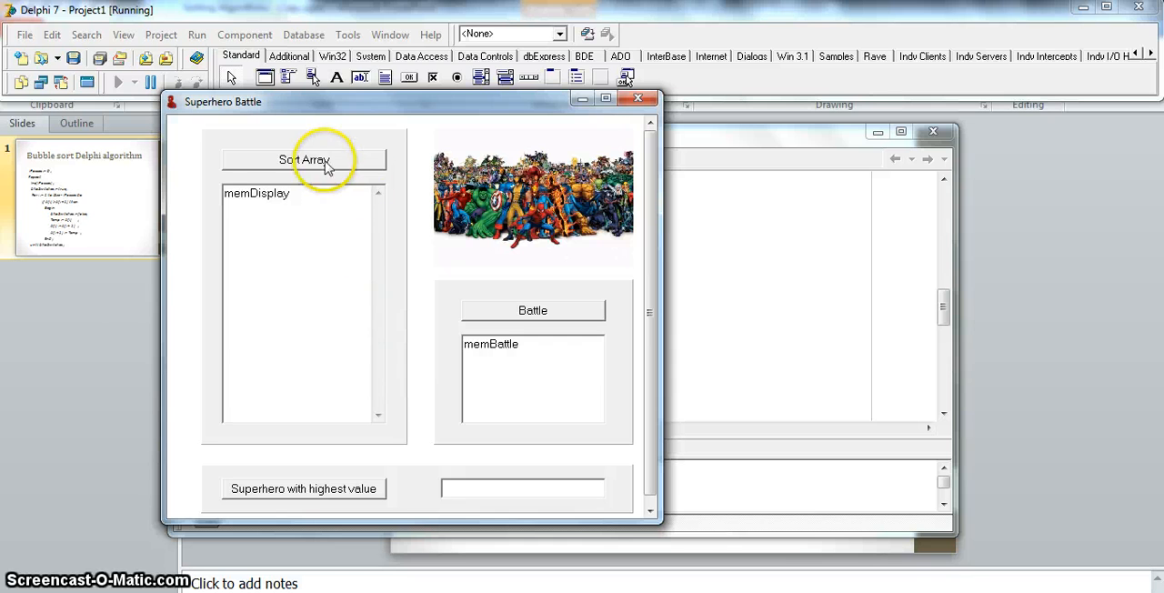
pyautogui.click(304, 160)
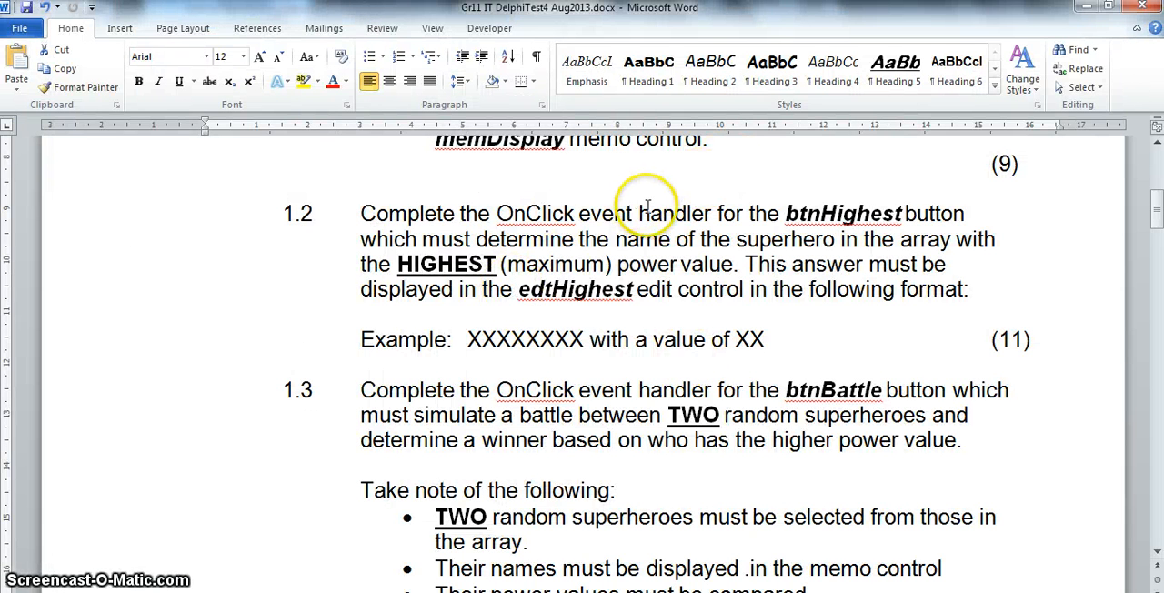
pyautogui.moveTo(591, 251)
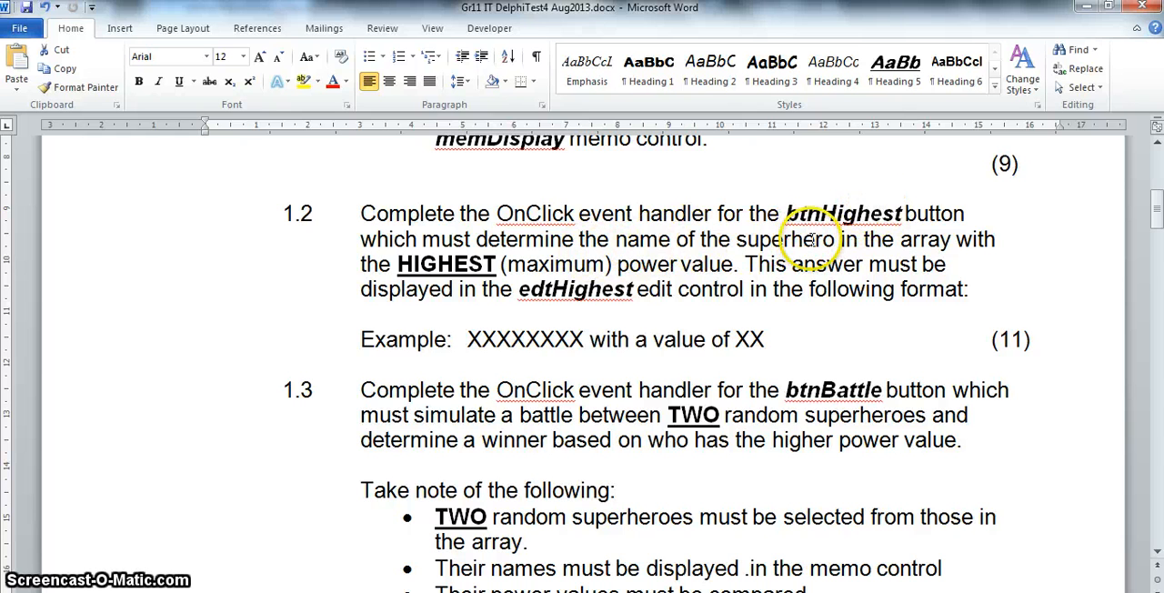
pyautogui.doubleClick(639, 240)
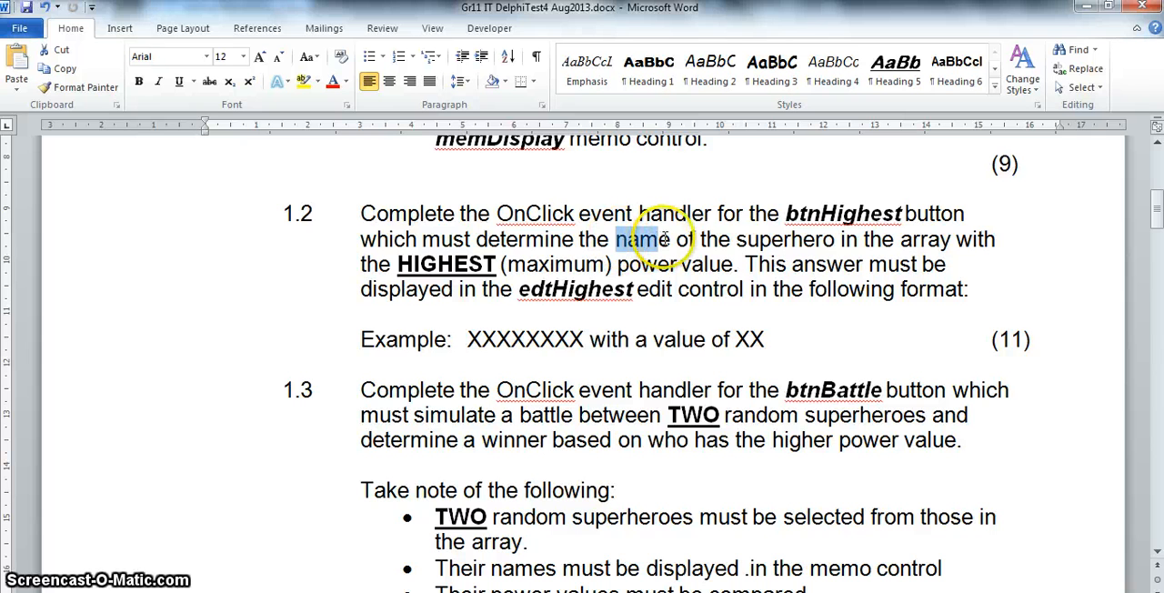
pyautogui.doubleClick(642, 240)
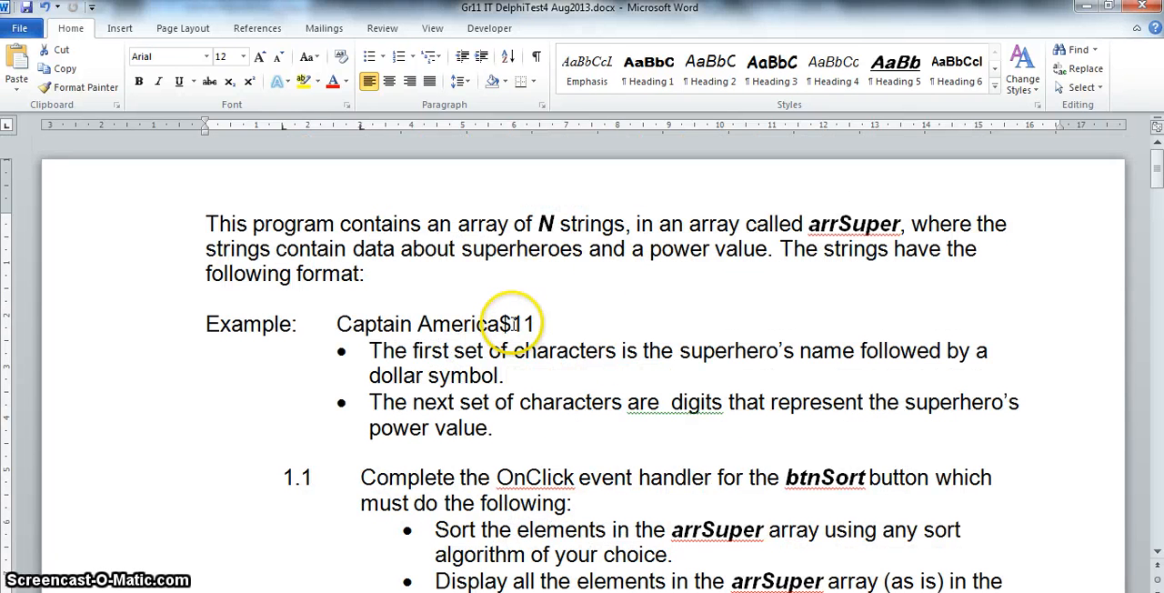
pyautogui.doubleClick(524, 323)
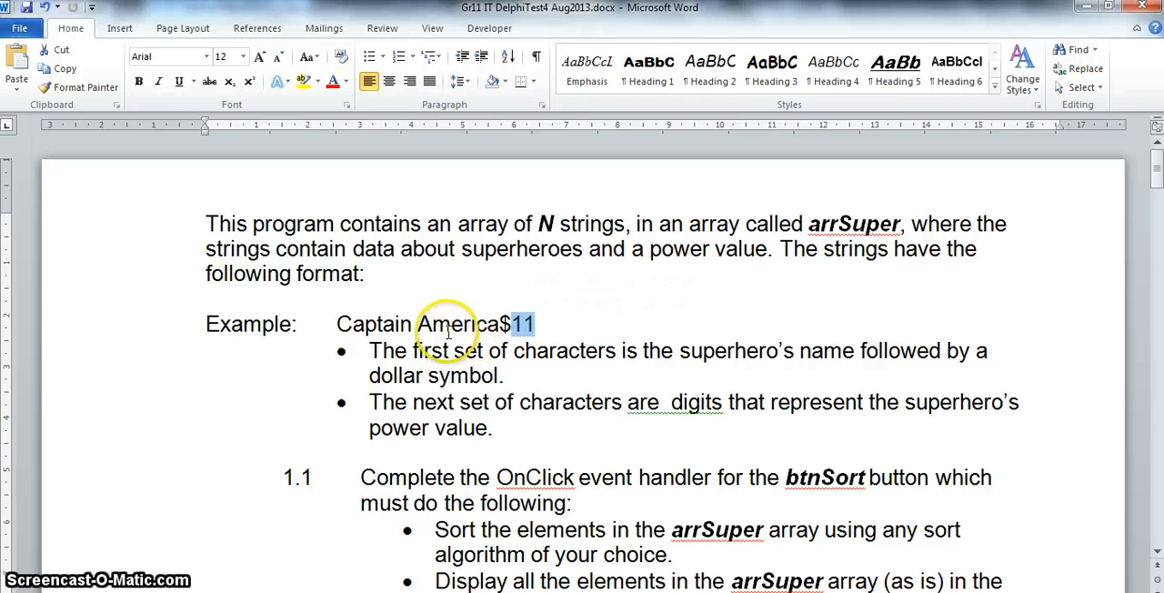
pyautogui.scroll(-3)
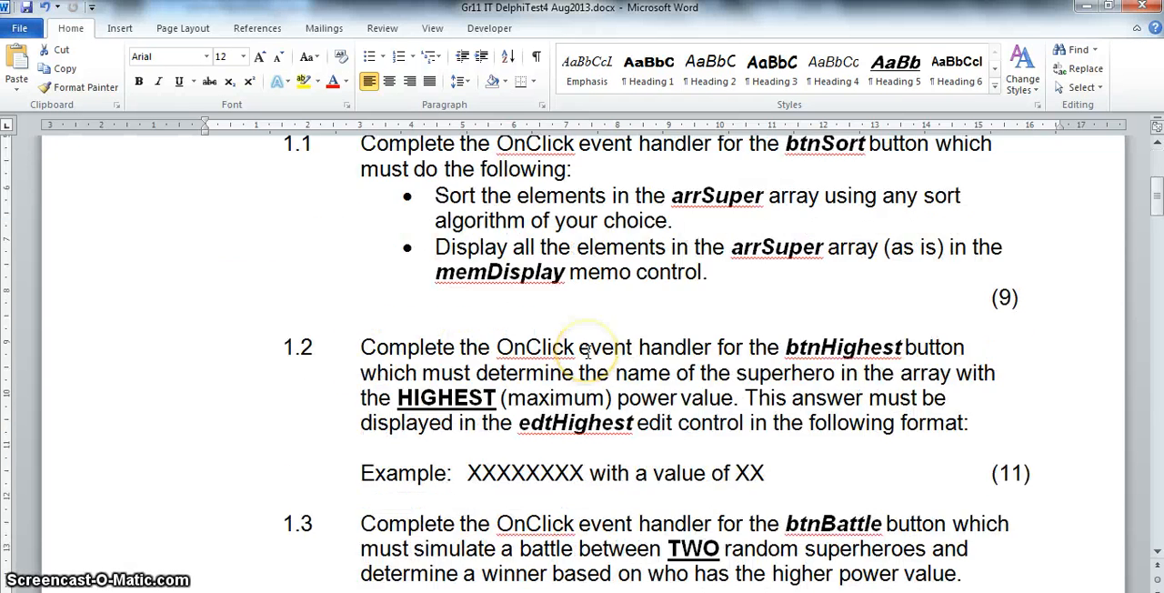
pyautogui.scroll(-3)
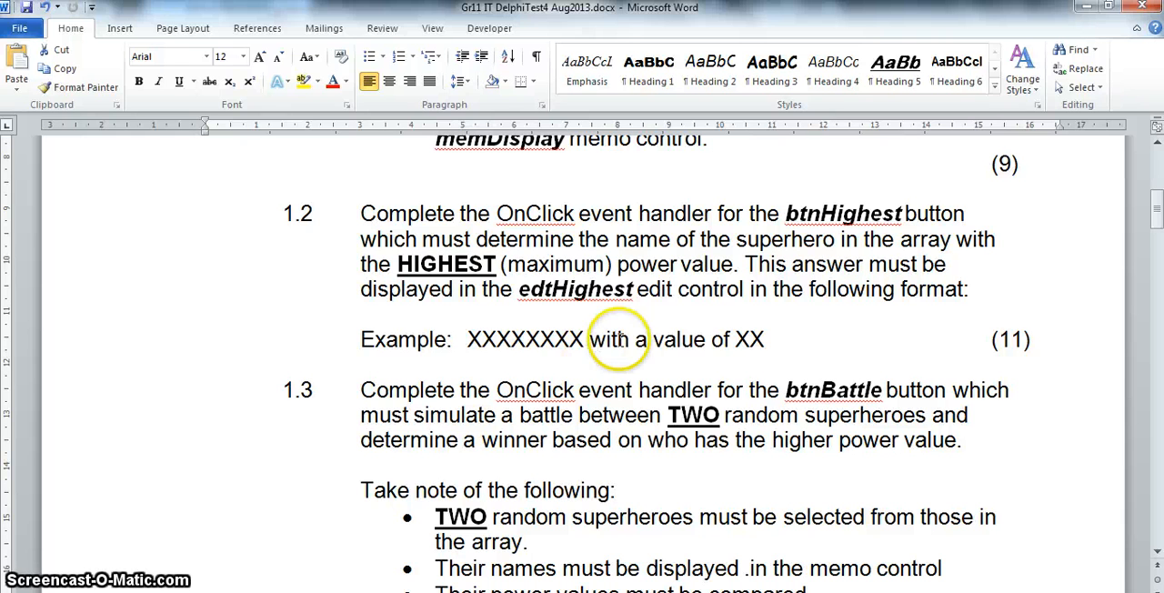
pyautogui.doubleClick(754, 335)
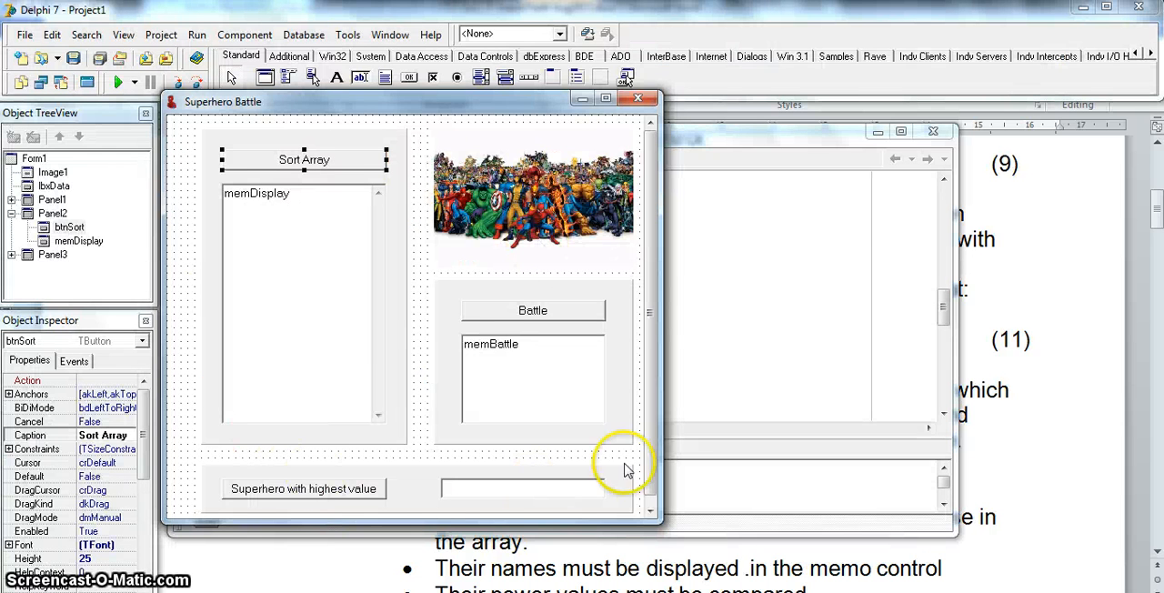
pyautogui.moveTo(342, 498)
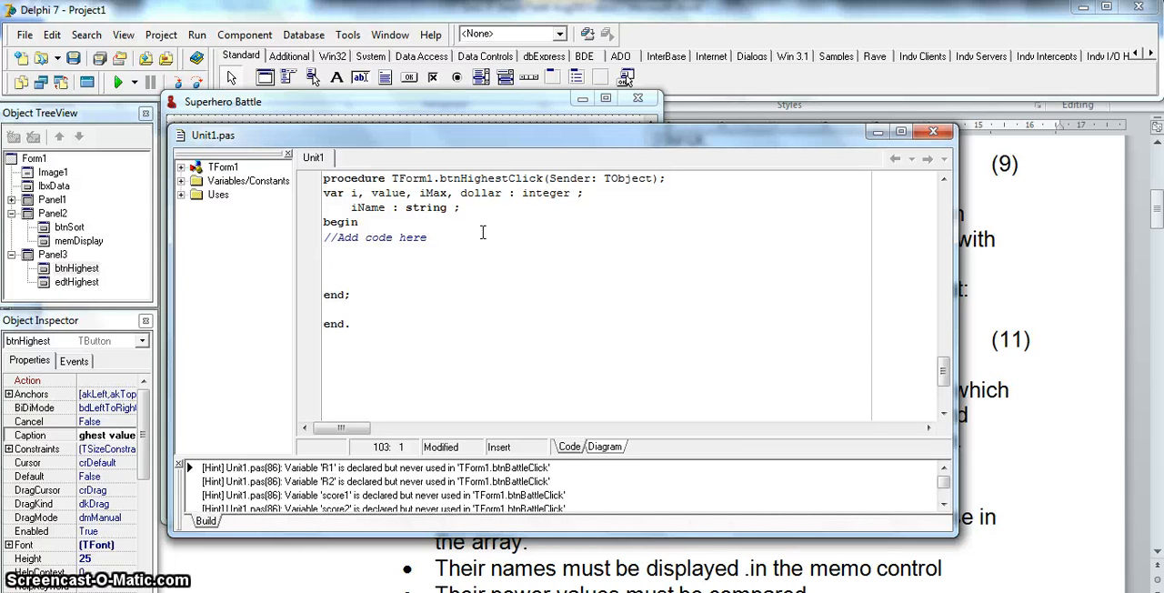
# Step: Set iMax := -999 at the start of the highest-value handler
pyautogui.write('i')
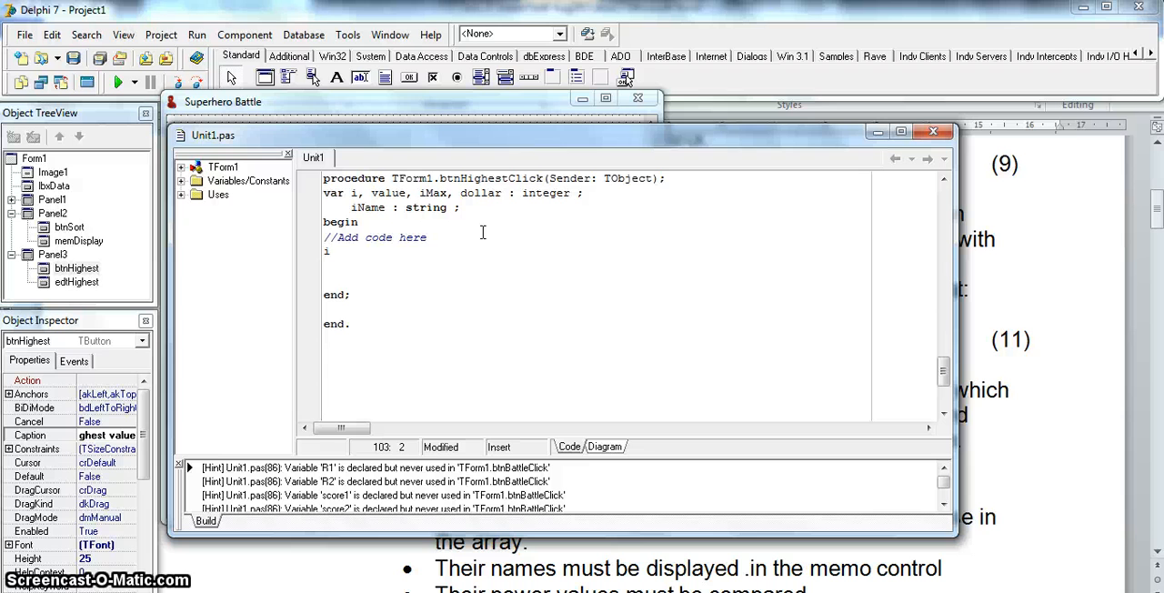
pyautogui.write('Max :=')
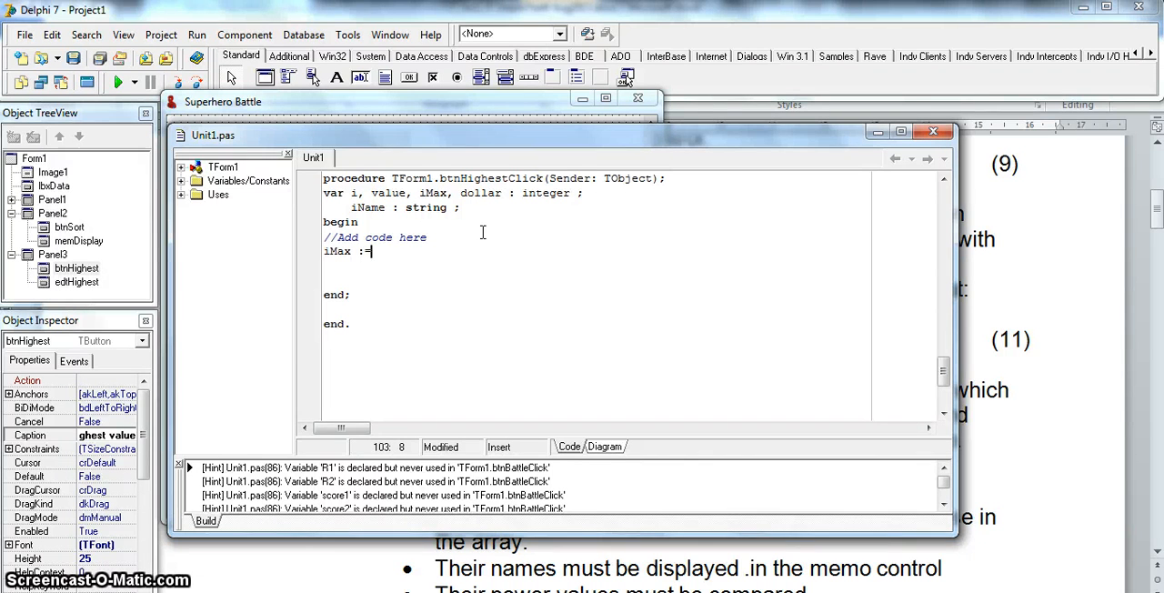
pyautogui.write('-999 ;')
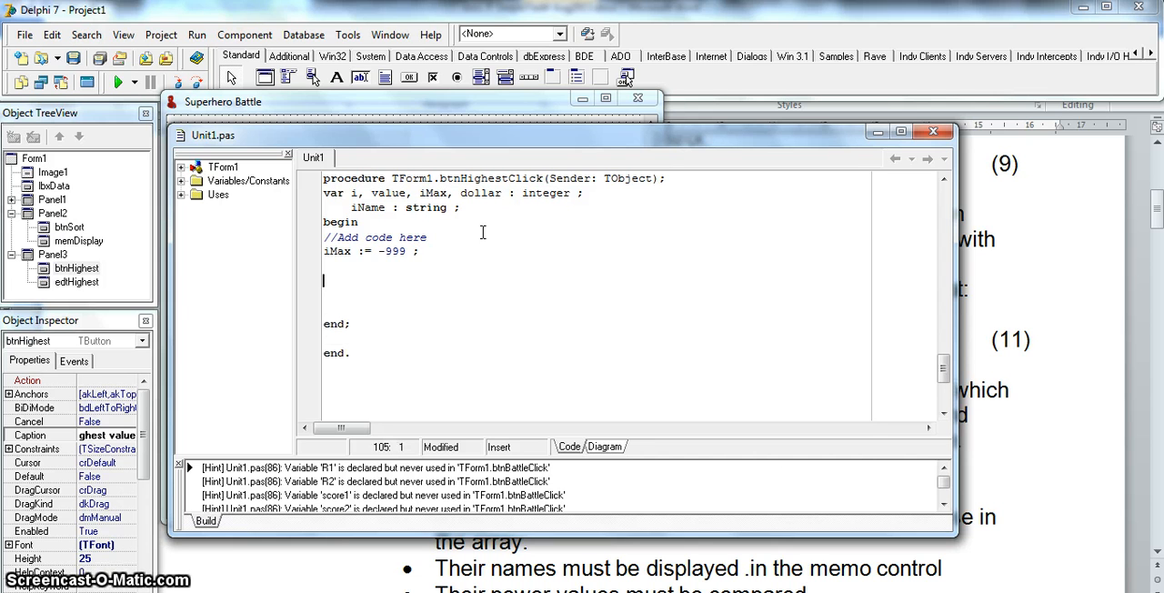
# Step: Add an empty 'for i := 1 to N do begin end; //for loop' over all superheroes
pyautogui.write('for i')
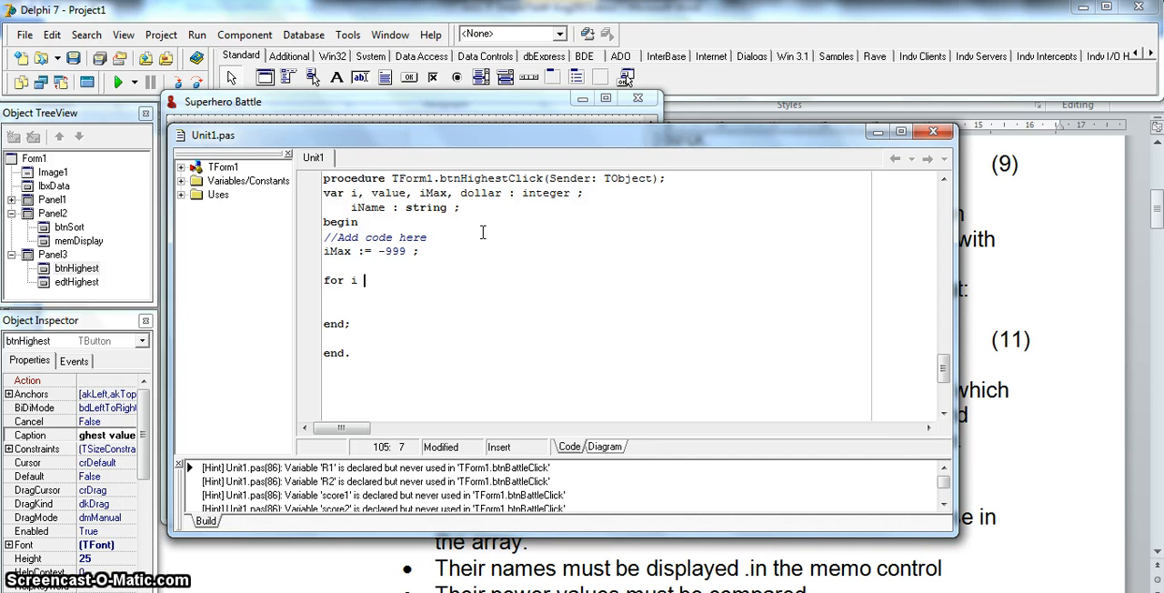
pyautogui.write(':= 1 to N')
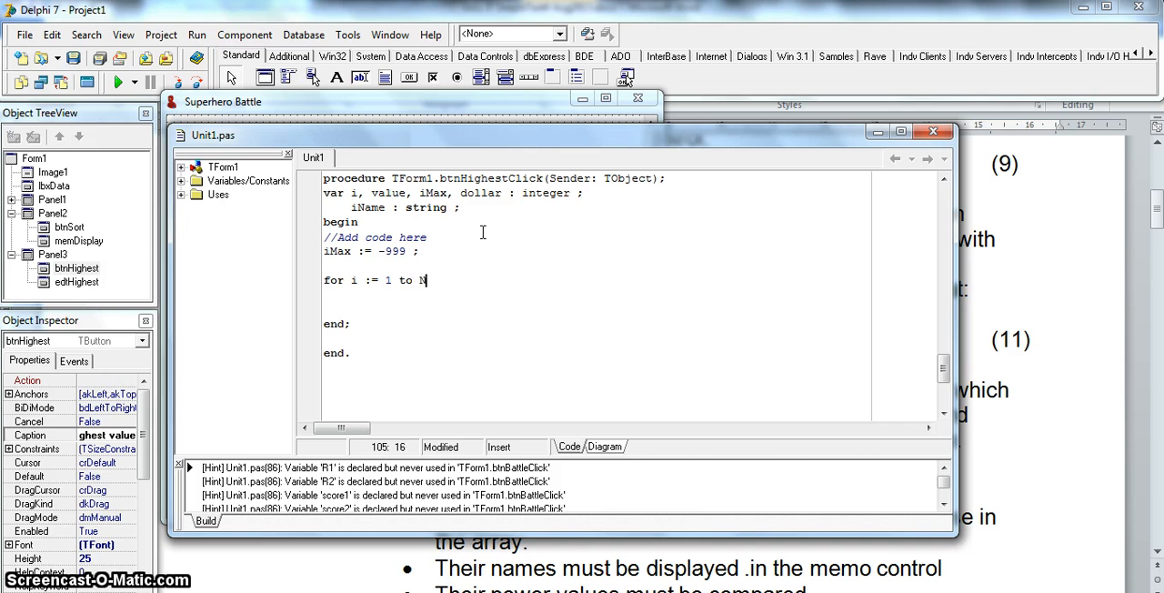
pyautogui.write('do')
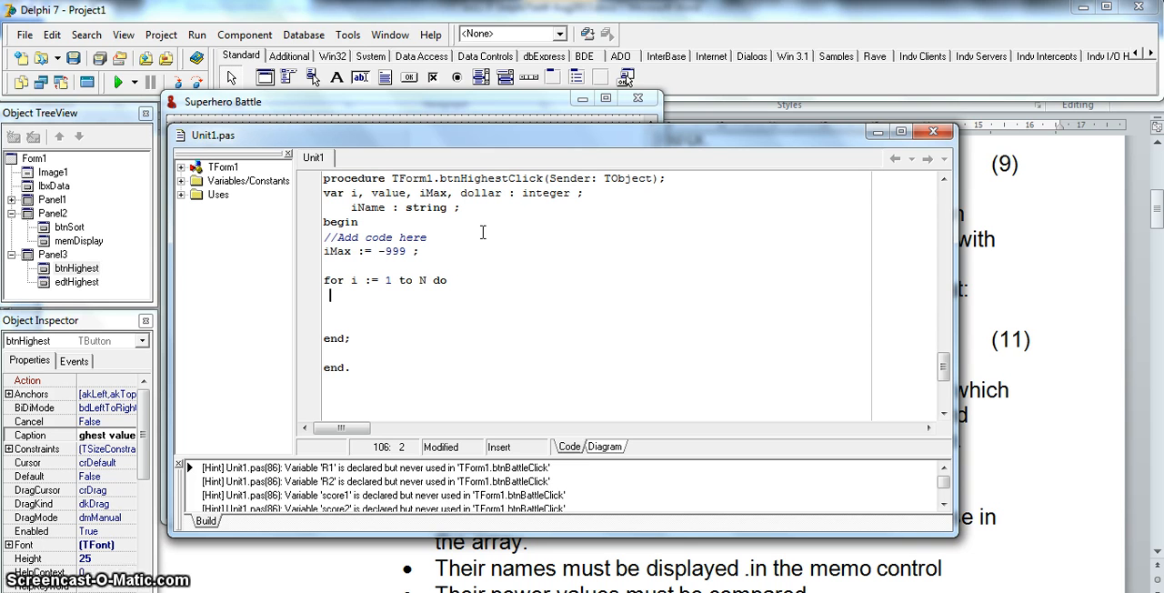
pyautogui.write('b')
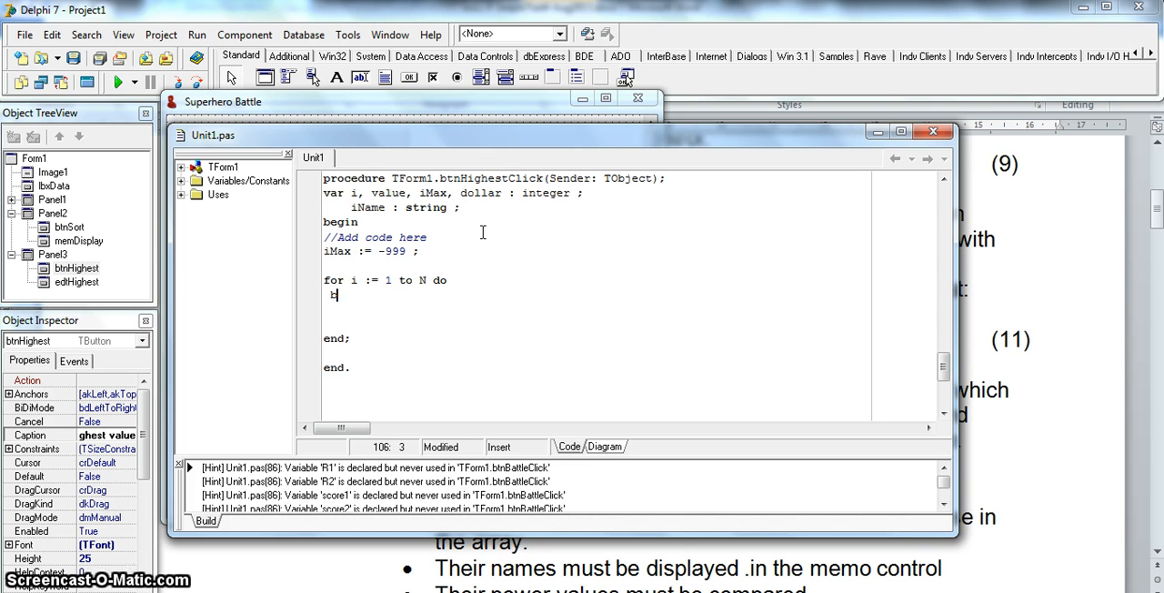
pyautogui.write('begin')
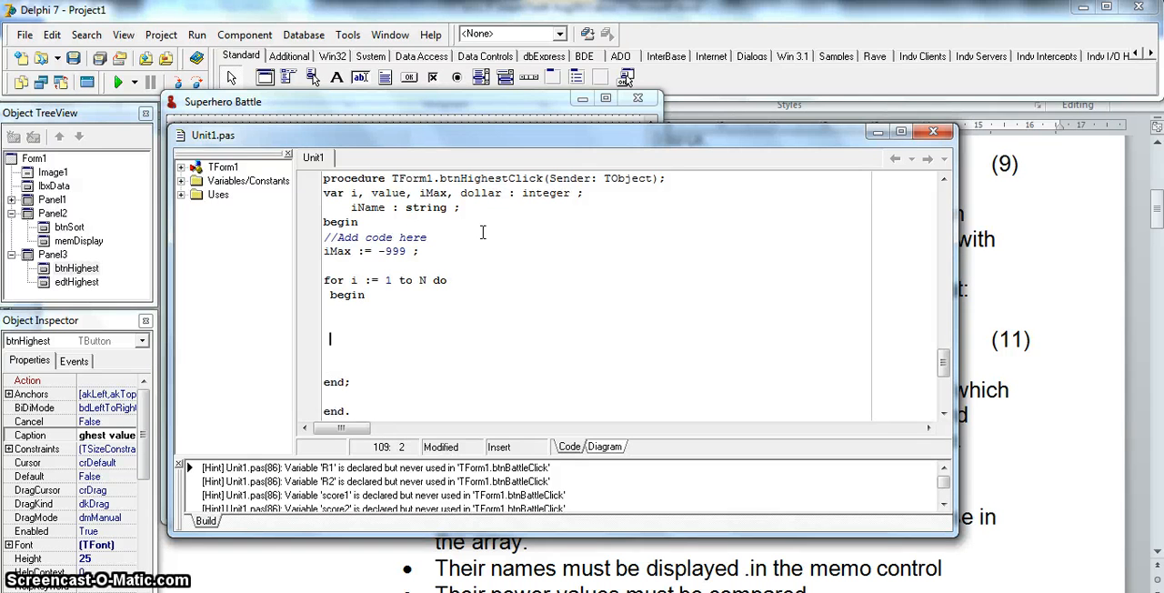
pyautogui.write('end; //f')
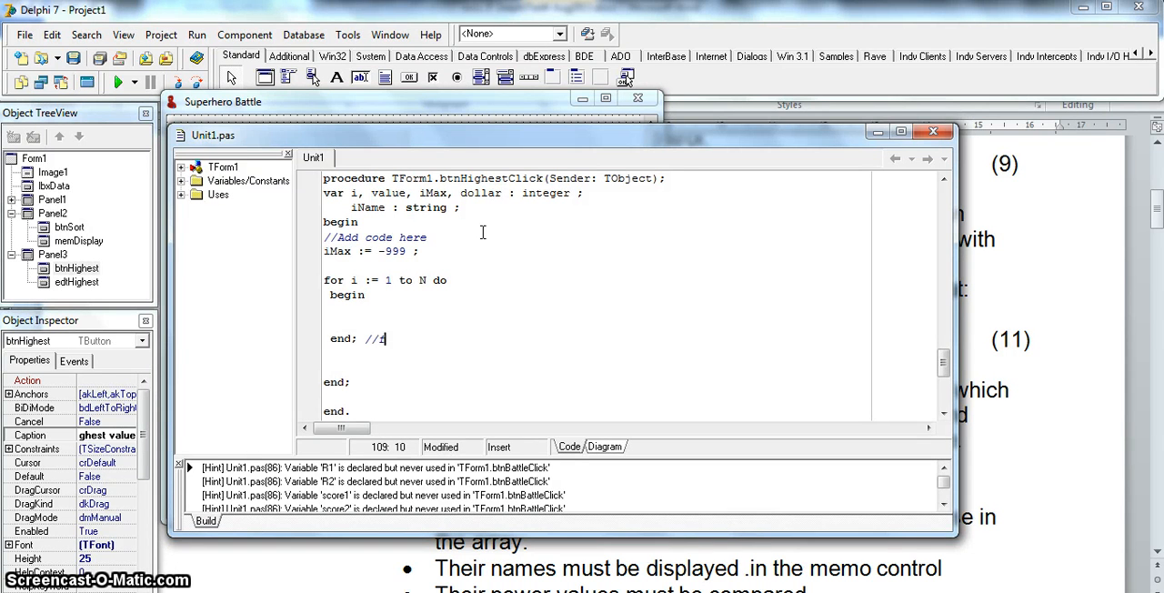
pyautogui.write('or')
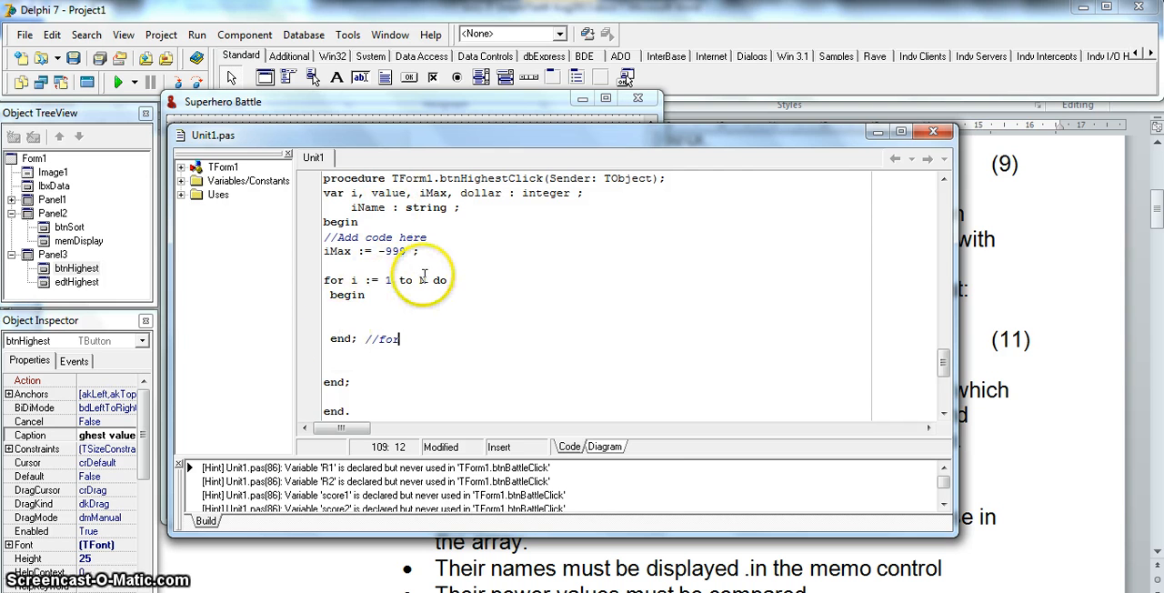
pyautogui.write('loop end;')
pyautogui.click(389, 280)
pyautogui.write('//')
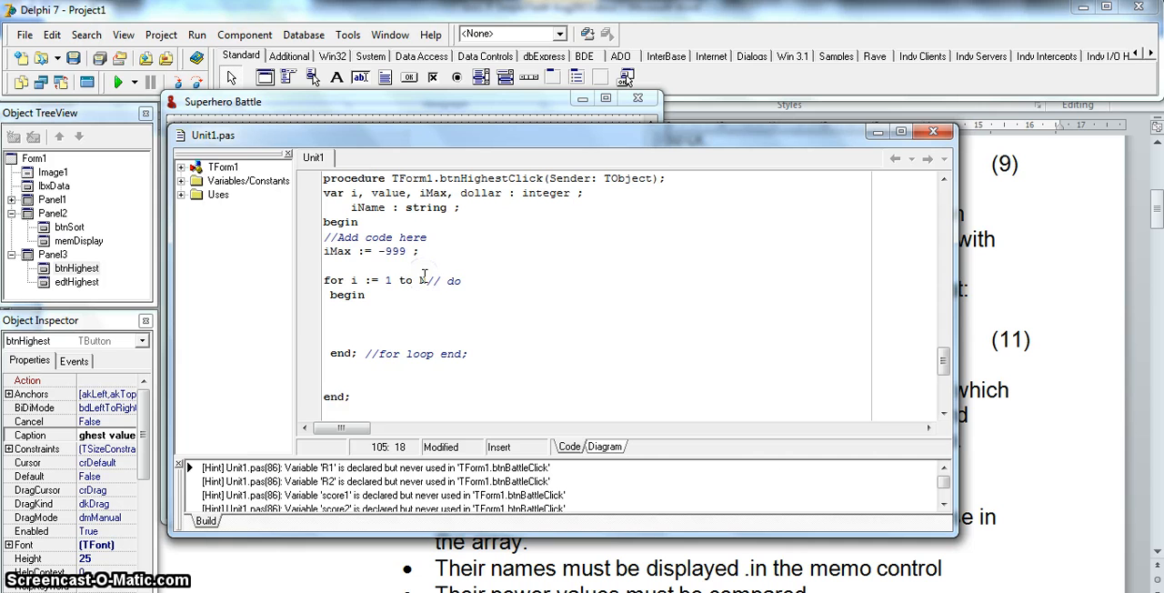
# Step: Add a //CaptainAmerica$11 sample-entry comment inside the loop
pyautogui.write('Captain')
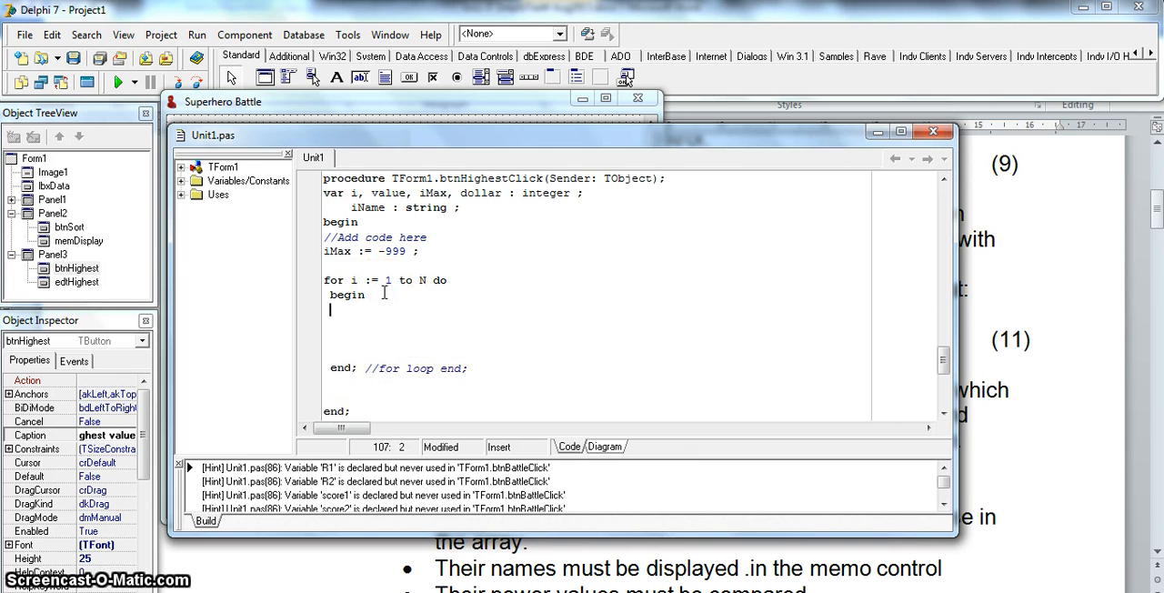
pyautogui.write('//Captain')
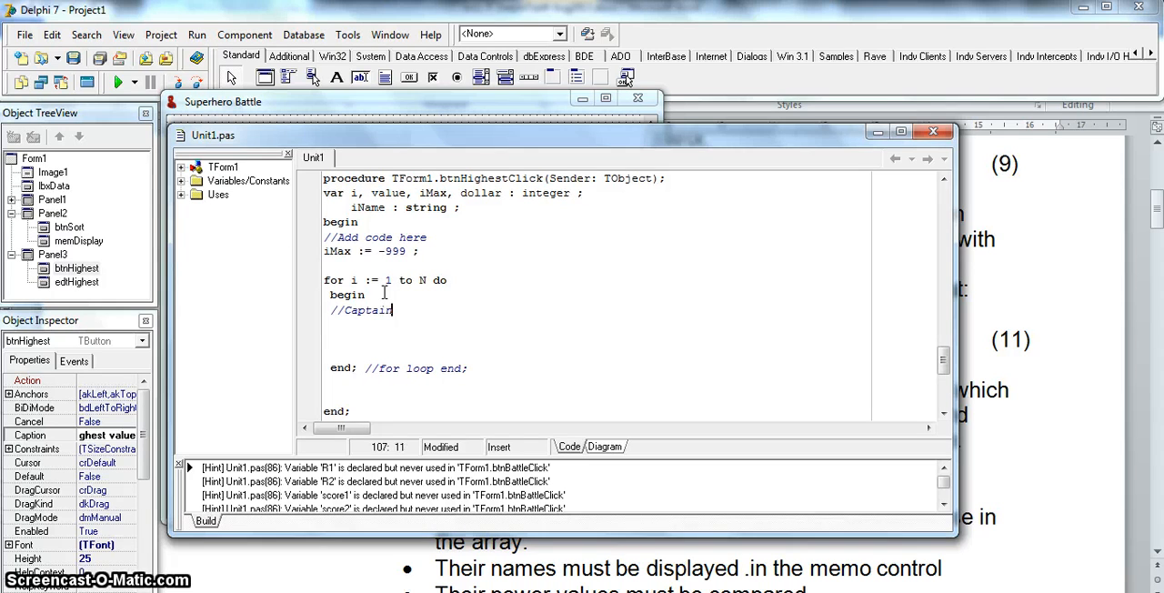
pyautogui.write('America')
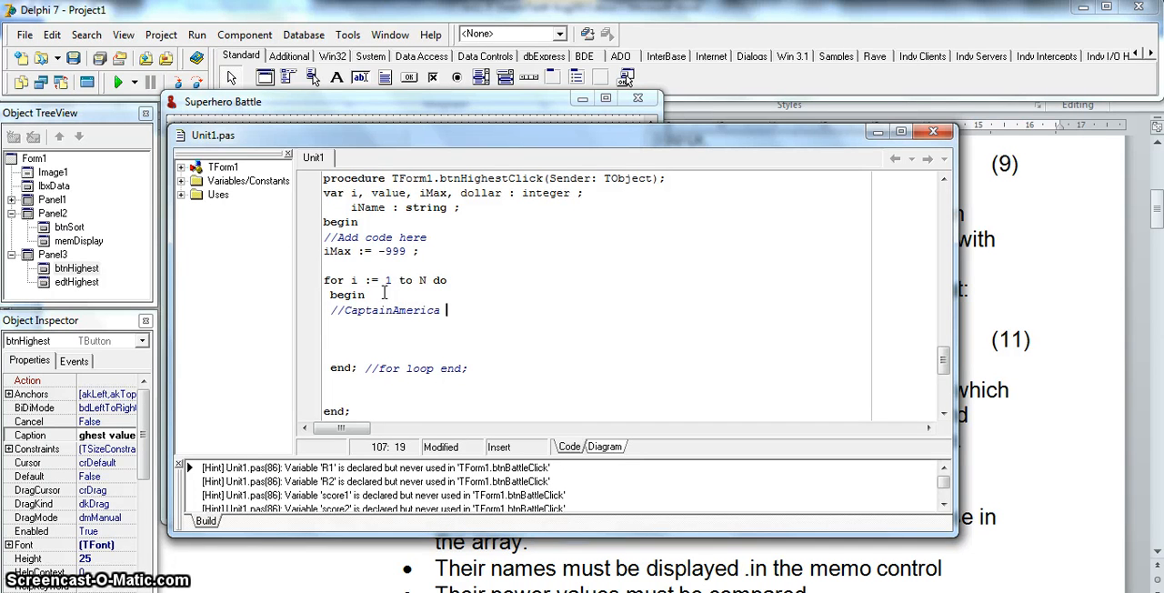
pyautogui.write('s')
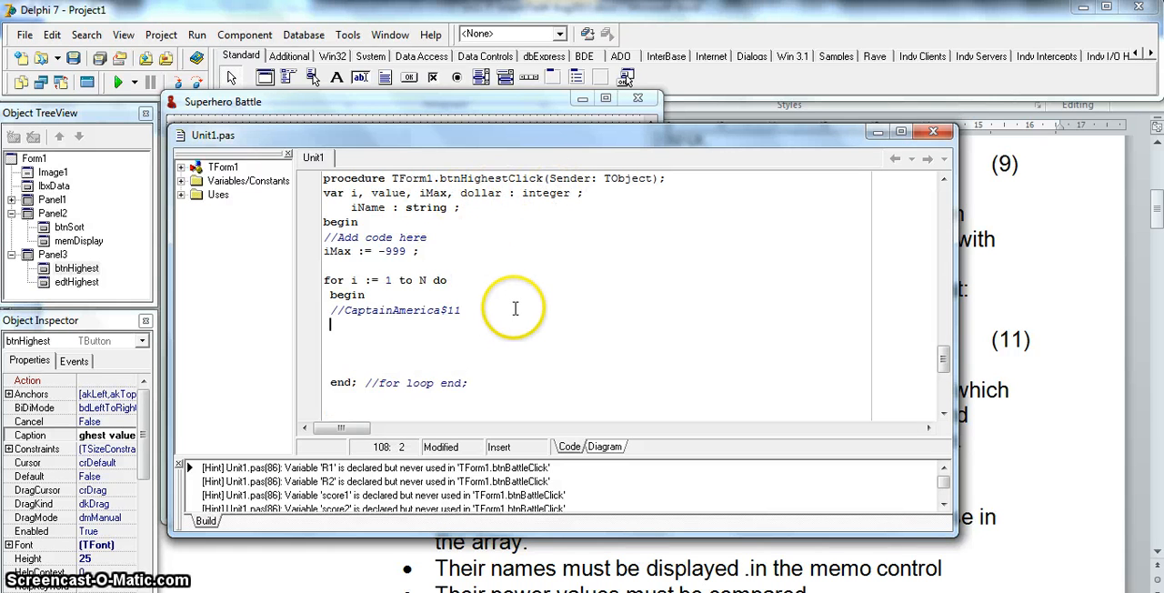
# Step: Assign dollar := pos('$', arrSuper[i]) to find the dollar sign's position in each entry
pyautogui.write('dollar :=')
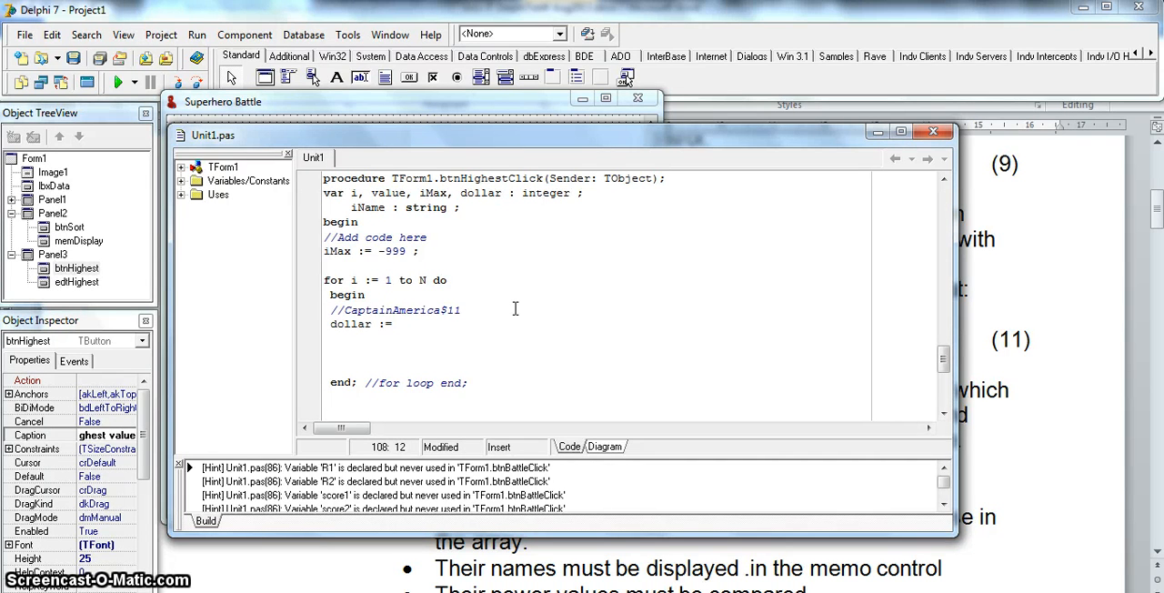
pyautogui.write('pos(')
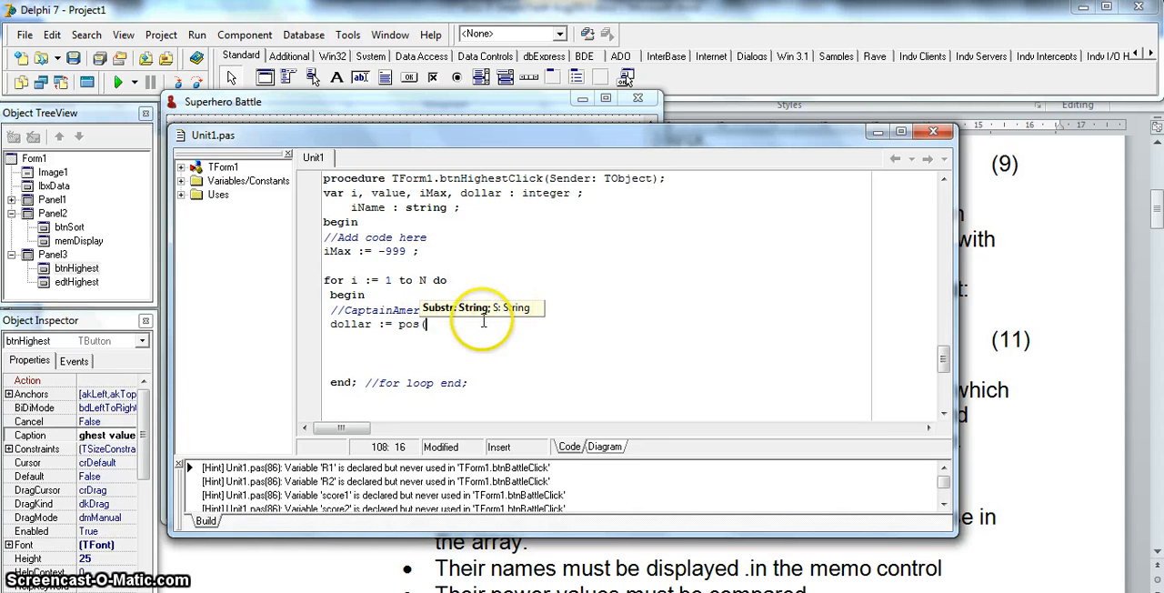
pyautogui.moveTo(484, 329)
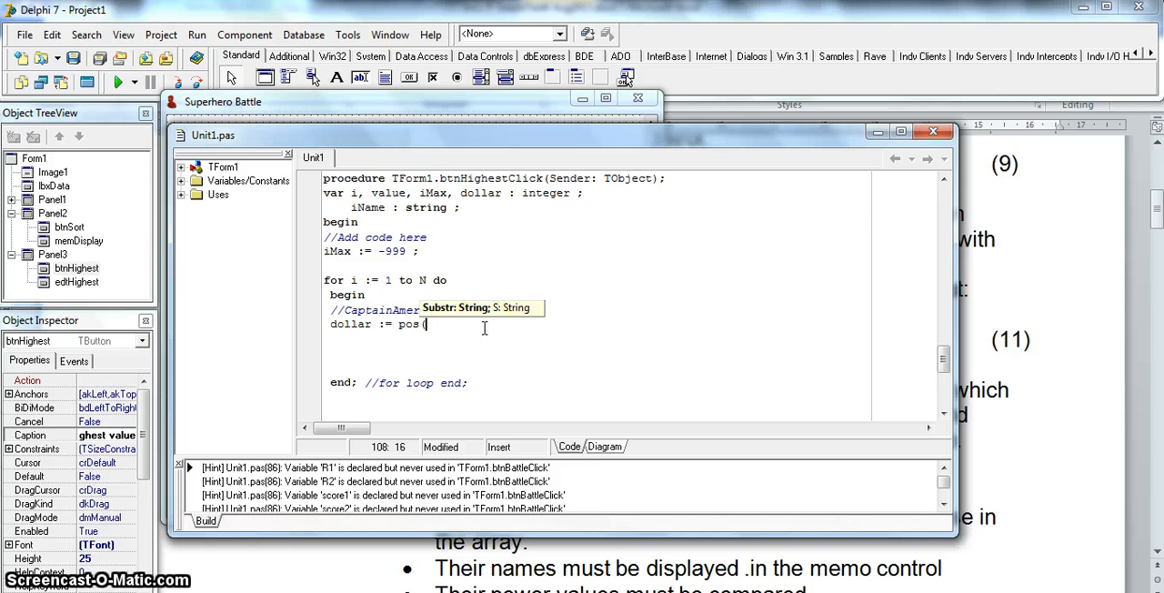
pyautogui.write('arr')
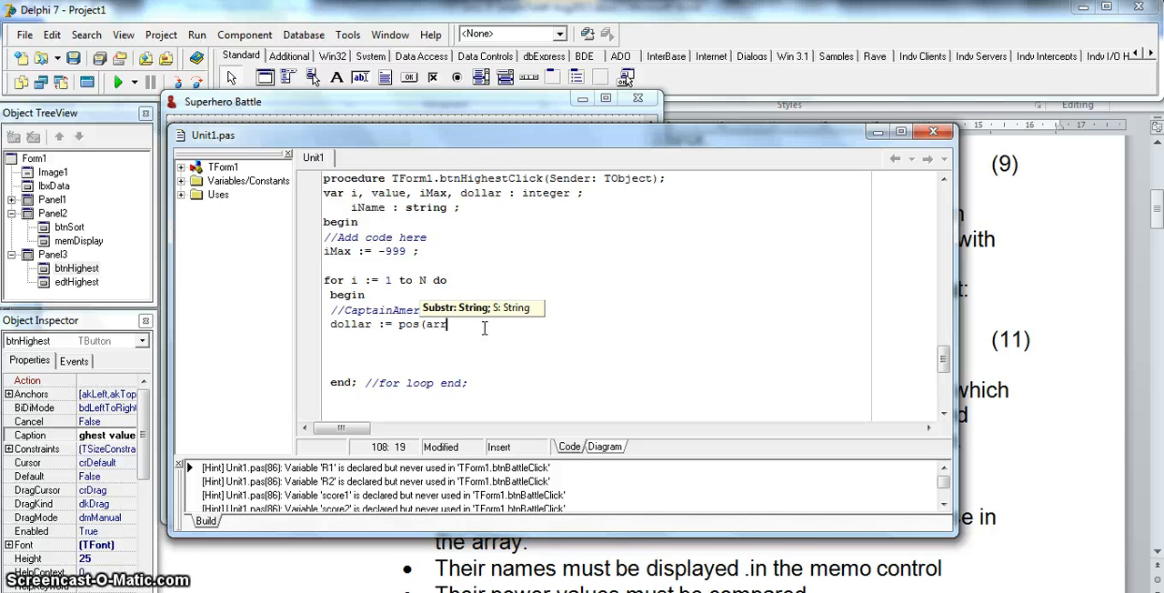
pyautogui.write('Super[i]],')
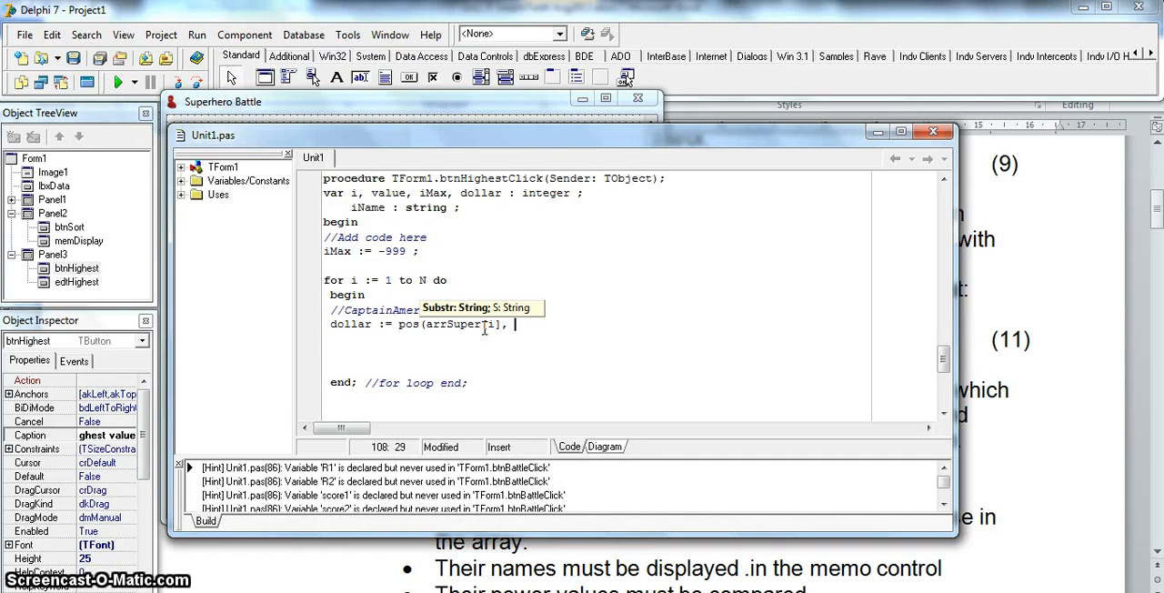
pyautogui.write("'$'")
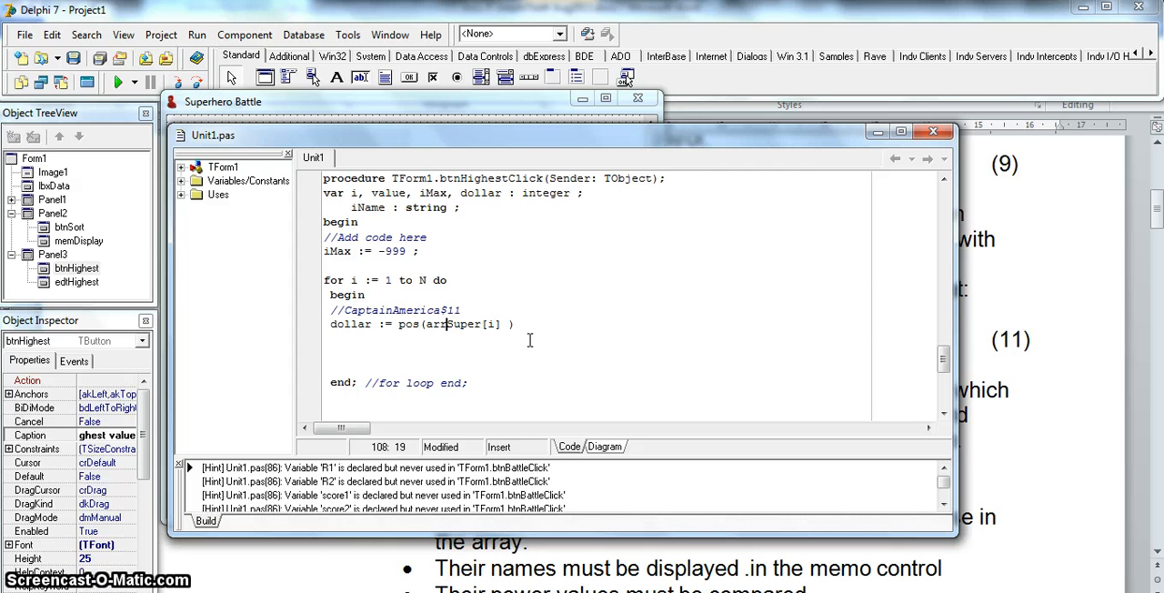
pyautogui.write("'")
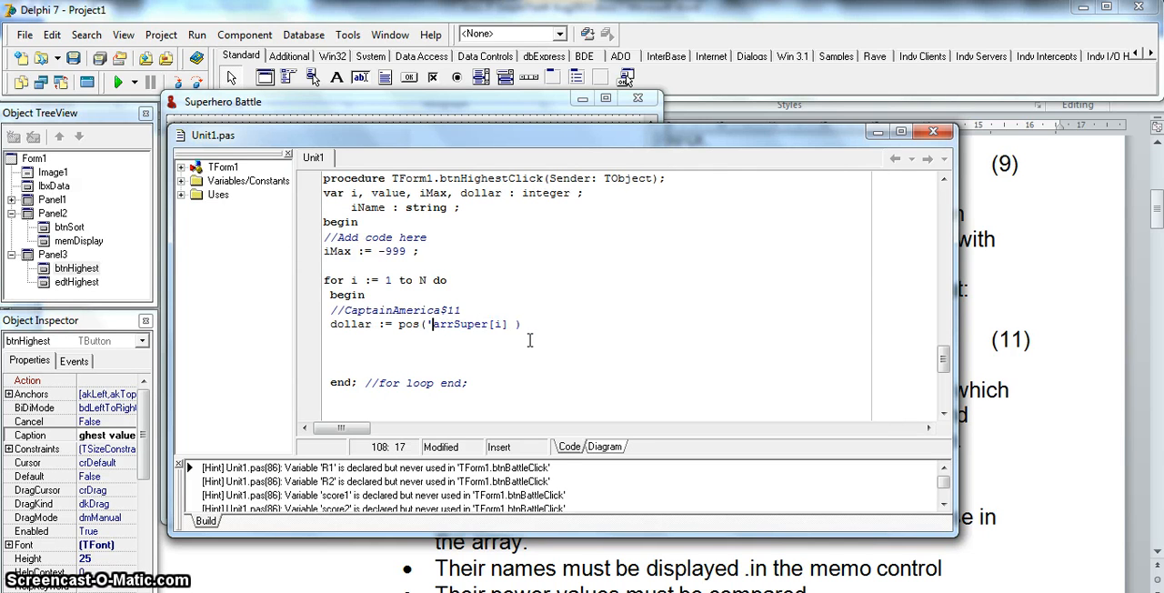
pyautogui.write("$',")
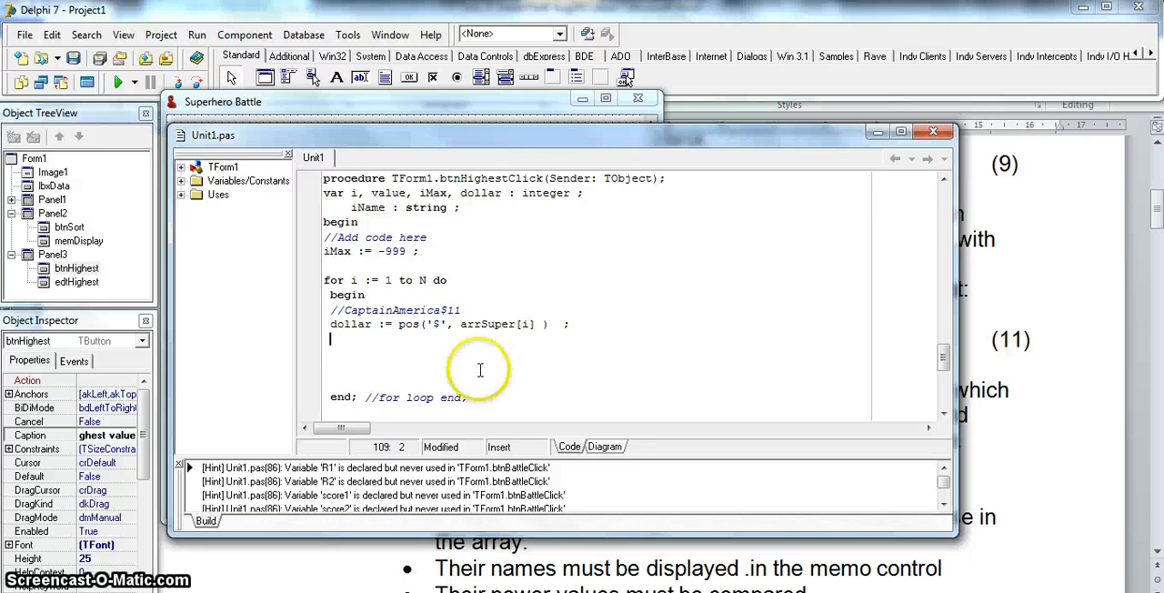
# Step: Write value := Copy(arrSuper[i], dollar + 1, taking the text after the dollar sign
pyautogui.doubleClick(390, 193)
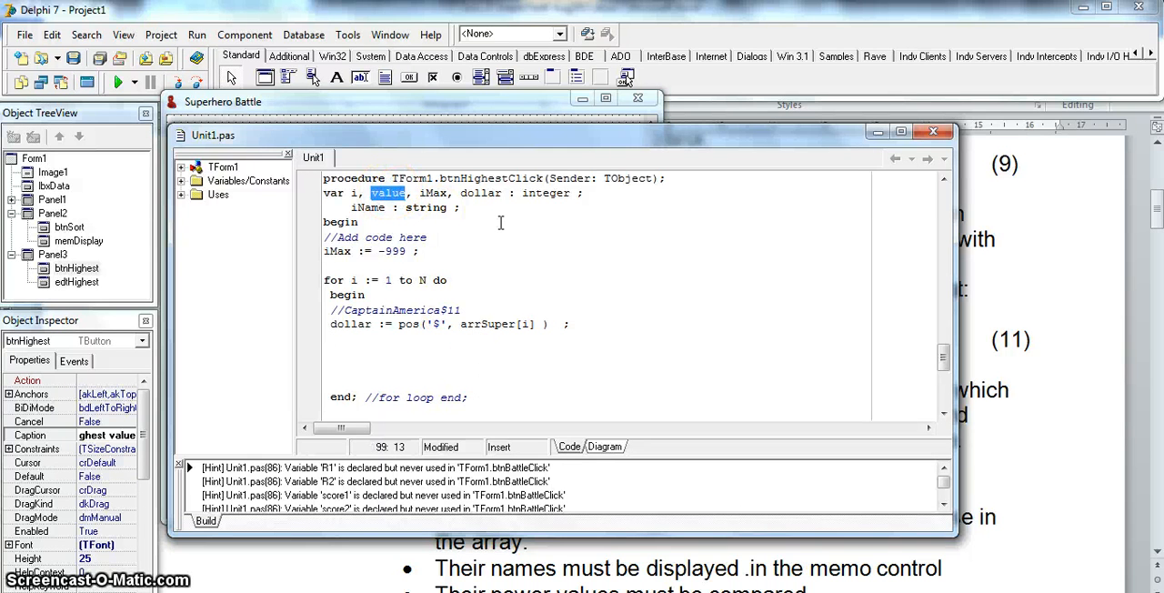
pyautogui.press('Delete')
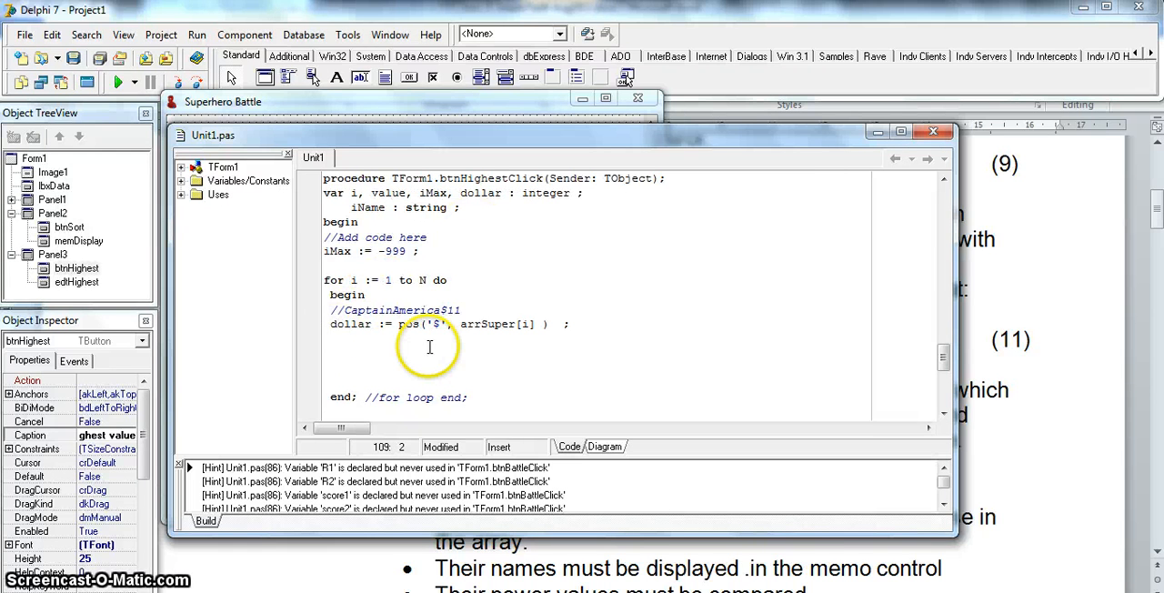
pyautogui.write('value :')
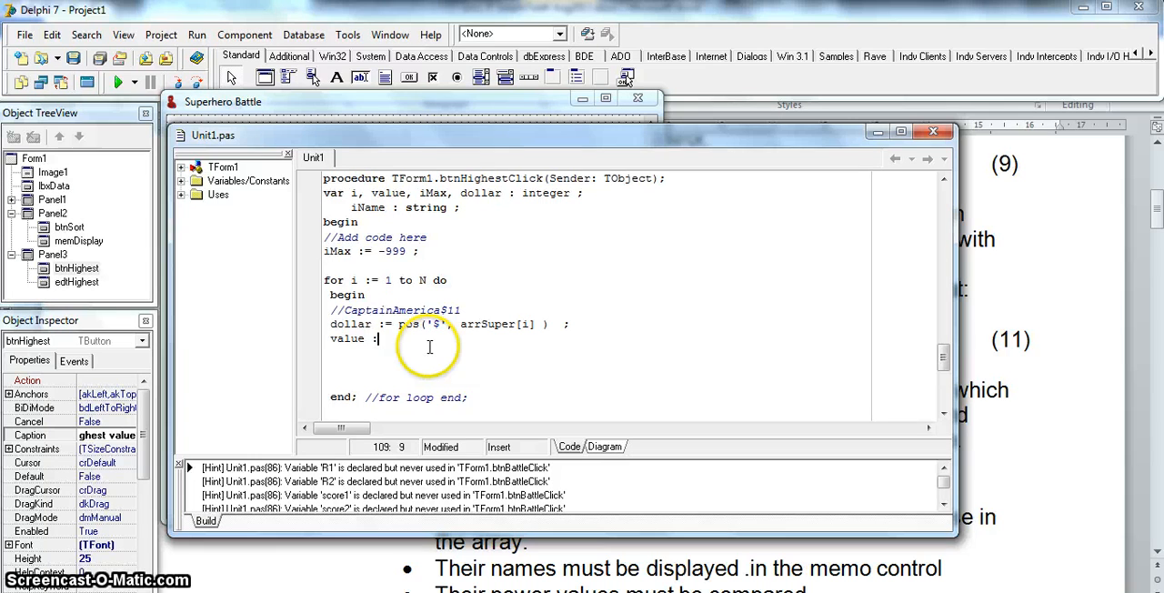
pyautogui.write('copy')
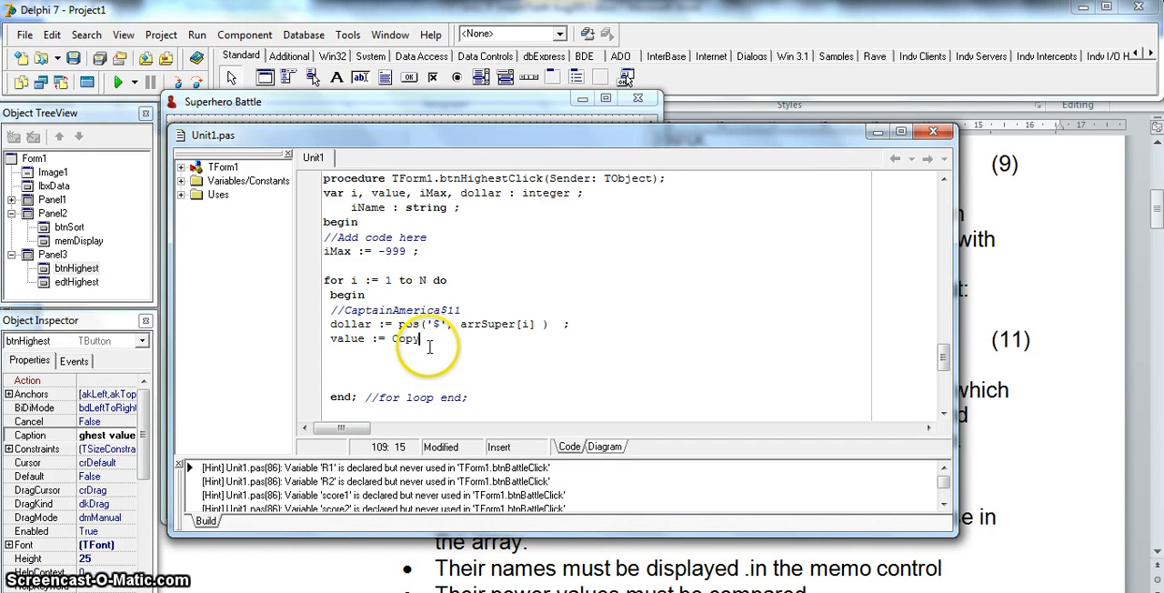
pyautogui.write('(arr')
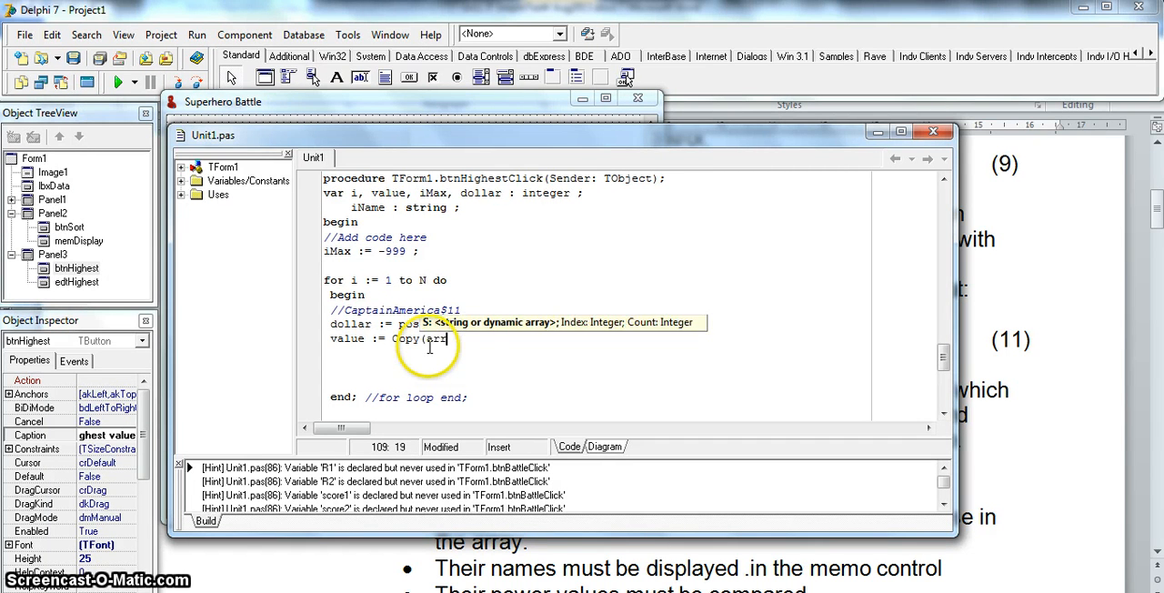
pyautogui.write('Super[')
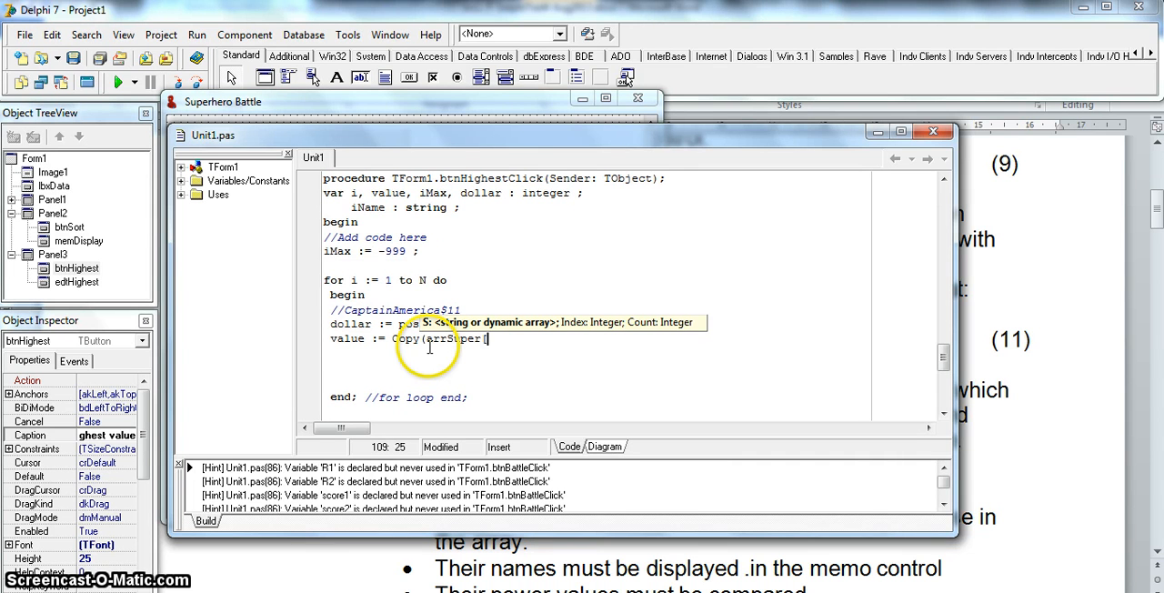
pyautogui.write('i],')
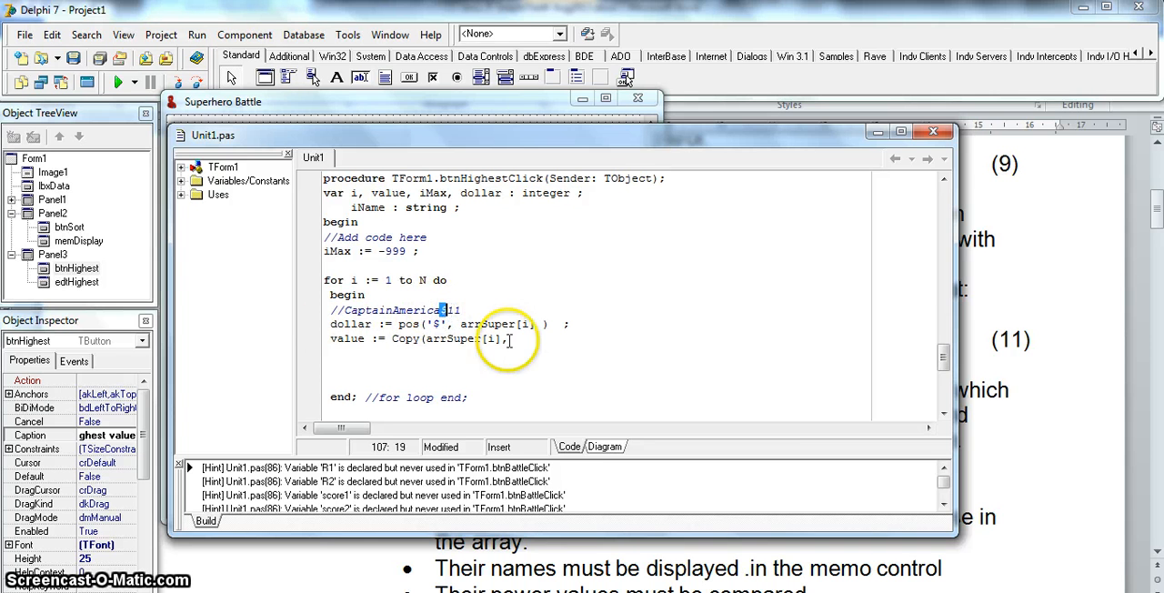
pyautogui.write('dollar + 1')
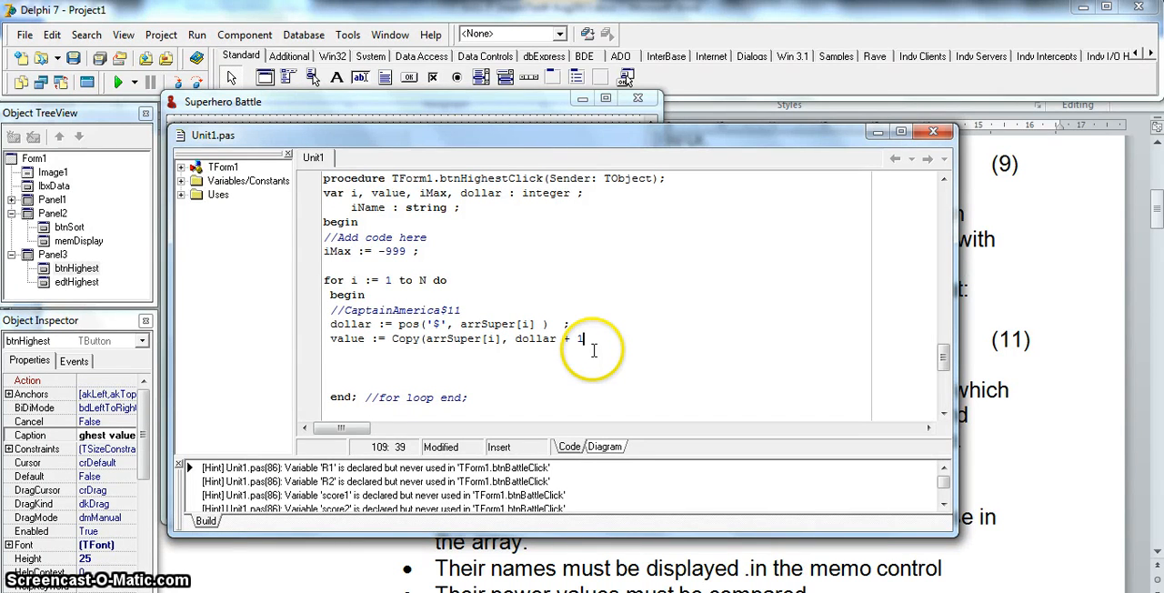
pyautogui.write(', 8')
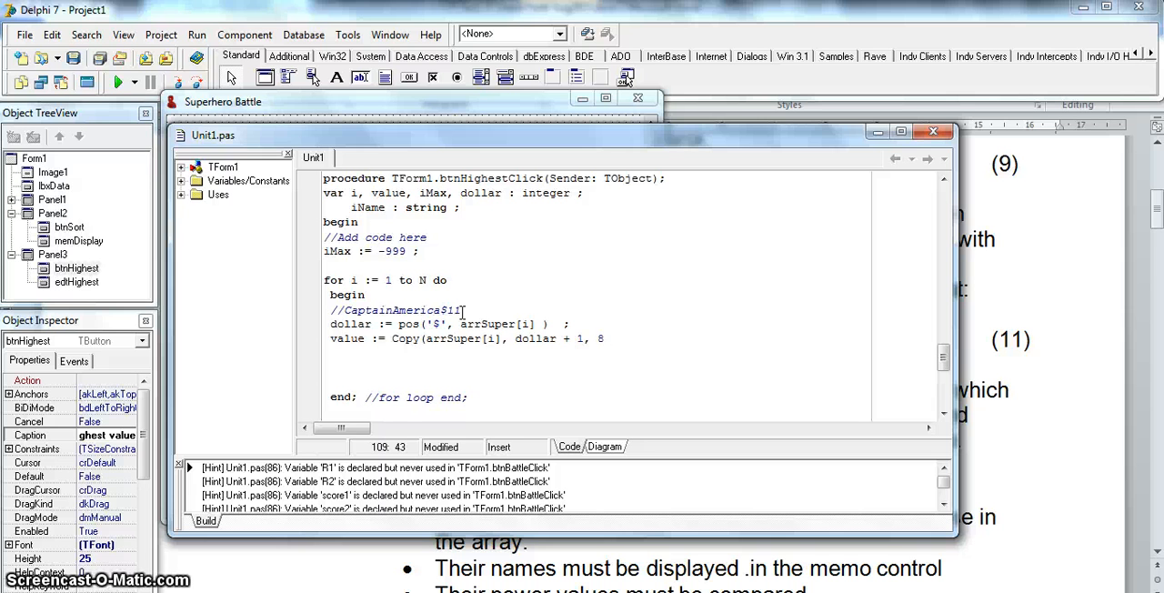
# Step: Complete the copy length of 8 and wrap it as StrToInt(Copy(...)) to get the integer power value
pyautogui.doubleClick(451, 309)
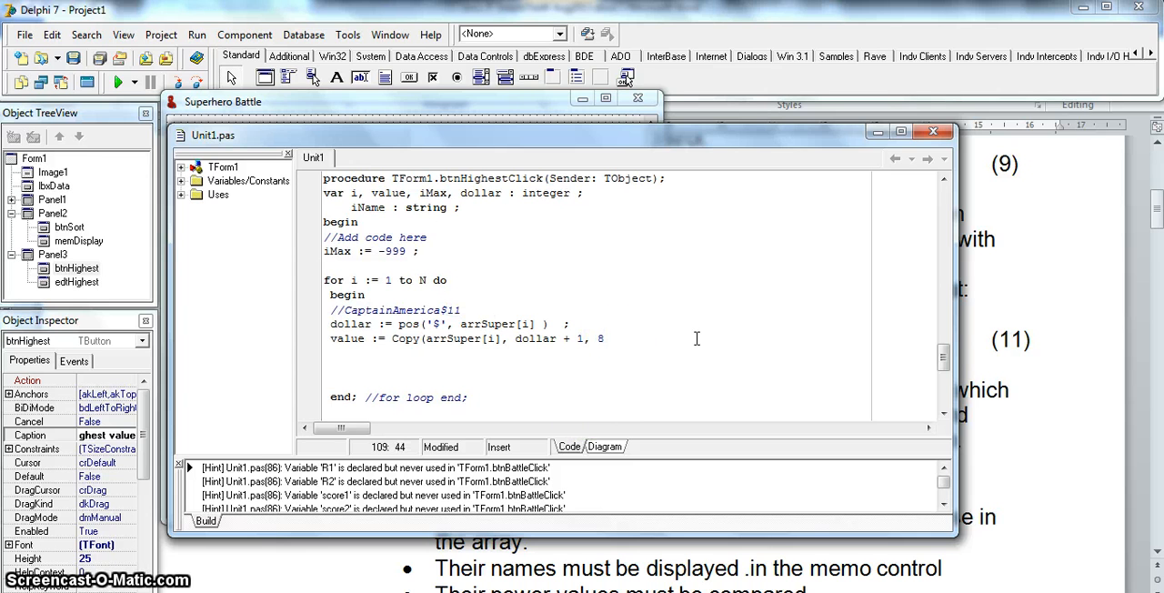
pyautogui.write(')')
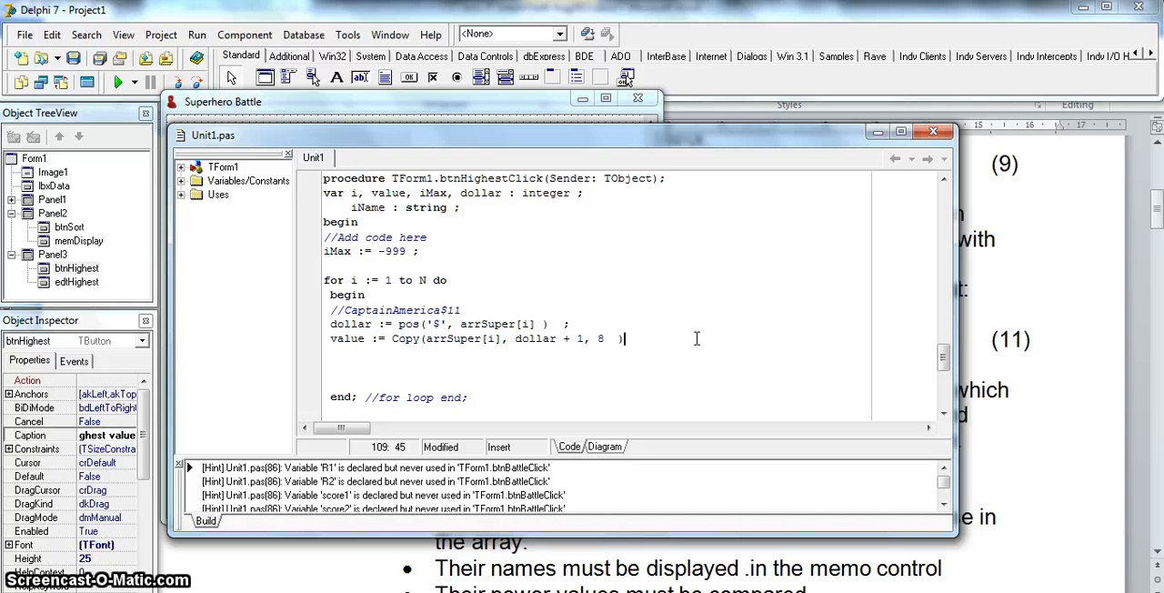
pyautogui.write(';')
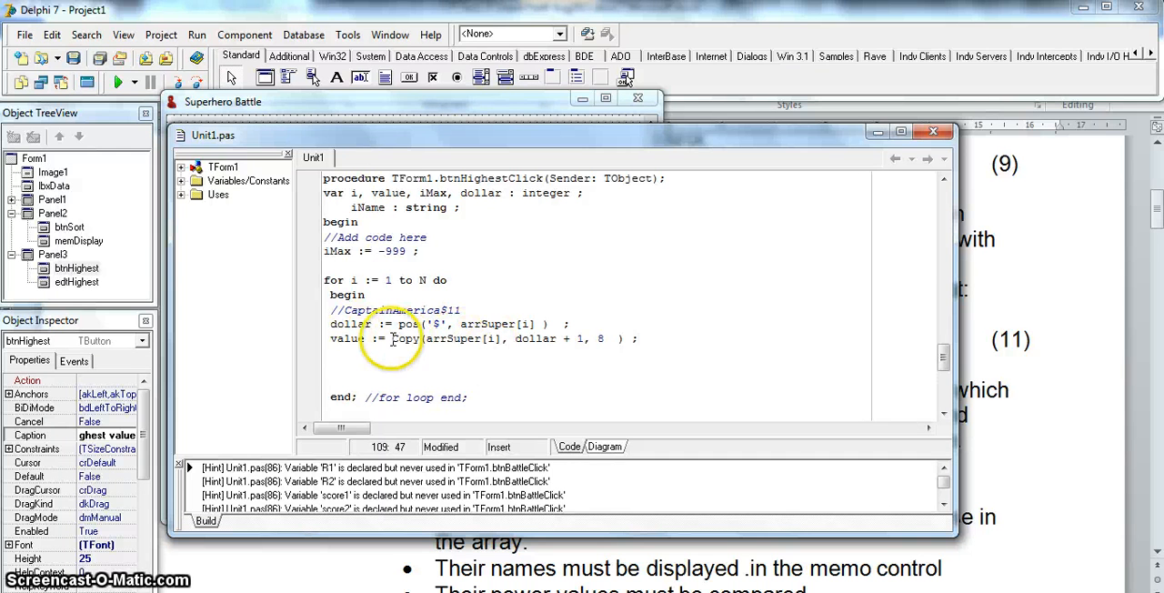
pyautogui.doubleClick(404, 339)
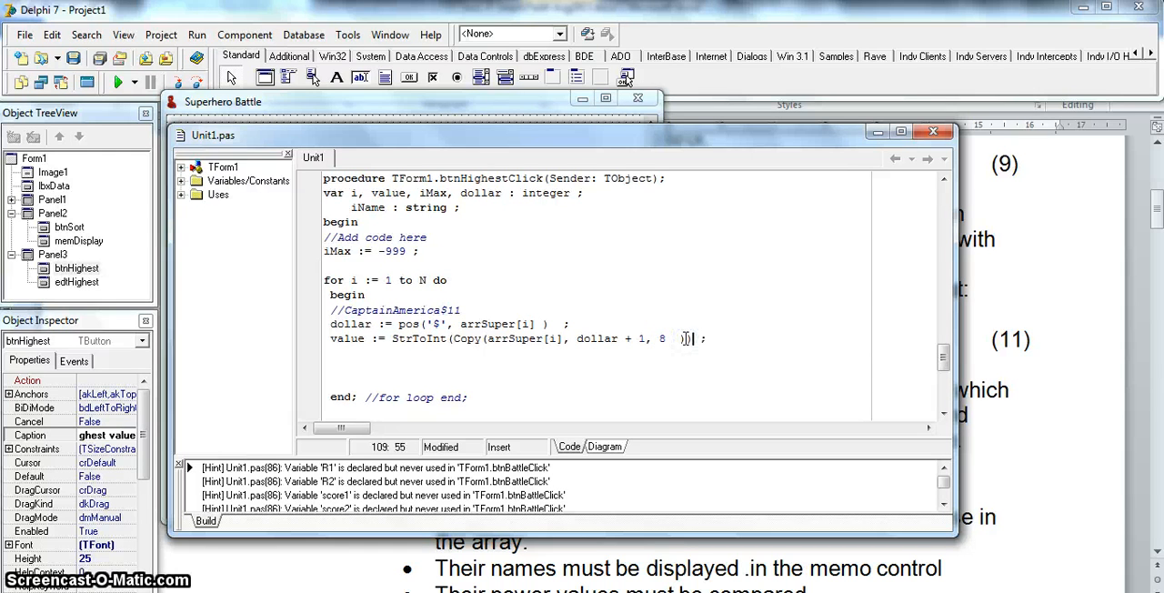
pyautogui.doubleClick(339, 335)
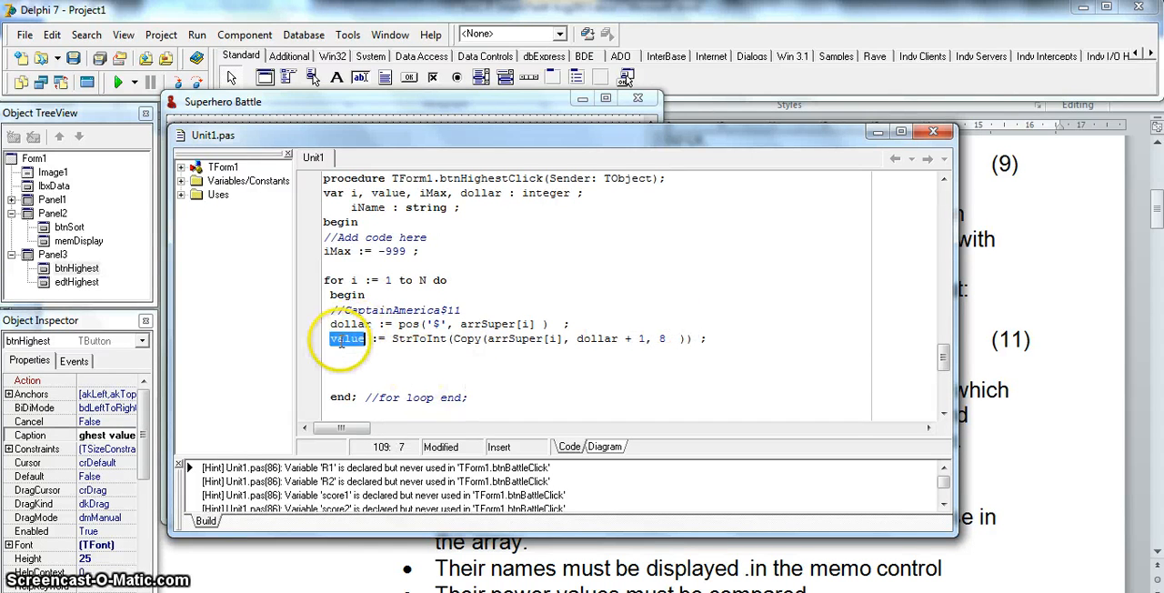
pyautogui.click(714, 335)
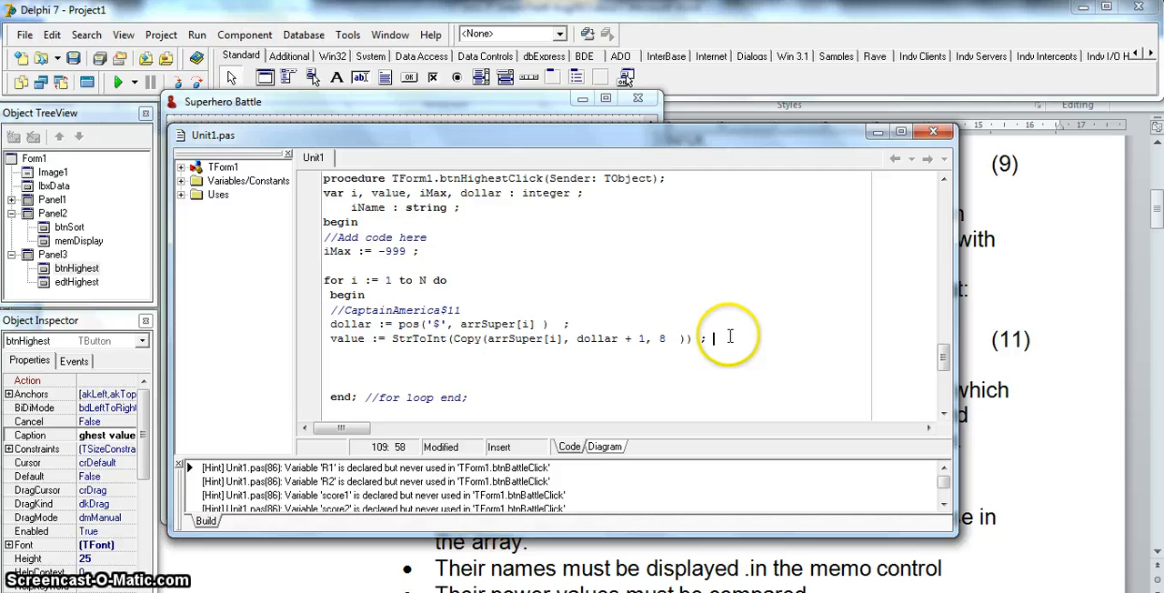
pyautogui.press('Enter')
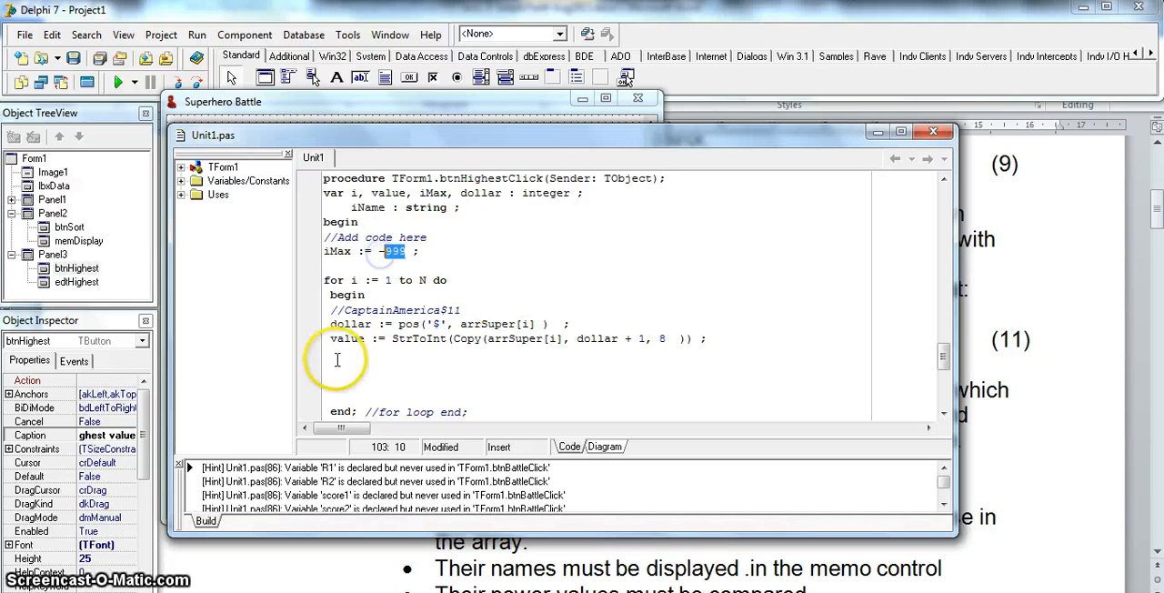
# Step: Add 'if value > iMax' and store the new maximum with iMax := value
pyautogui.write('if')
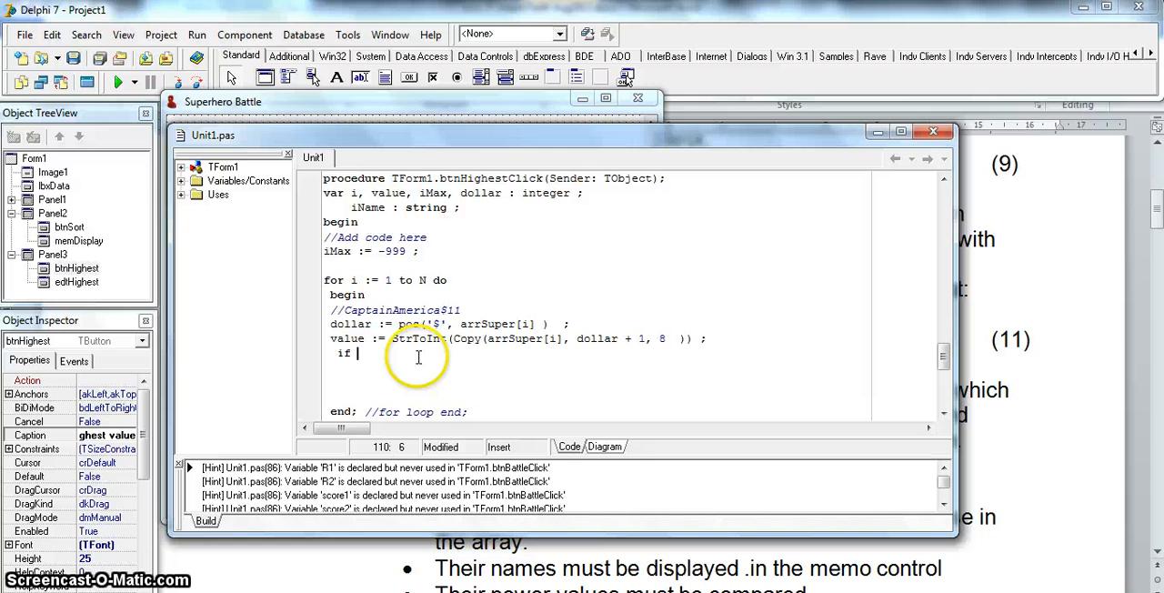
pyautogui.write('value >')
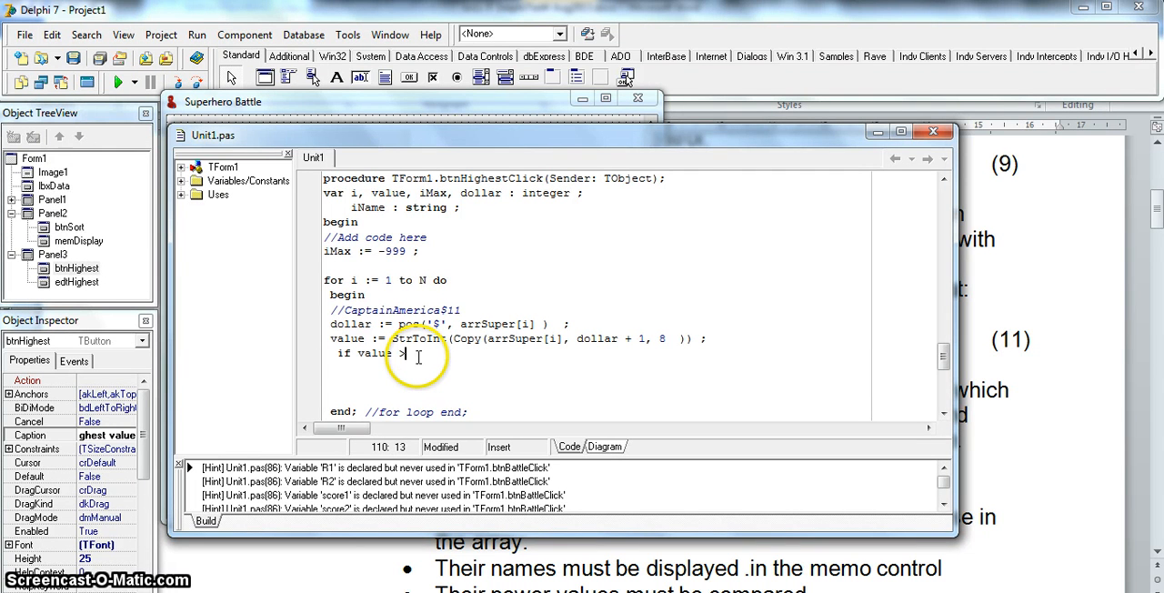
pyautogui.write('iMax then')
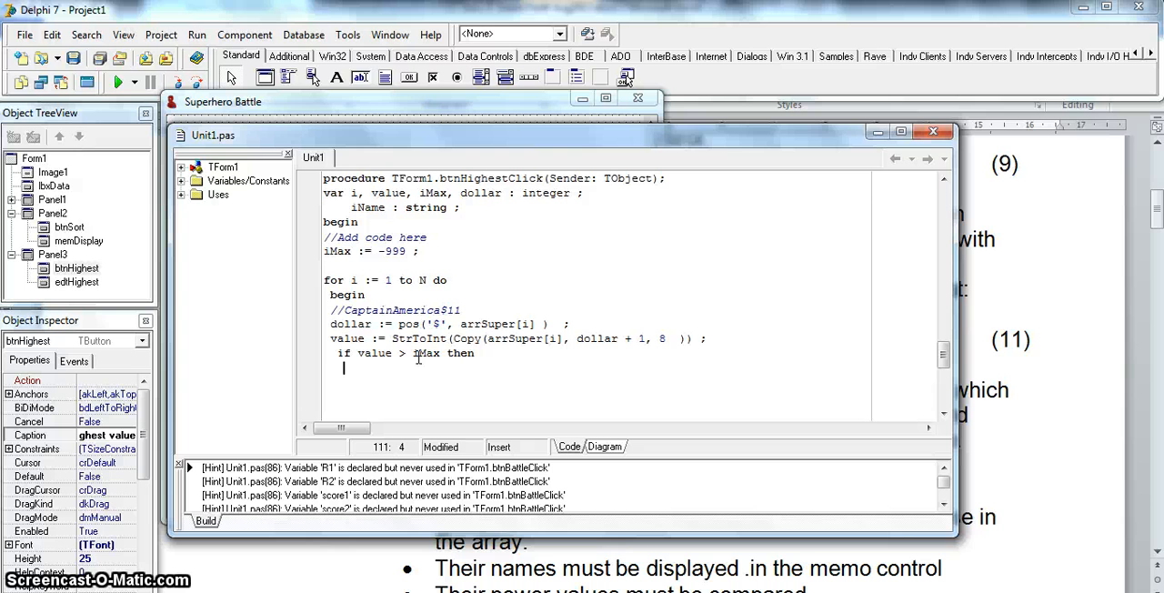
pyautogui.write('iMax := value ;')
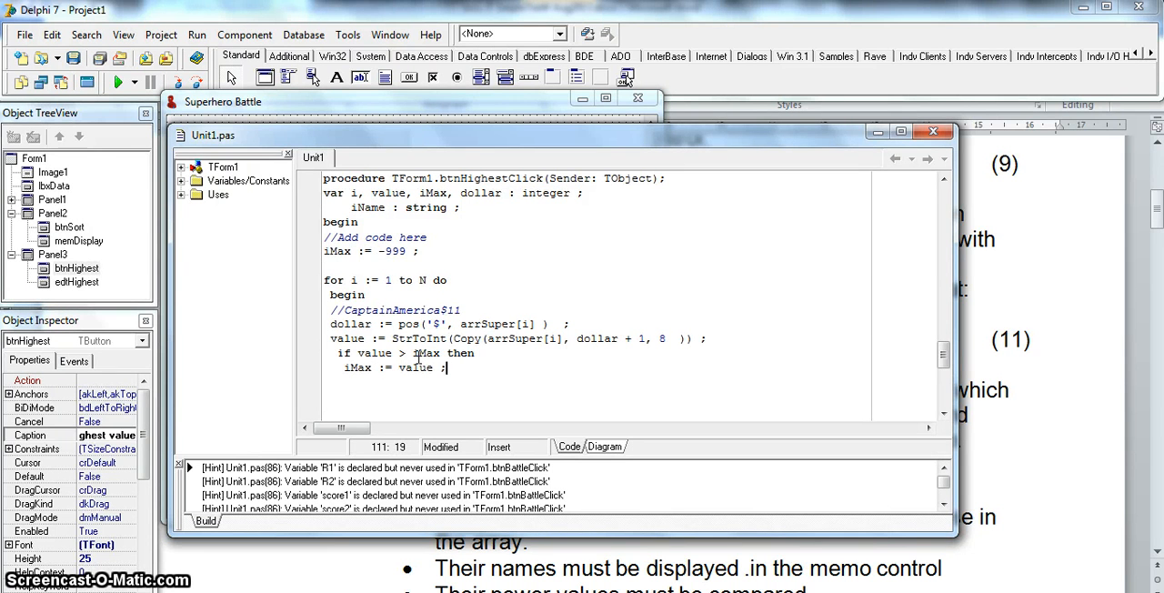
pyautogui.moveTo(415, 367)
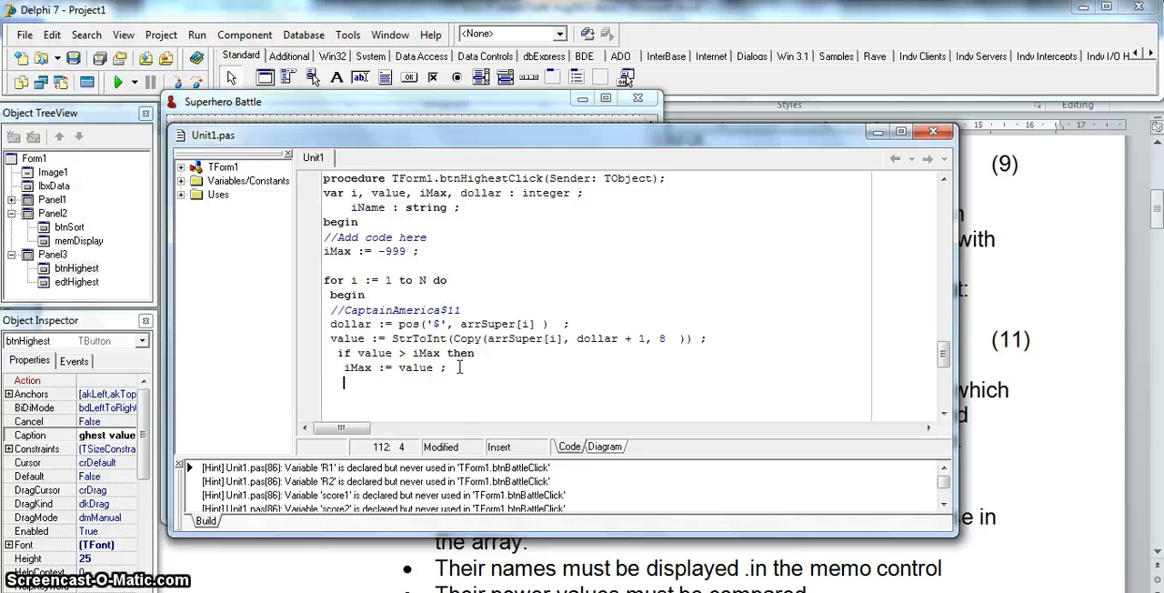
# Step: Copy the superhero's name with iName := Copy(arrSuper[i], 1, dollar - 1)
pyautogui.write('iName :=')
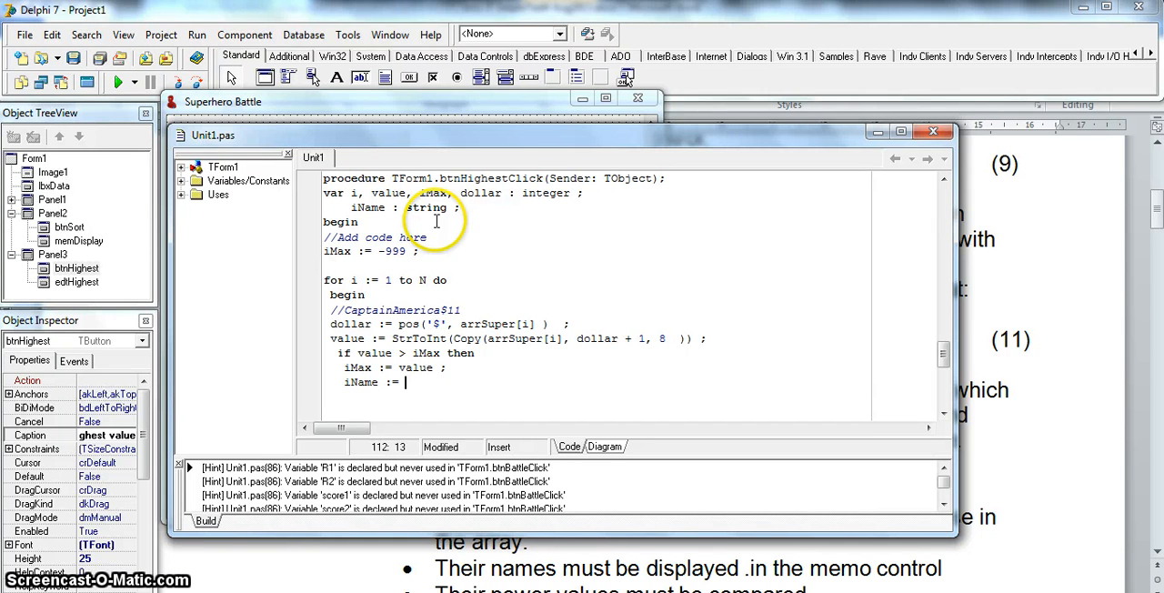
pyautogui.write('Copy(')
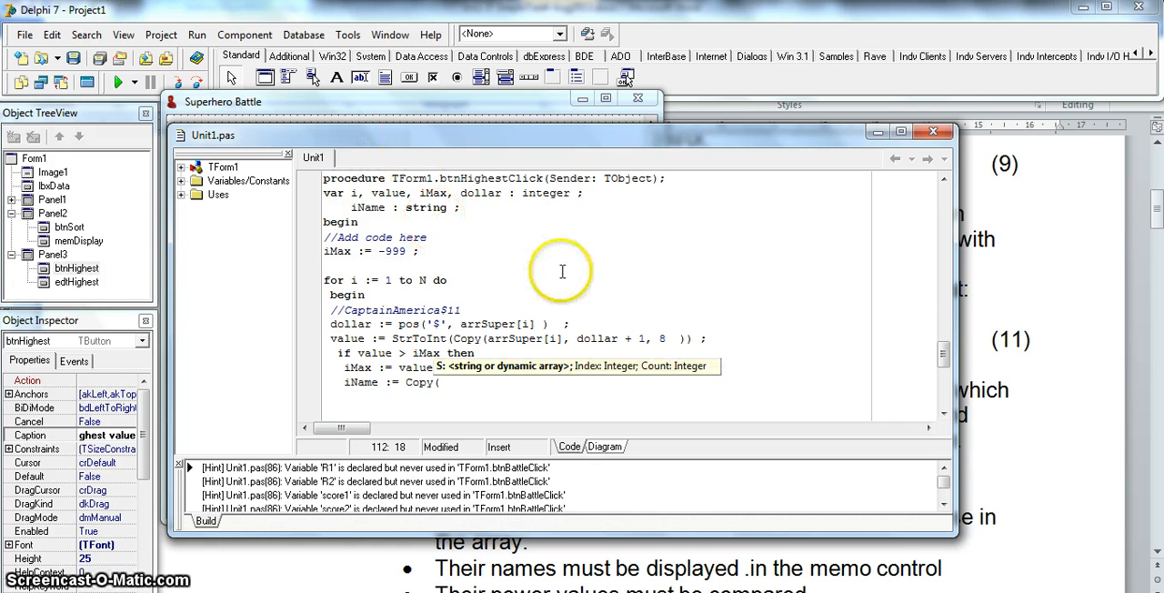
pyautogui.write('arrSuper')
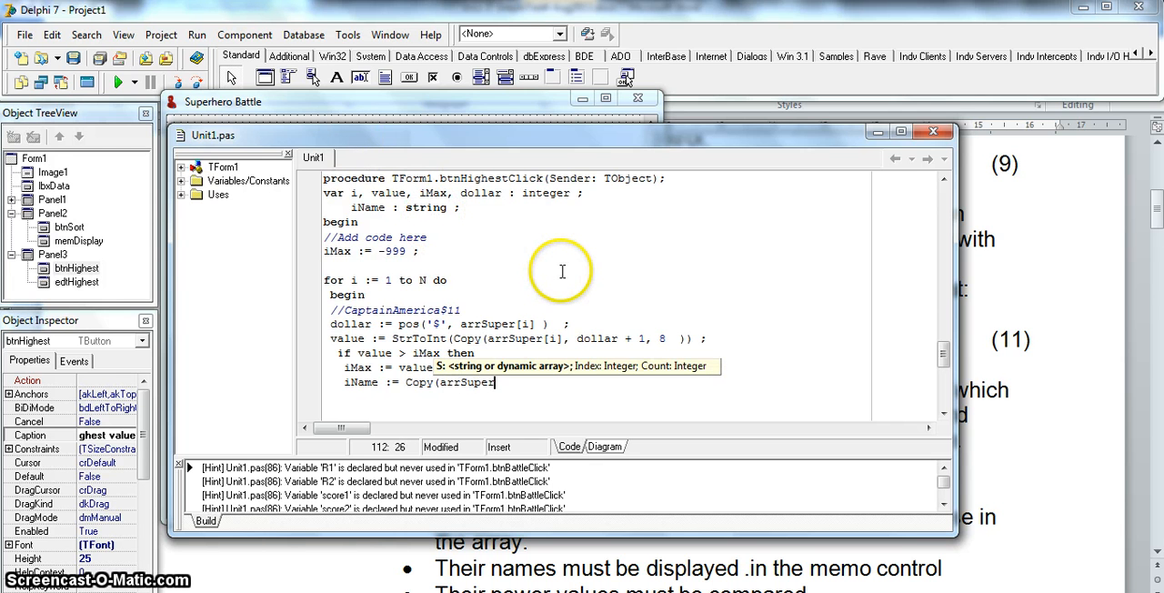
pyautogui.write('[i],')
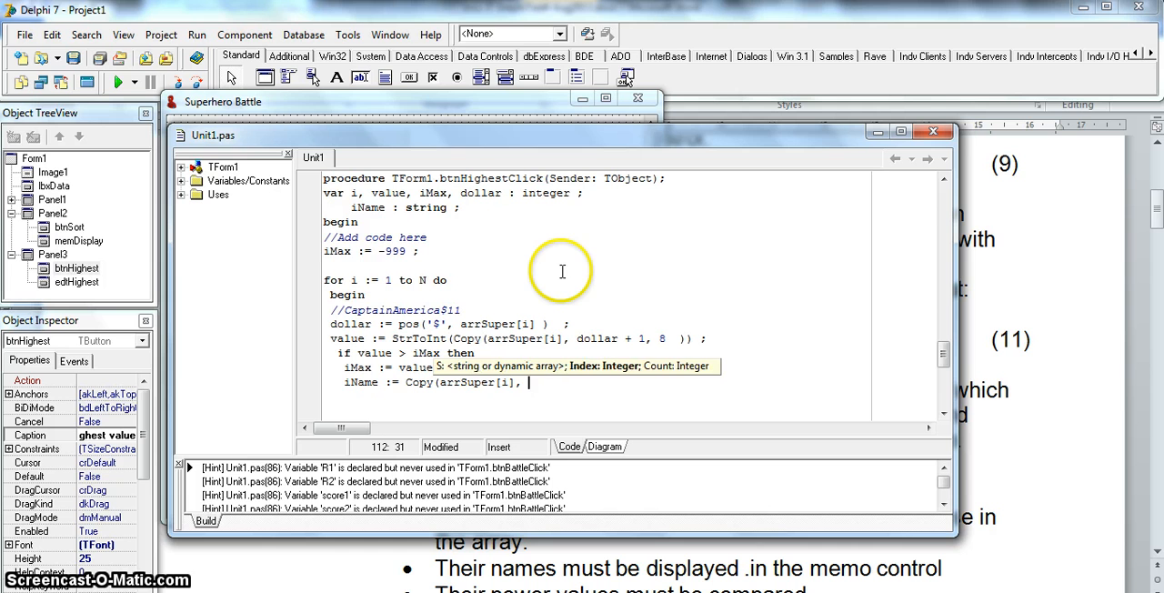
pyautogui.write('1,')
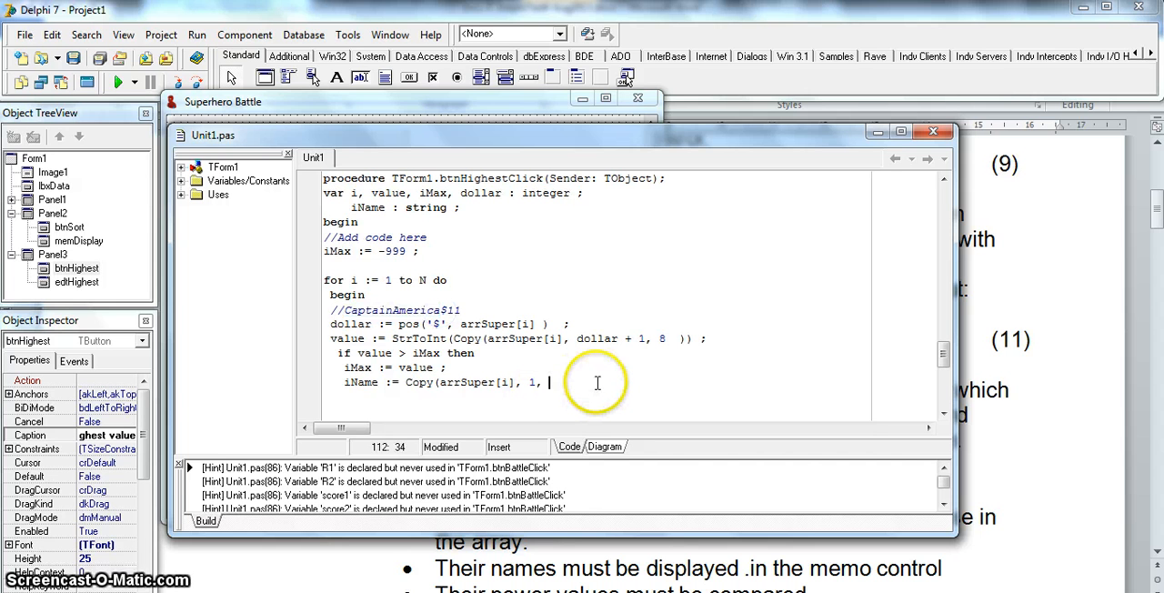
pyautogui.write('dollar -')
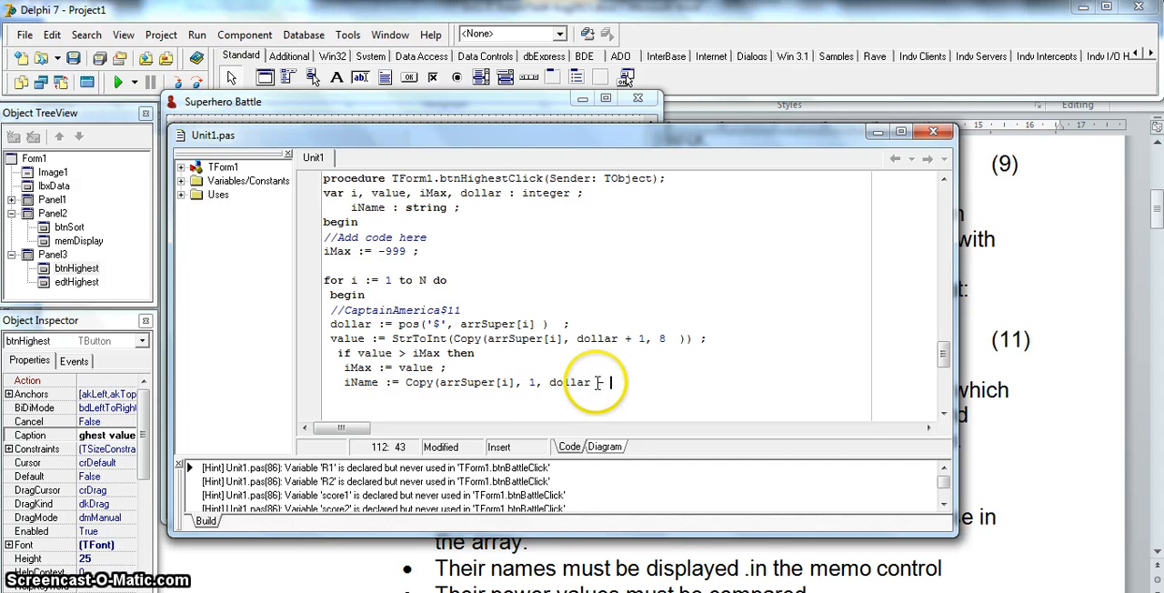
pyautogui.write('1) ;')
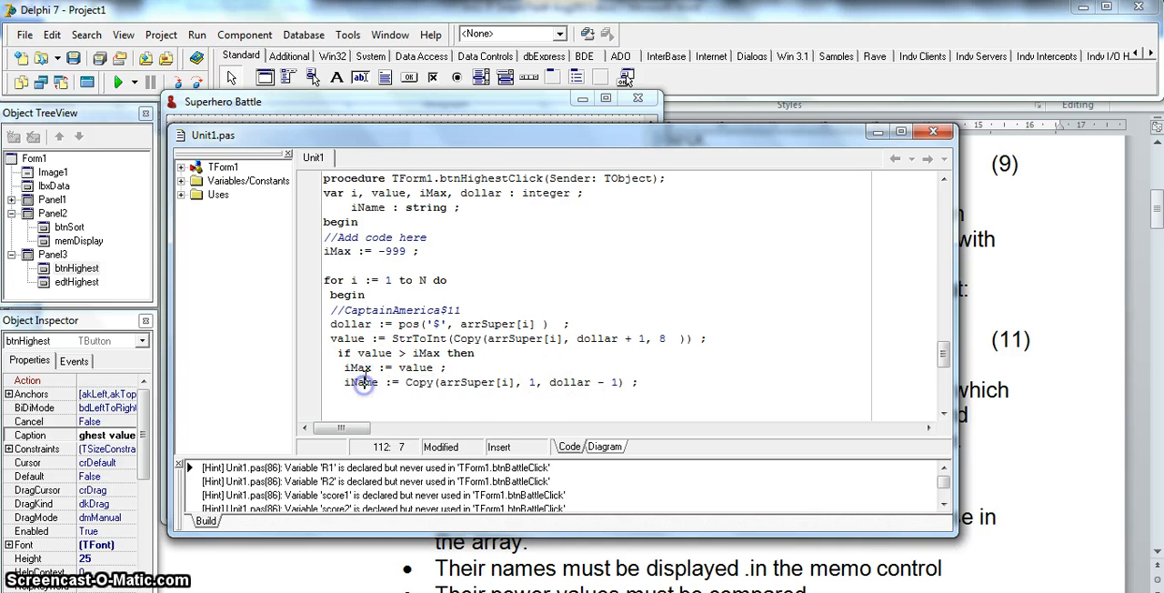
pyautogui.moveTo(356, 353); pyautogui.dragTo(436, 353)
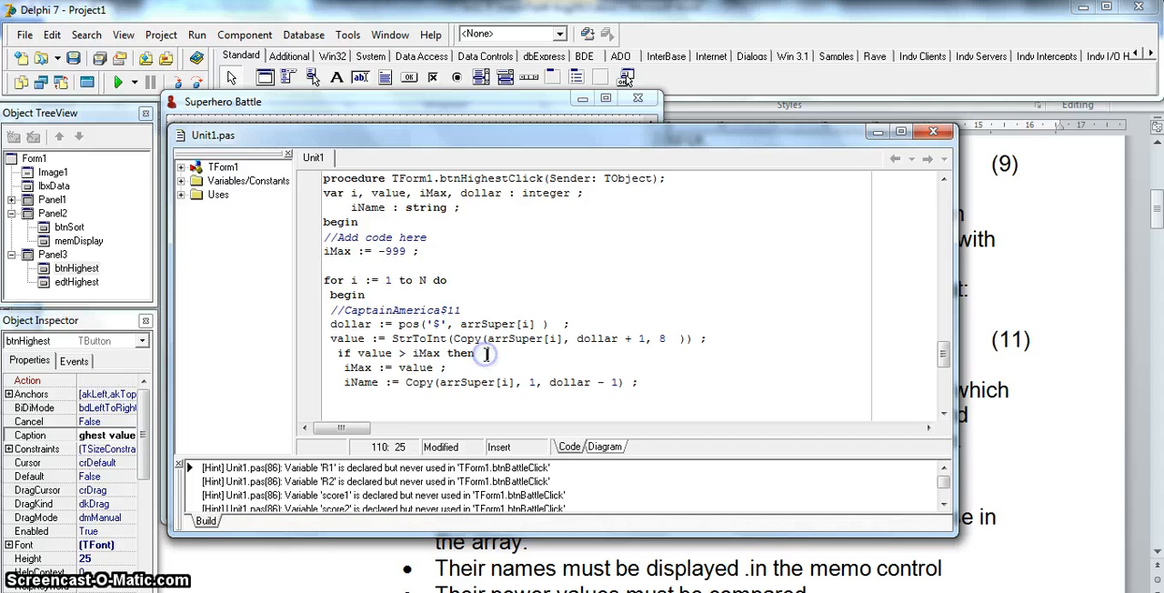
# Step: Wrap both assignments in begin…end with end-of-if and end-of-for-loop comments
pyautogui.write('begin')
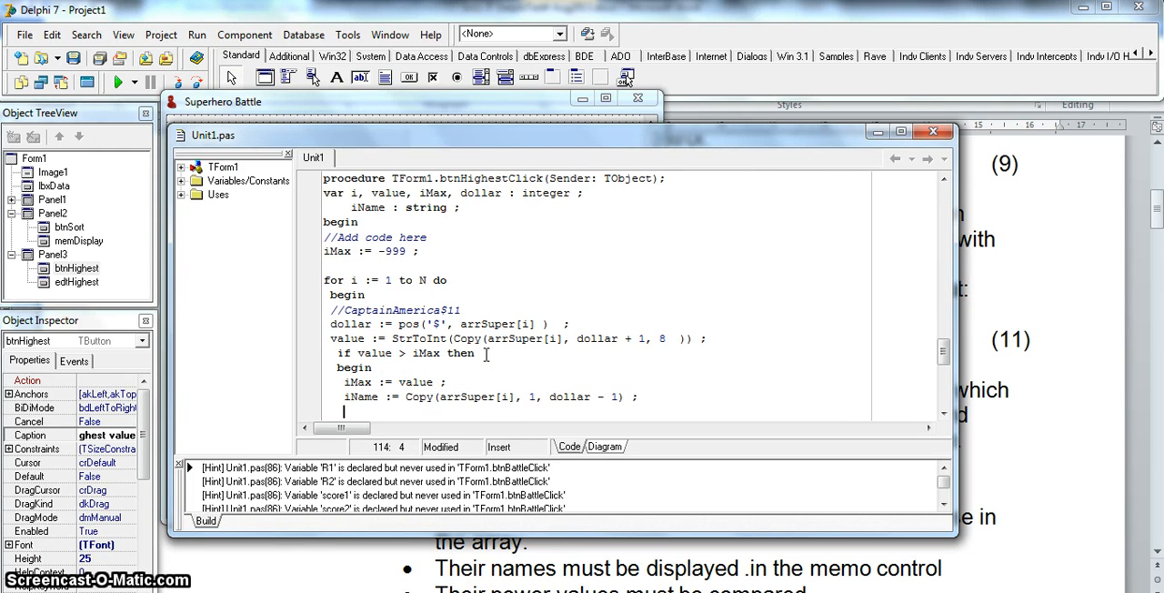
pyautogui.write('end; //end of if statement;')
pyautogui.write('end; //for loop end;')
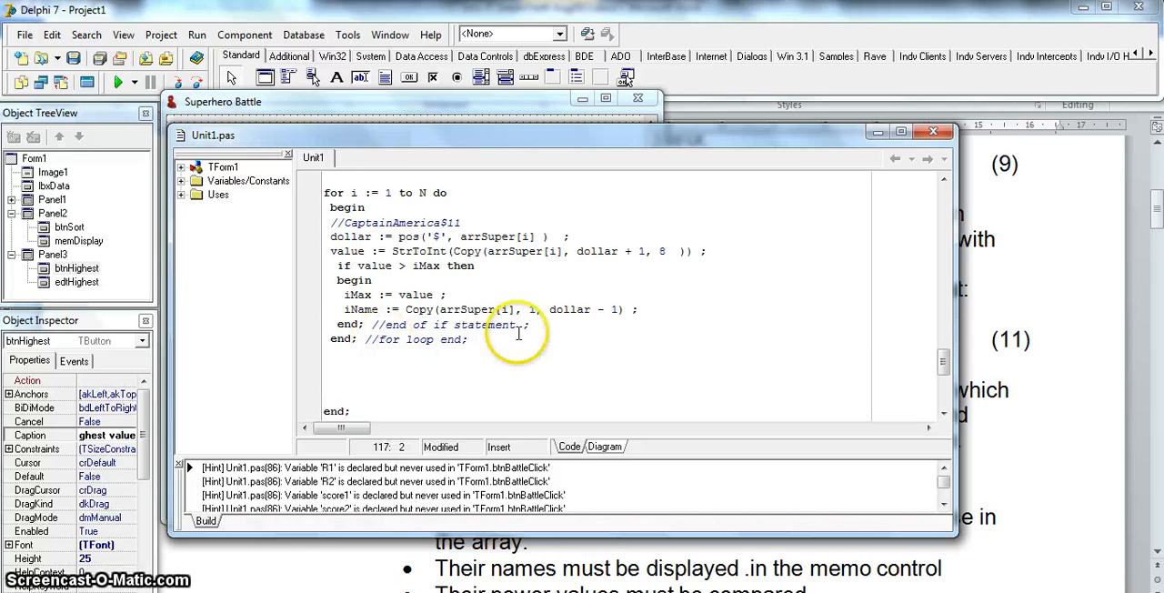
pyautogui.doubleClick(415, 295)
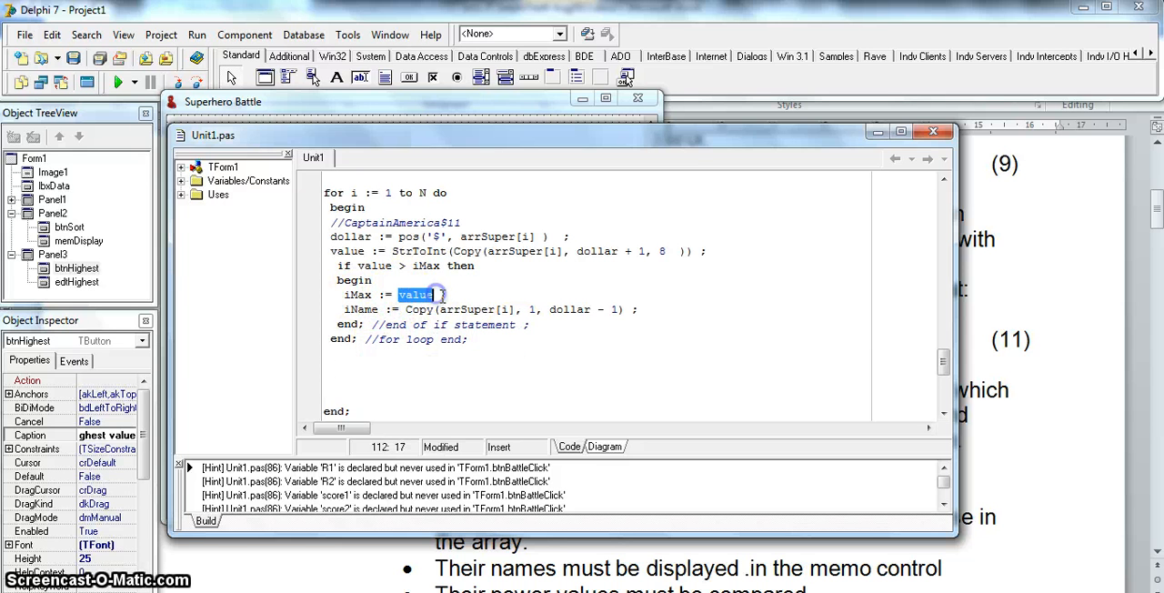
pyautogui.moveTo(493, 324)
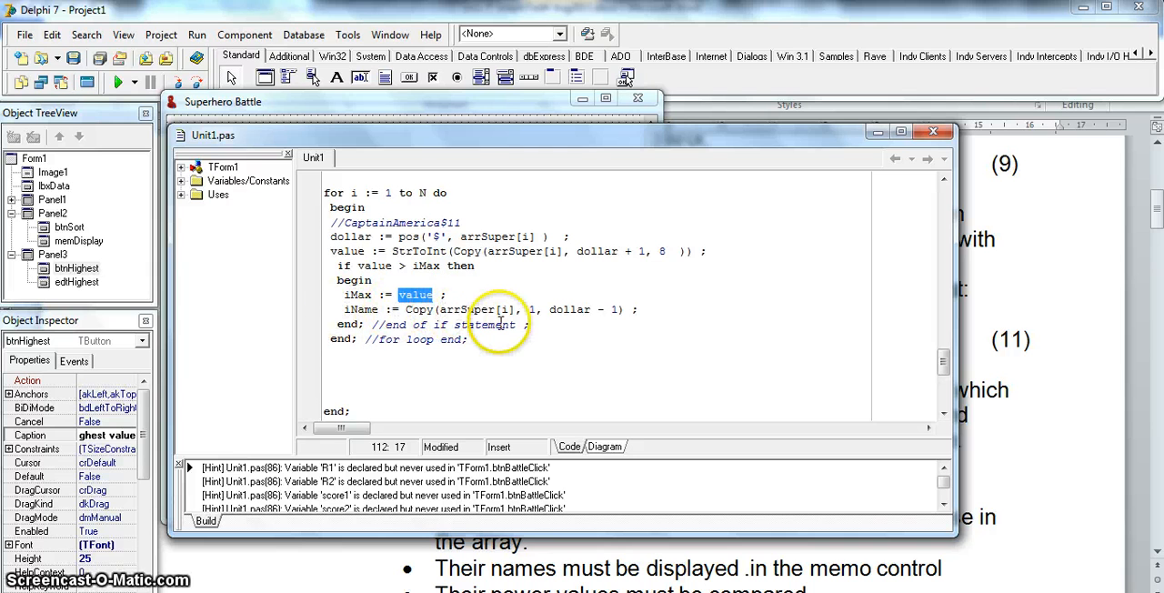
pyautogui.moveTo(485, 329)
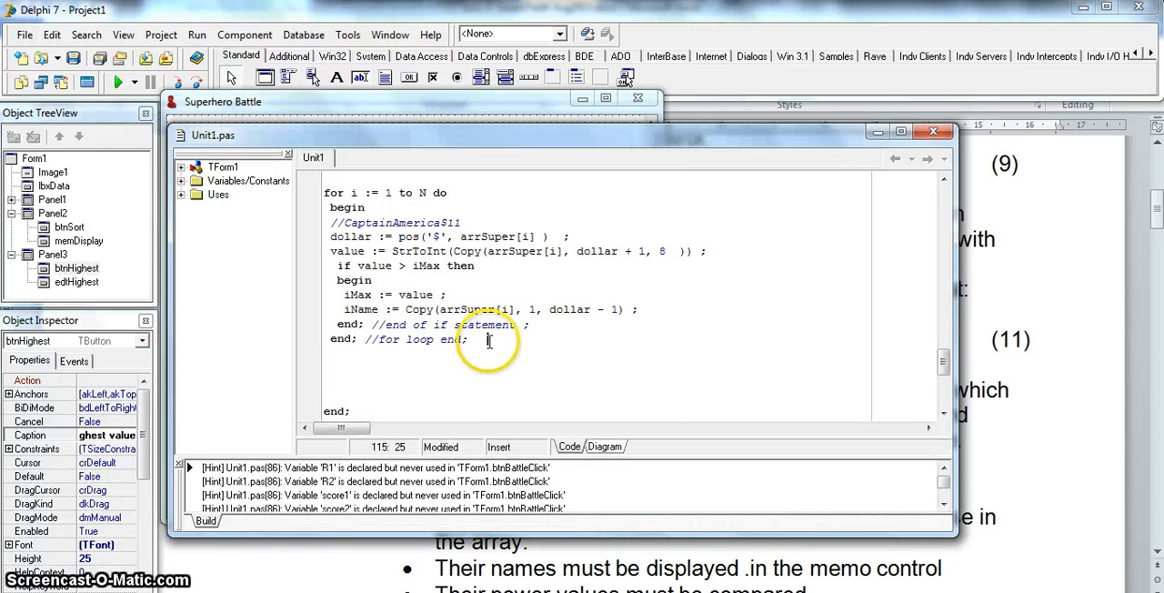
# Step: Write edtHighest.Text := 'XXXXXXXX with a value of ' + IntToStr(iMax) as a first draft
pyautogui.write('edt')
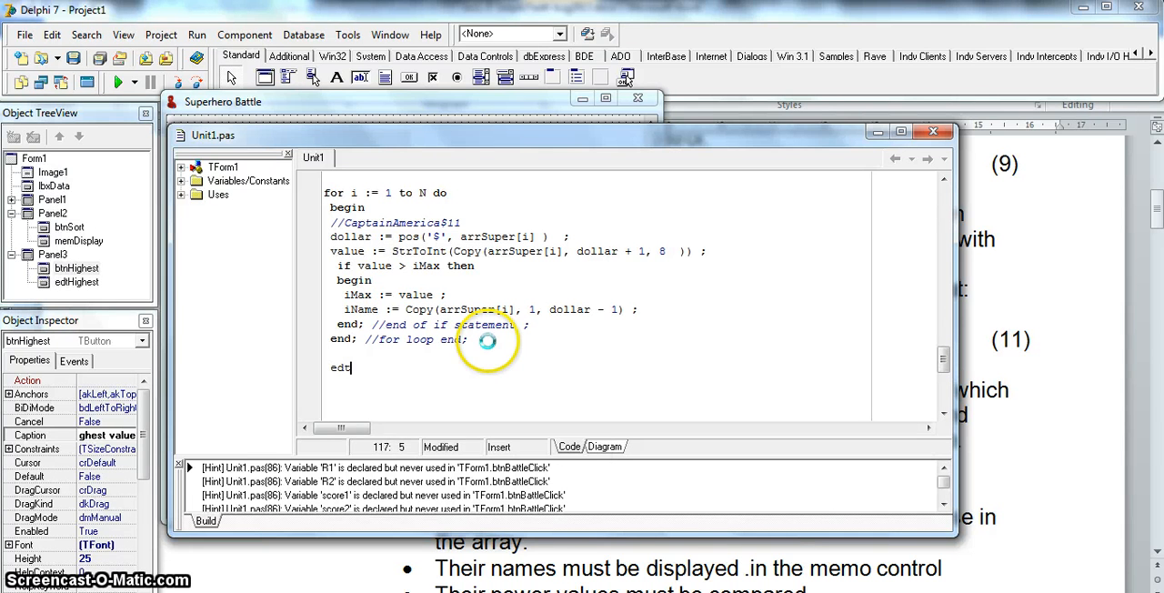
pyautogui.write('Highest.Text')
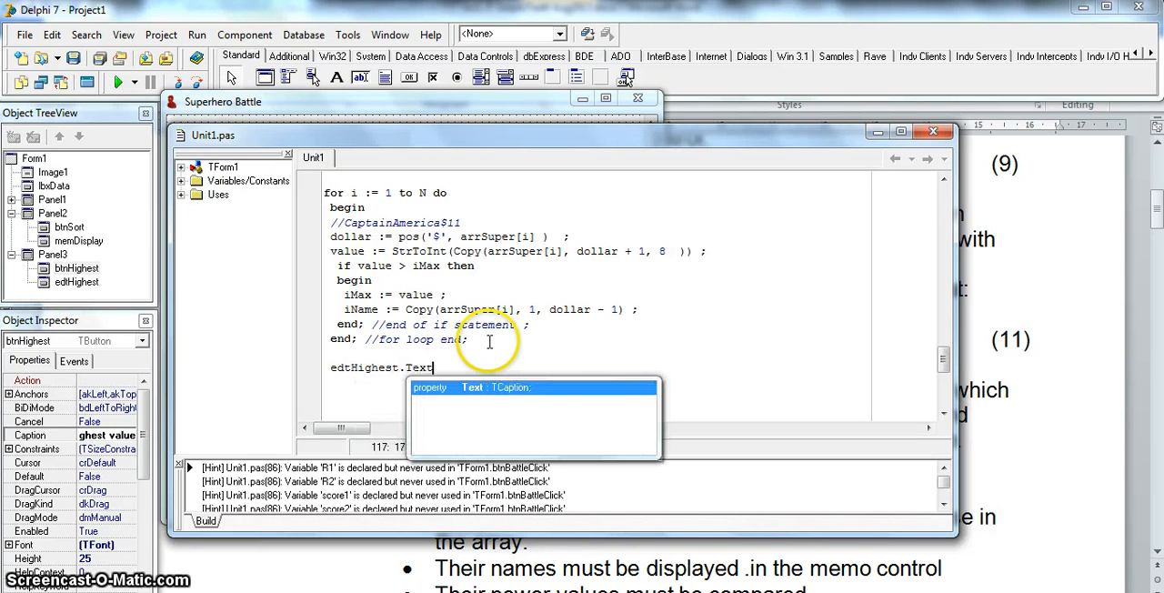
pyautogui.write(":= '")
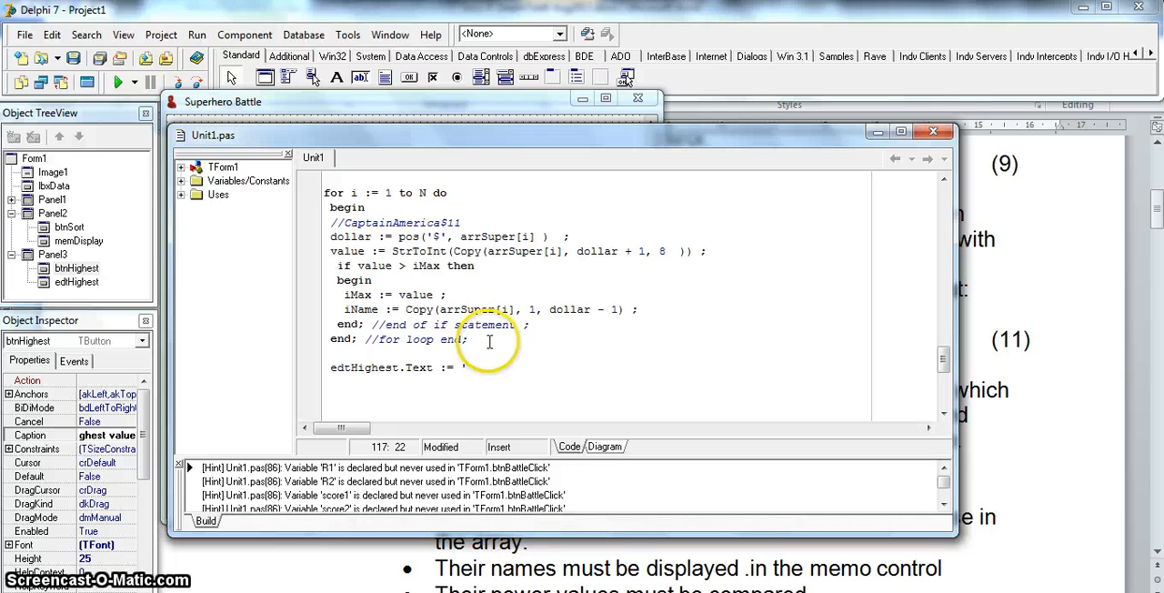
pyautogui.write("'XXXXXXXX with a value of xx'")
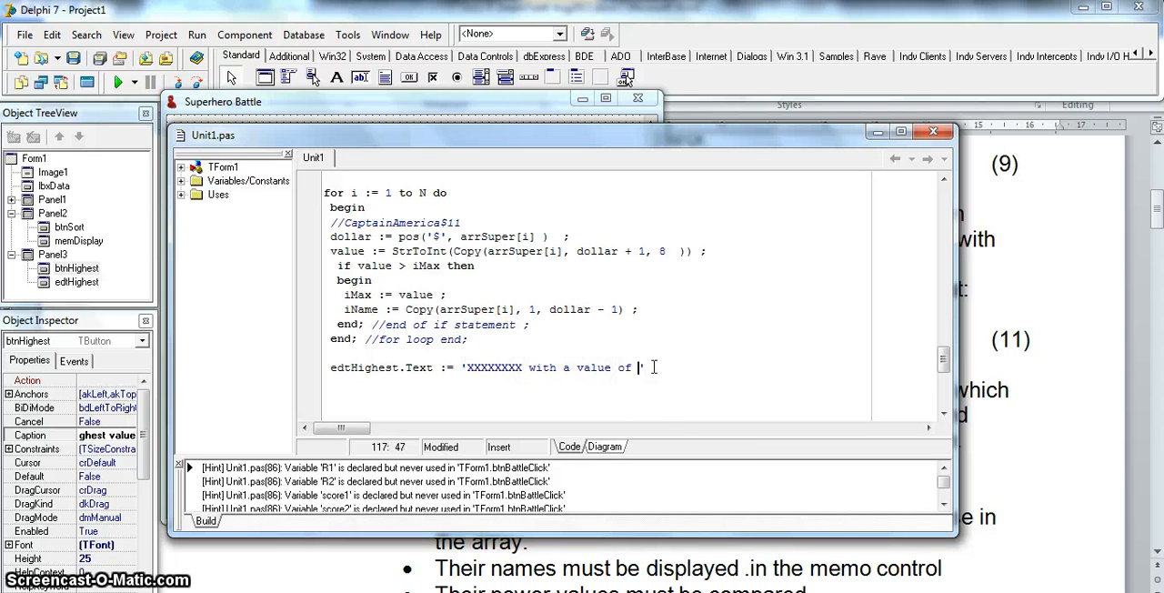
pyautogui.write('+')
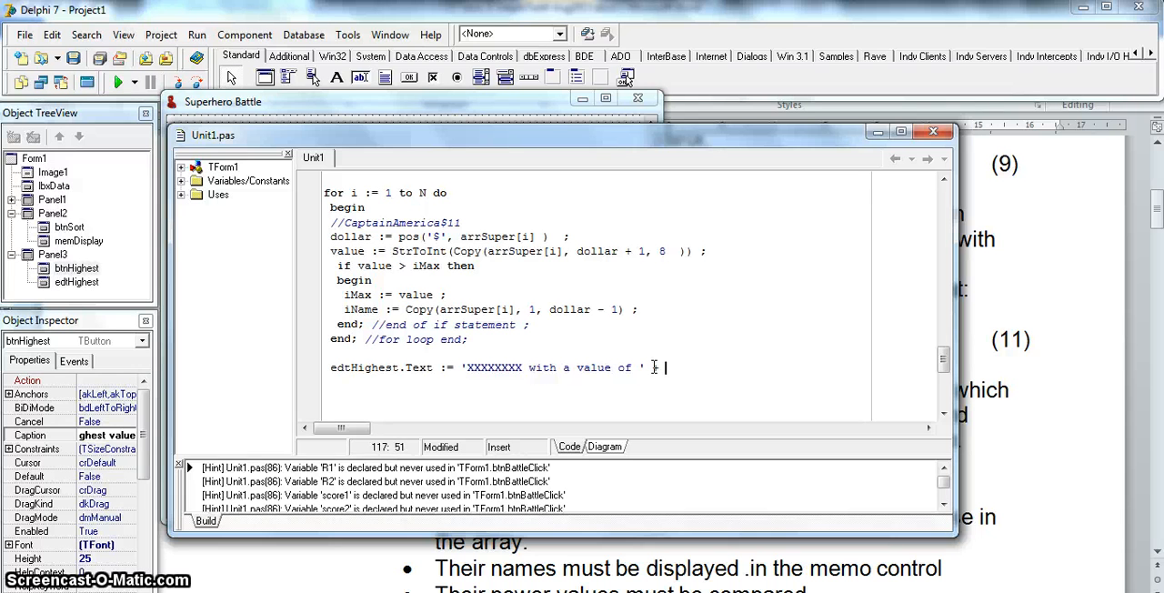
pyautogui.write('i')
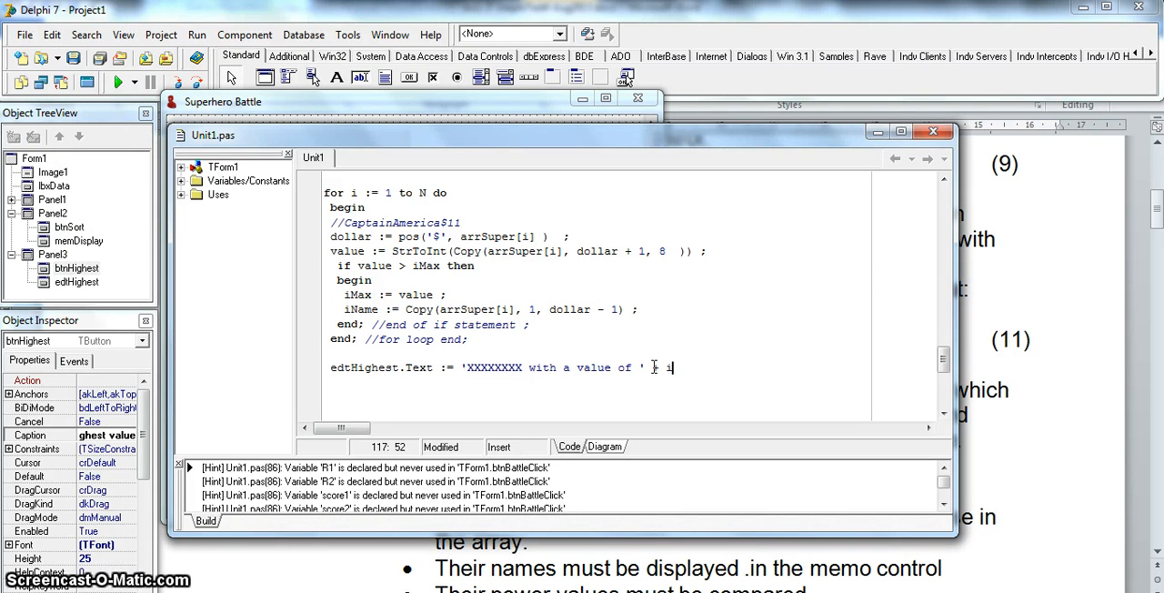
pyautogui.write('Max')
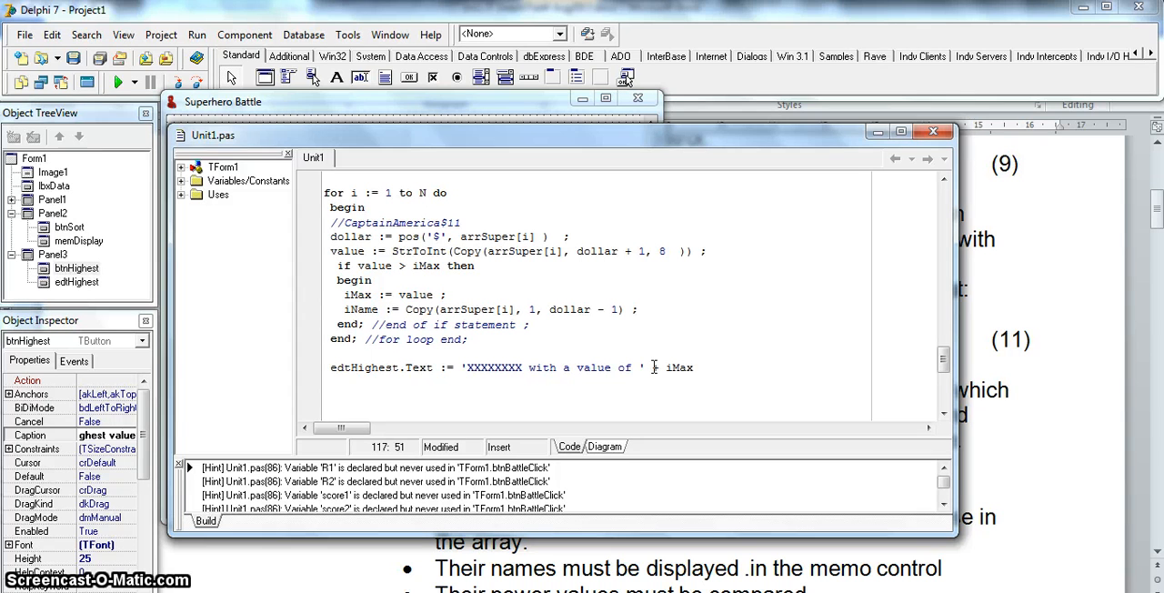
pyautogui.write('Inttostr')
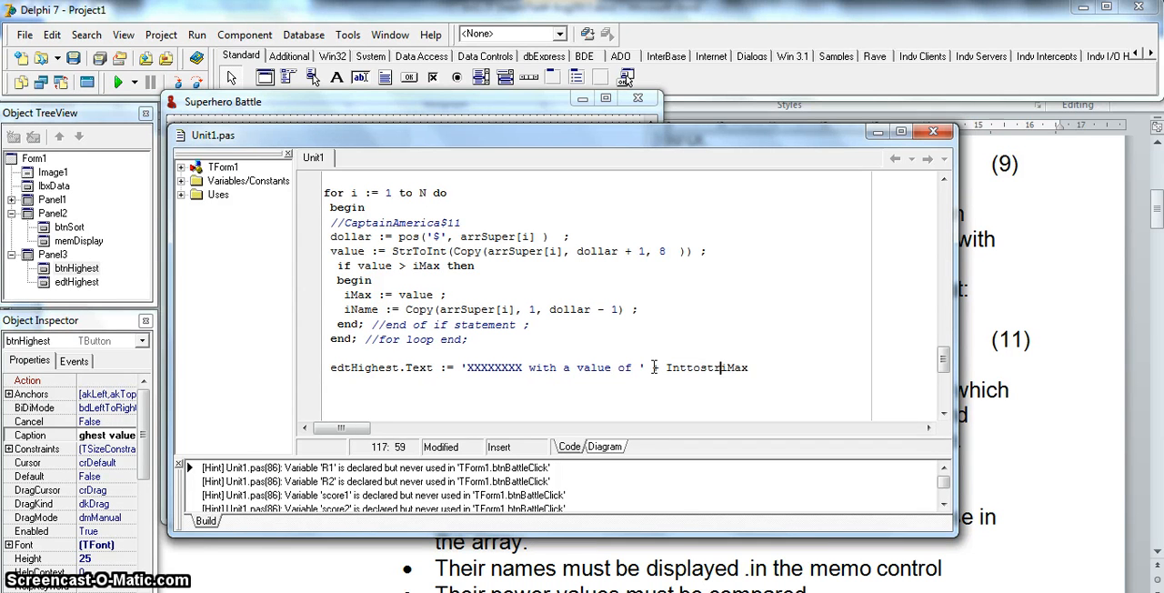
pyautogui.write('(iMax) ;')
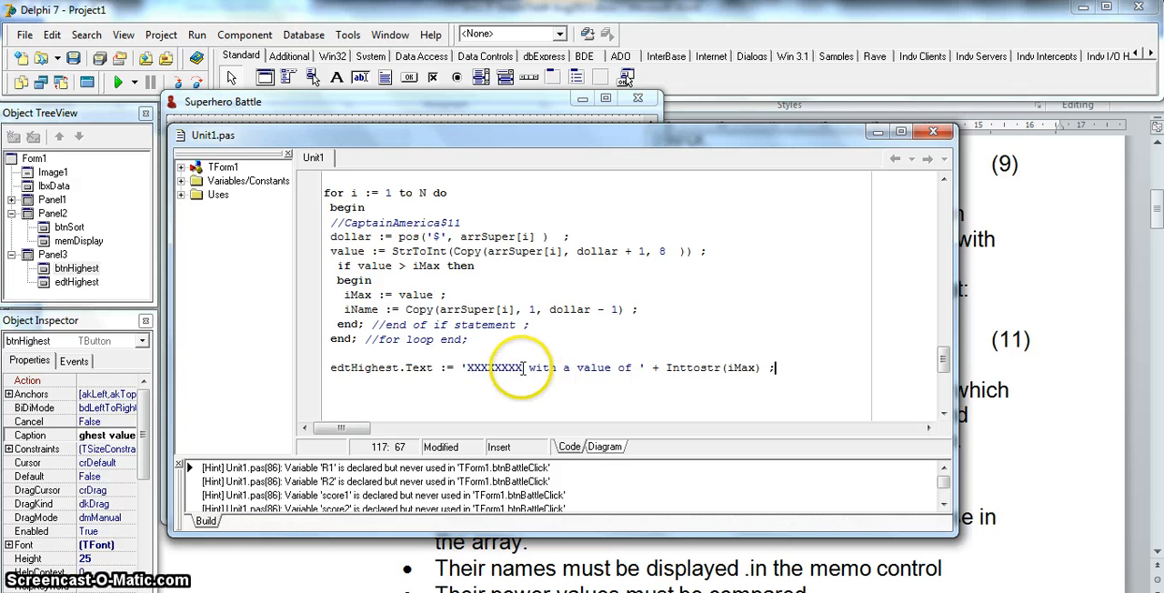
# Step: Replace the XXXXXXXX placeholder with iName + so the message names the strongest superhero
pyautogui.press('Delete')
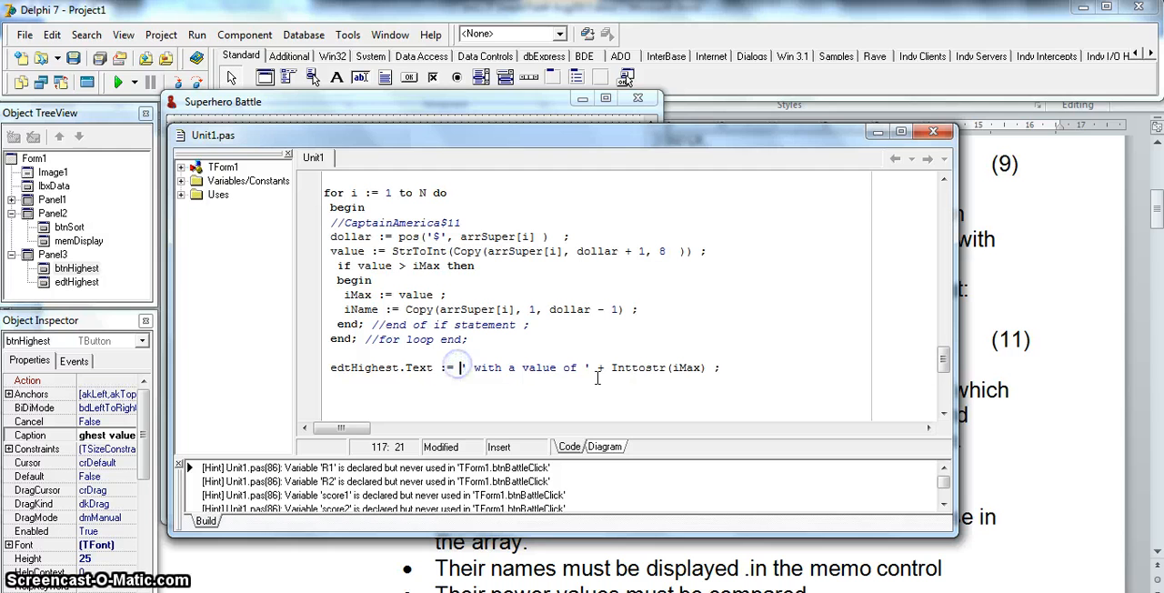
pyautogui.write('iName +')
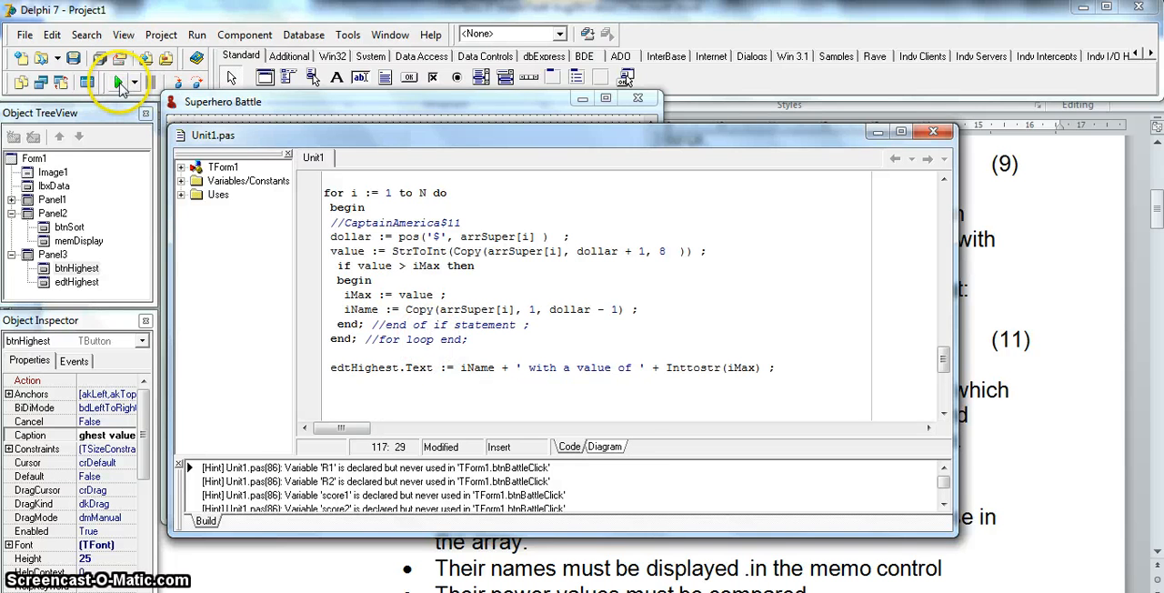
# Step: Run the app and show the highest value before and after sorting, reporting Thanos with a value of 20
pyautogui.click(118, 84)
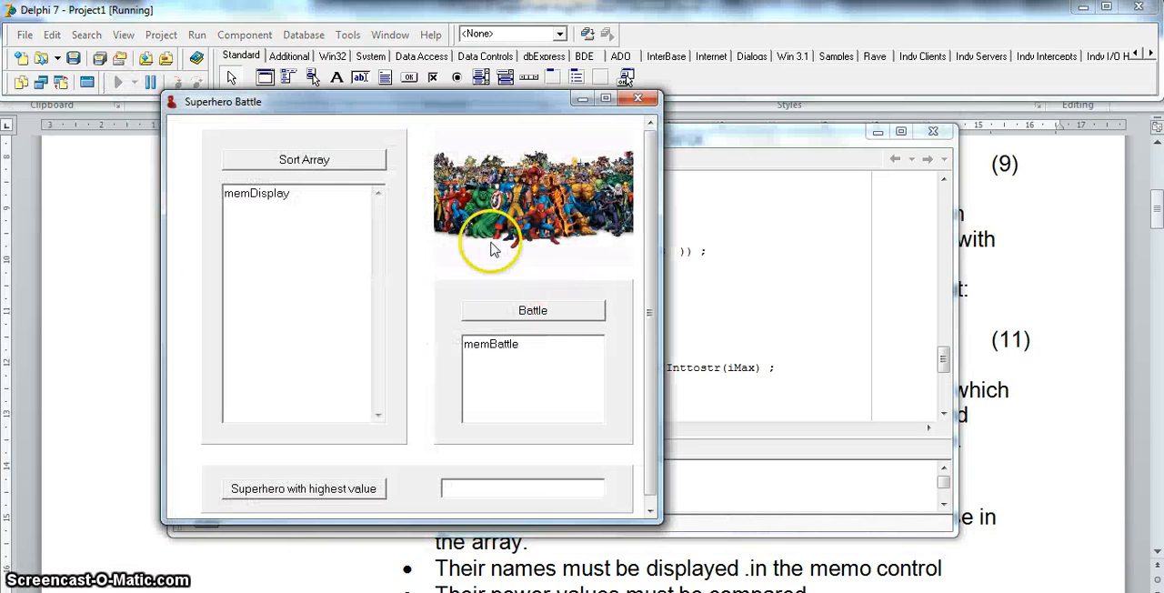
pyautogui.moveTo(309, 495)
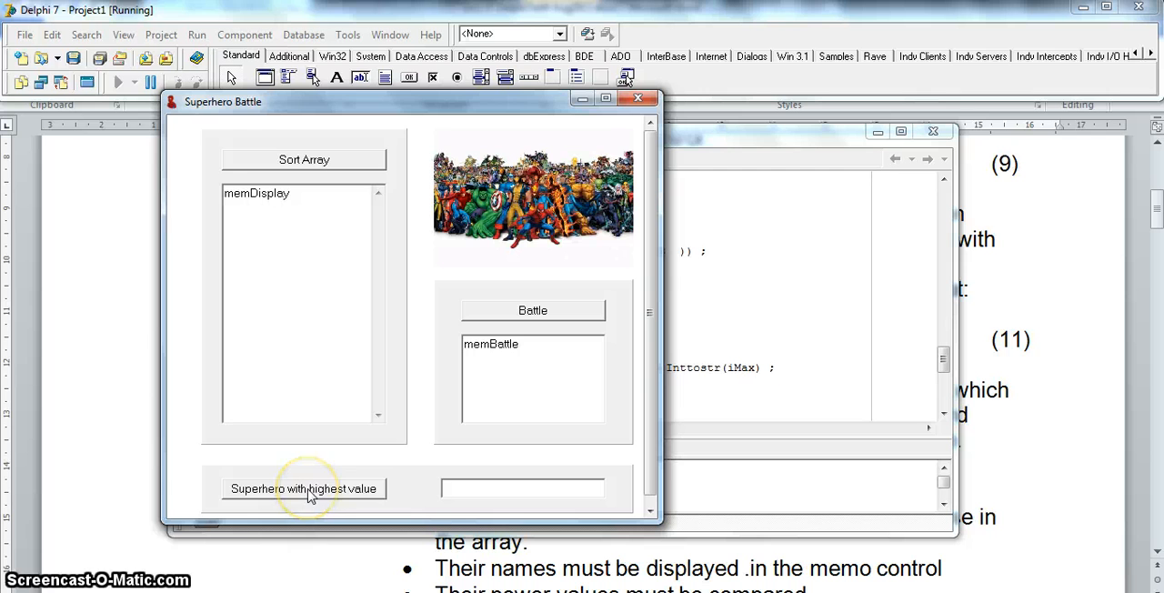
pyautogui.click(302, 488)
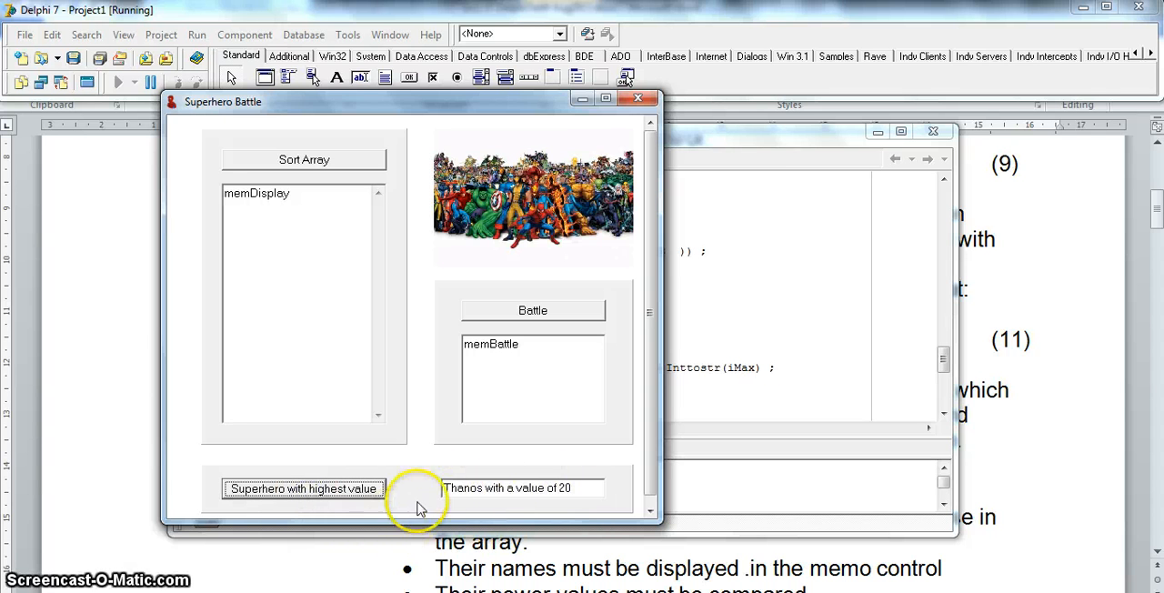
pyautogui.moveTo(524, 488)
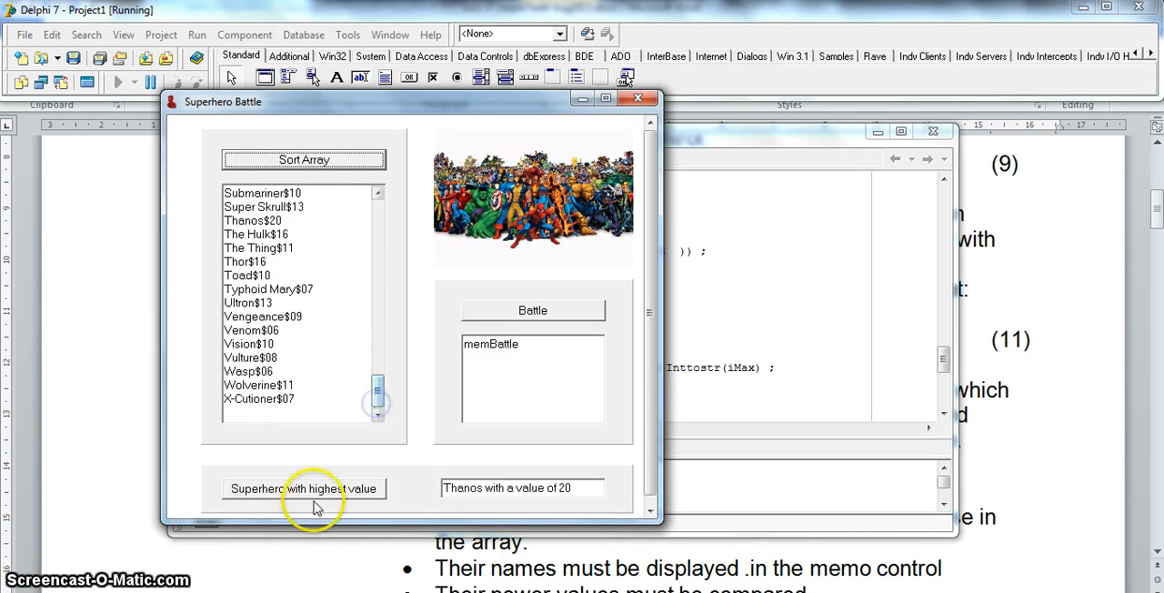
pyautogui.click(303, 488)
pyautogui.write('Infinity ')
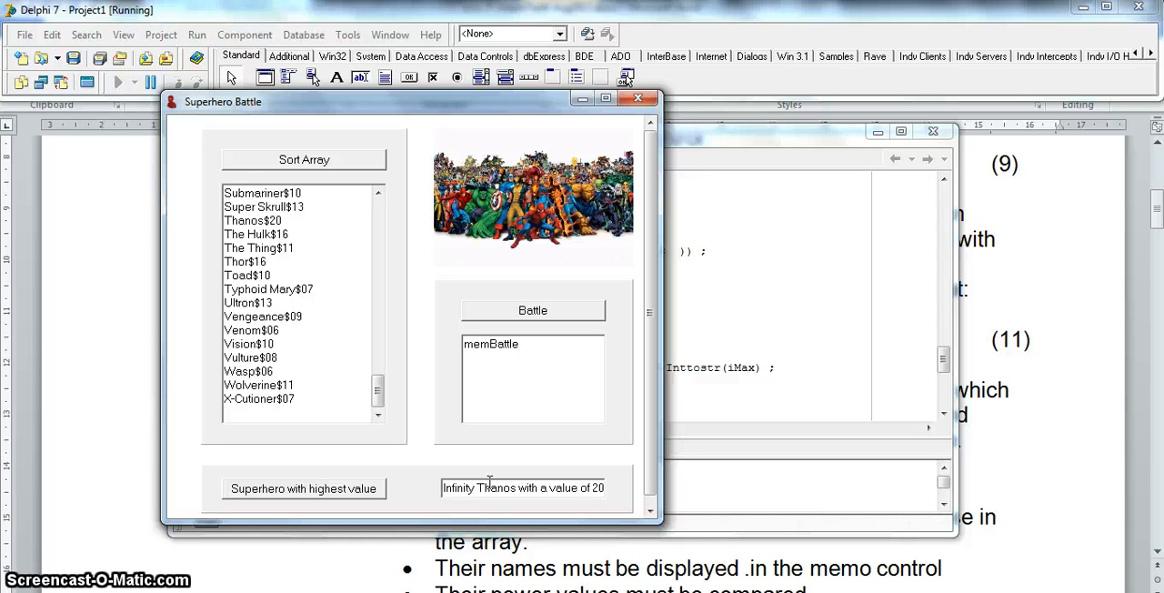
pyautogui.moveTo(548, 553)
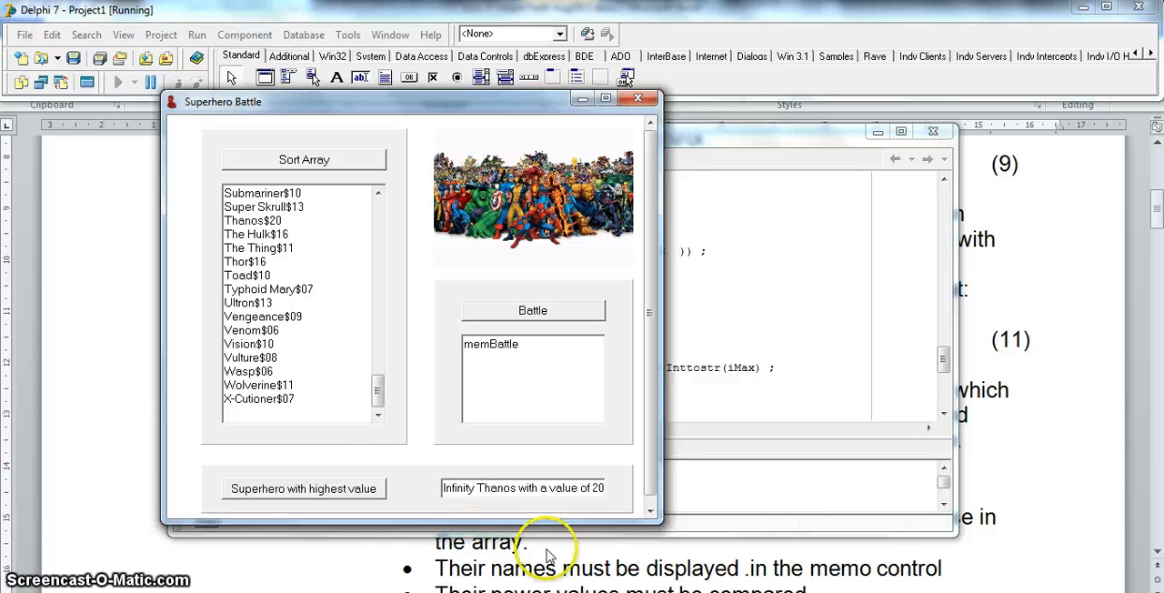